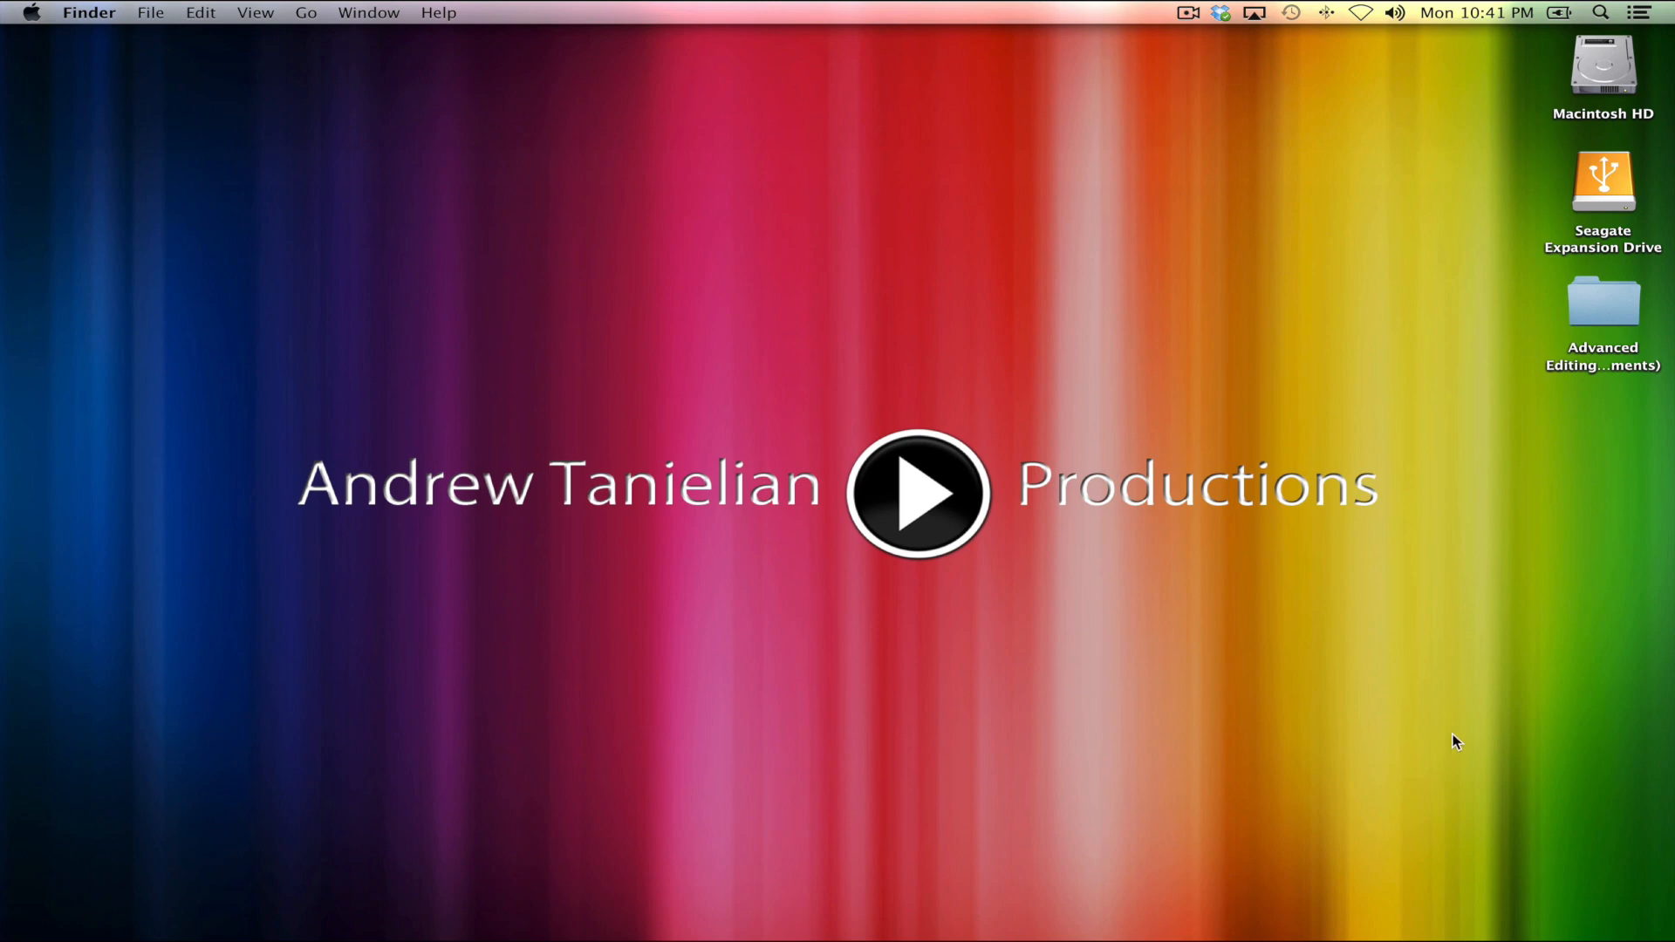
mouse_move(1319, 883)
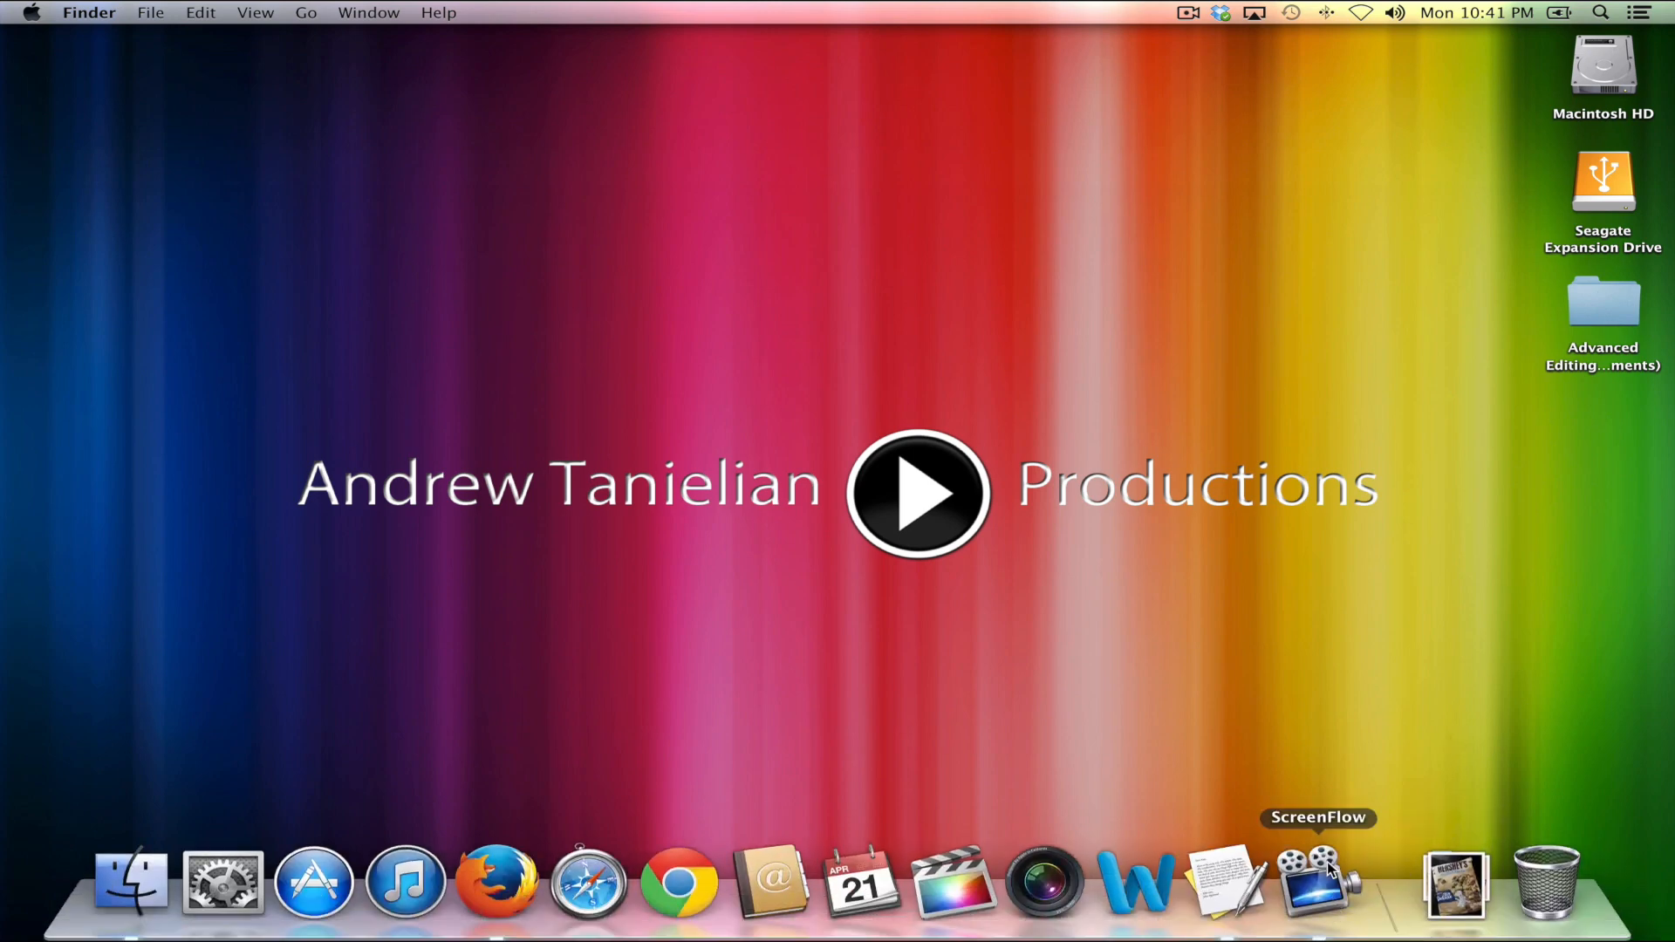
Launch ScreenFlow from the Dock so it is the active application.
click(1317, 883)
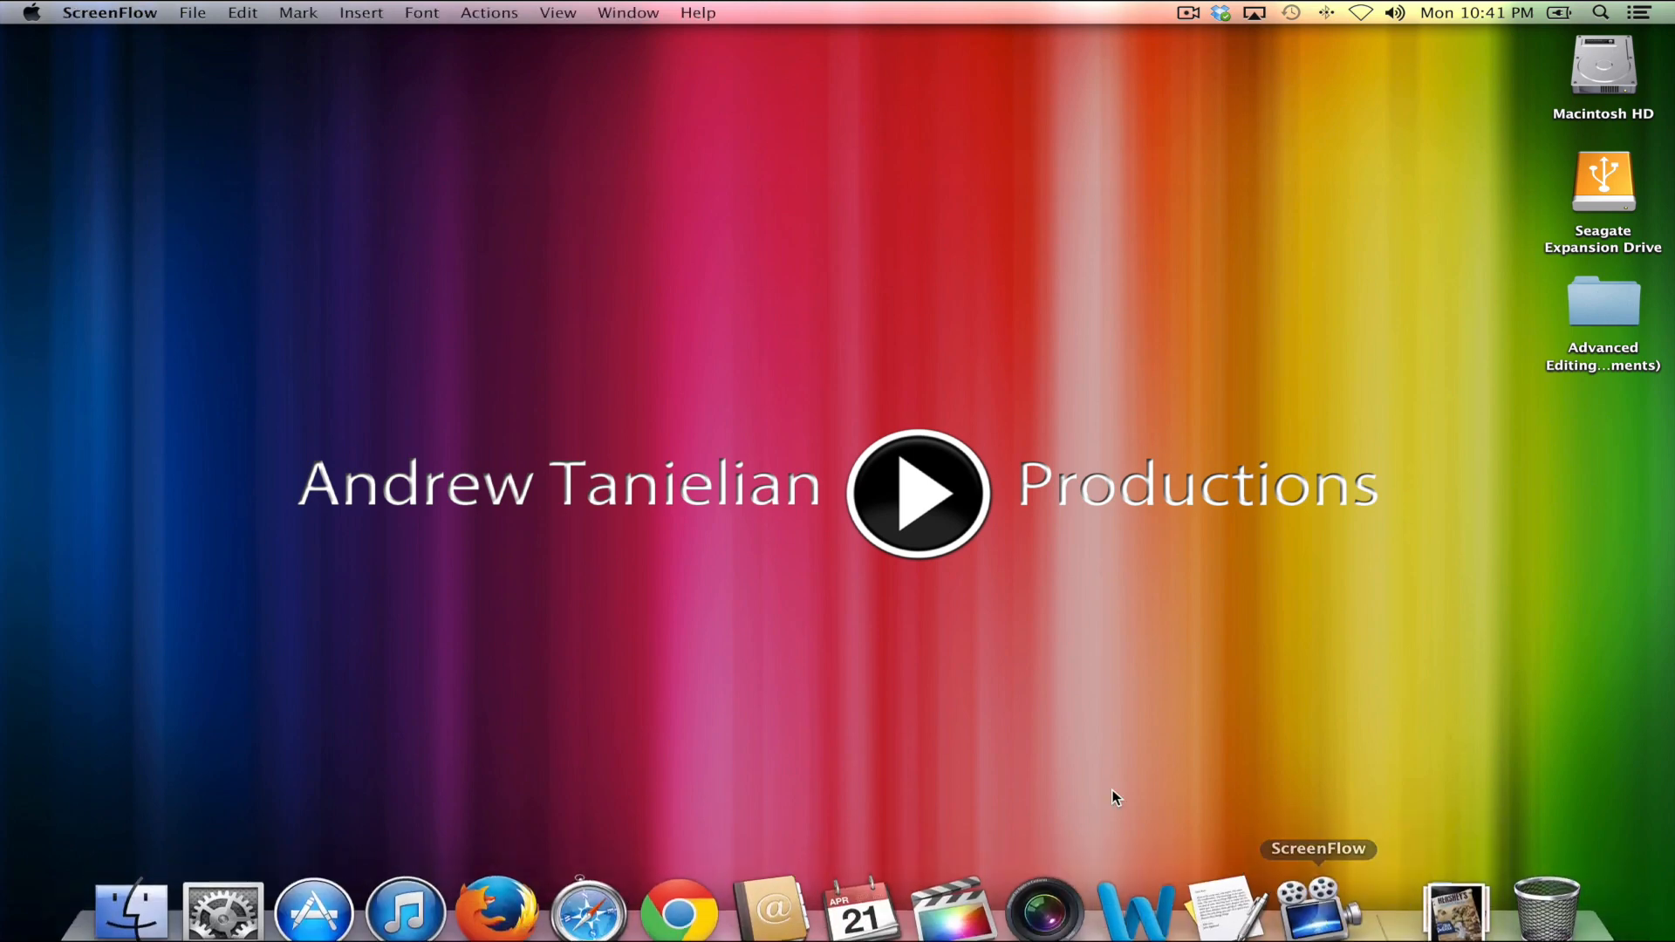
mouse_move(166, 277)
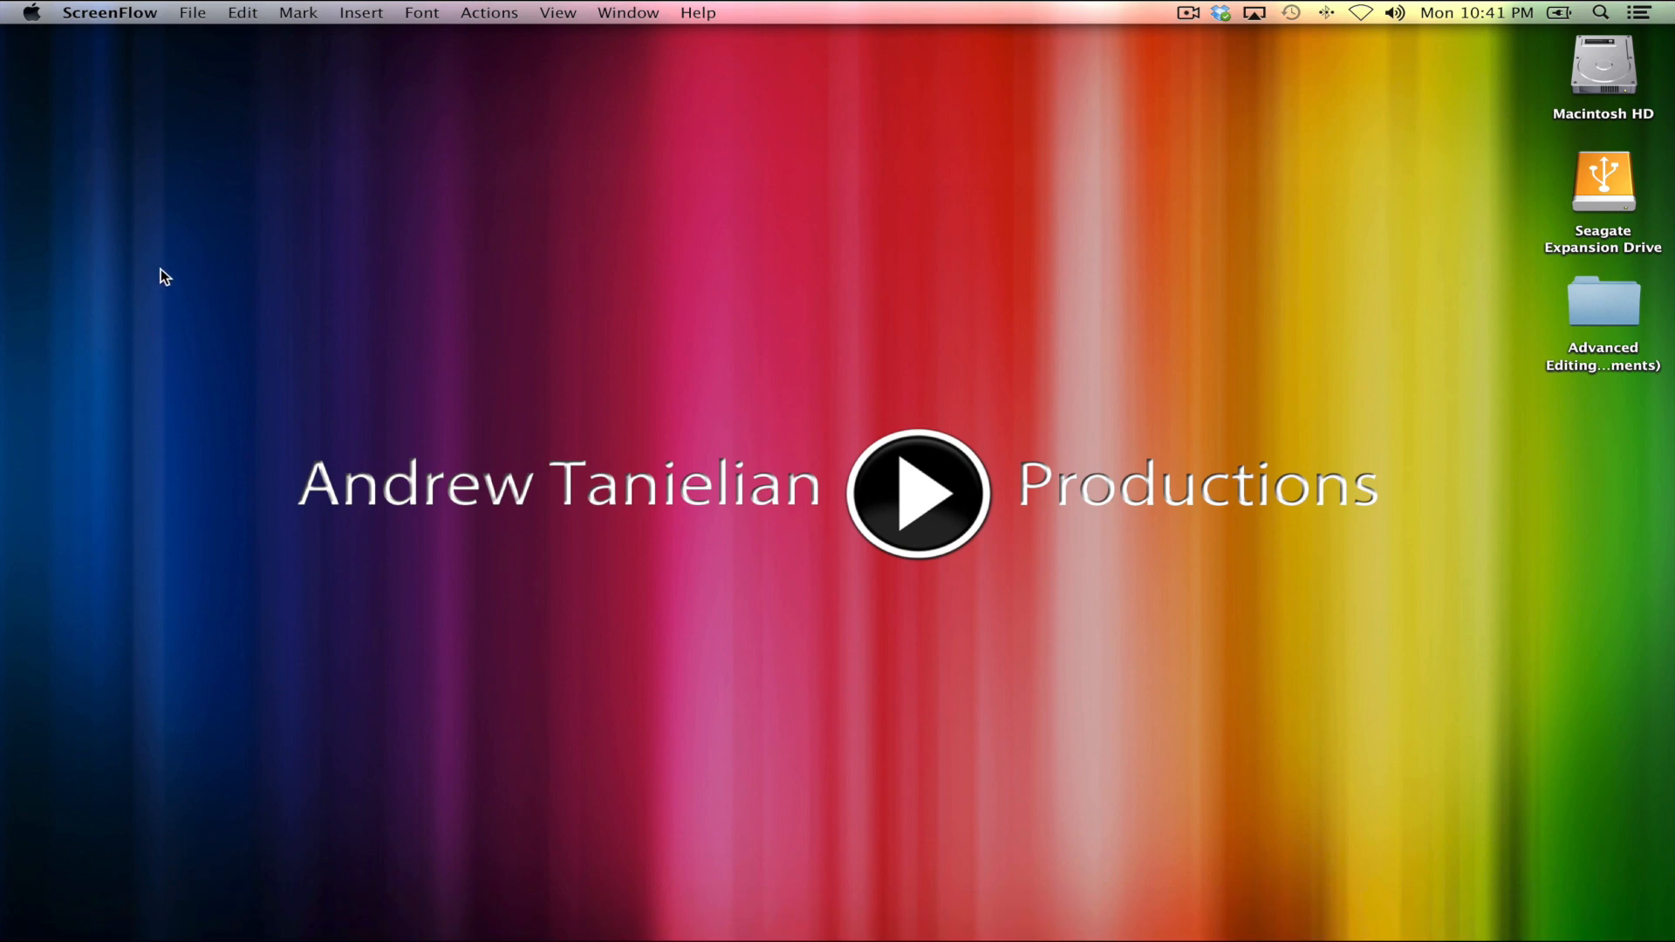
mouse_move(185, 107)
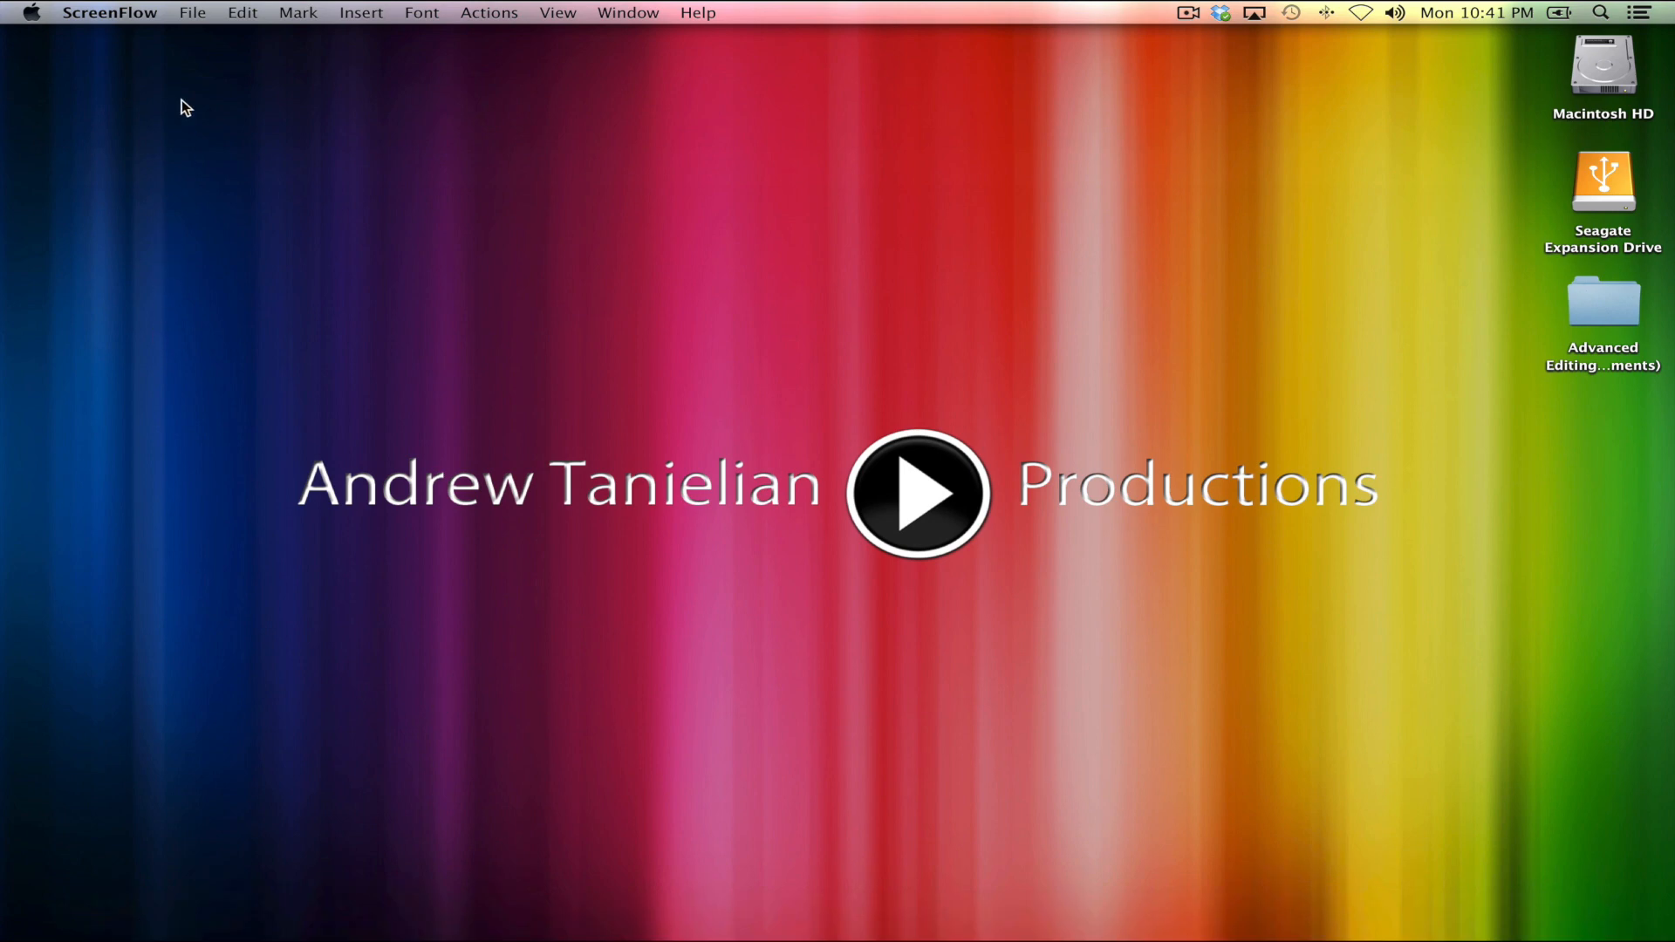
Start a new empty document from the File menu, bringing up the 1080p HD (1920×1080) setup dialog.
click(192, 12)
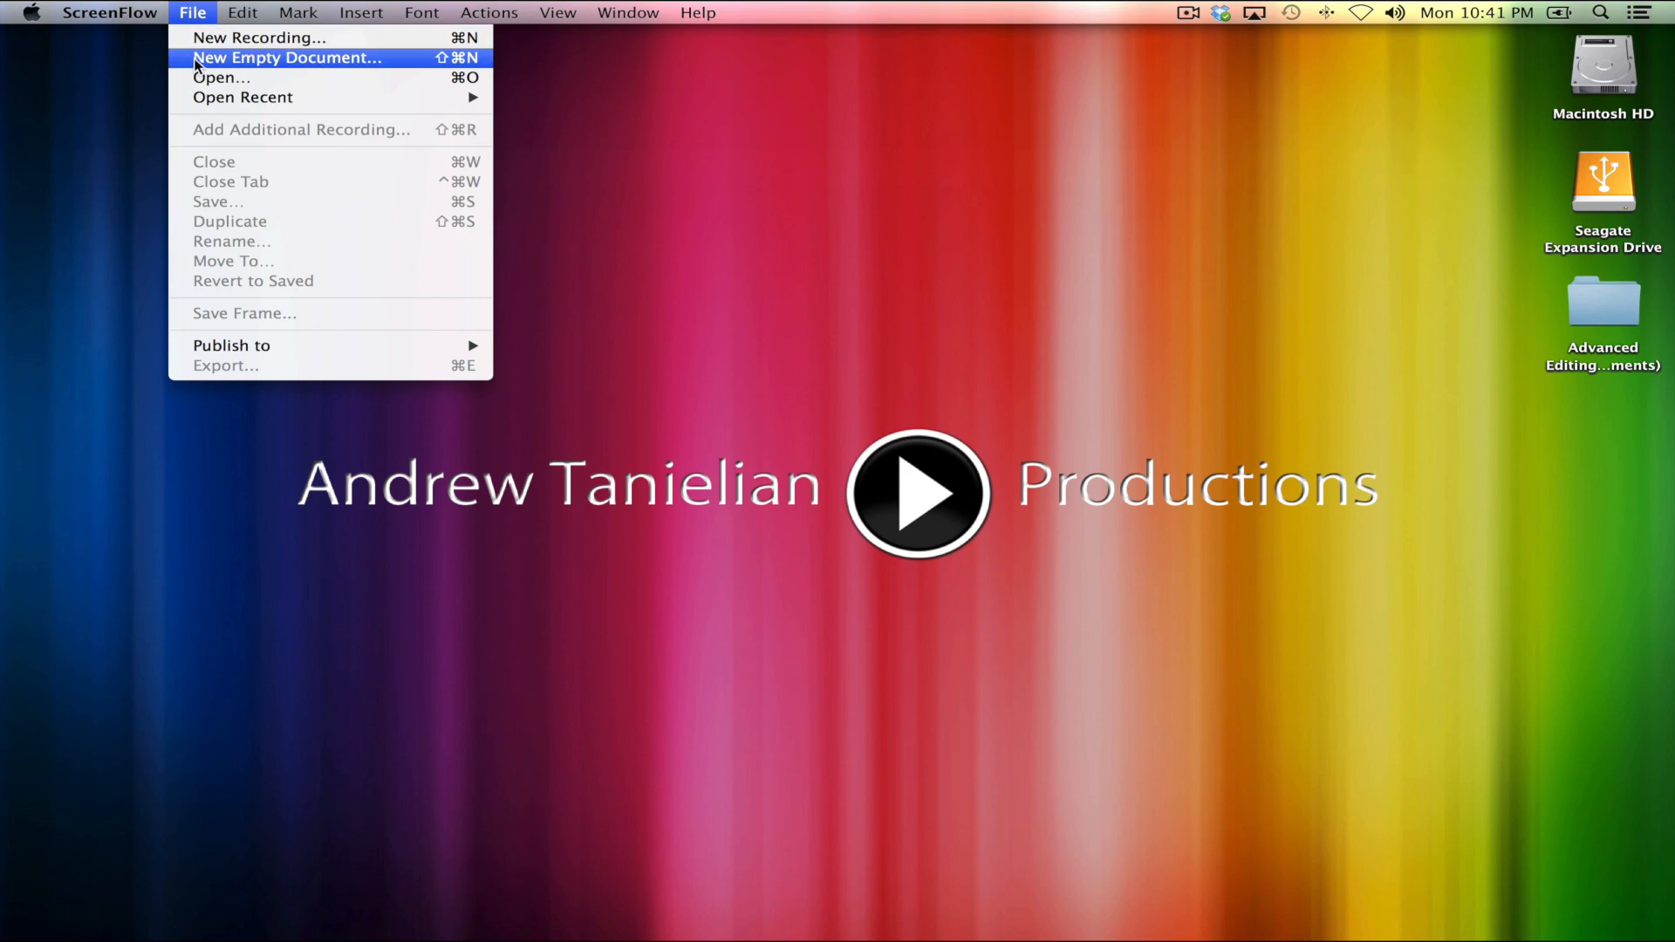
click(288, 58)
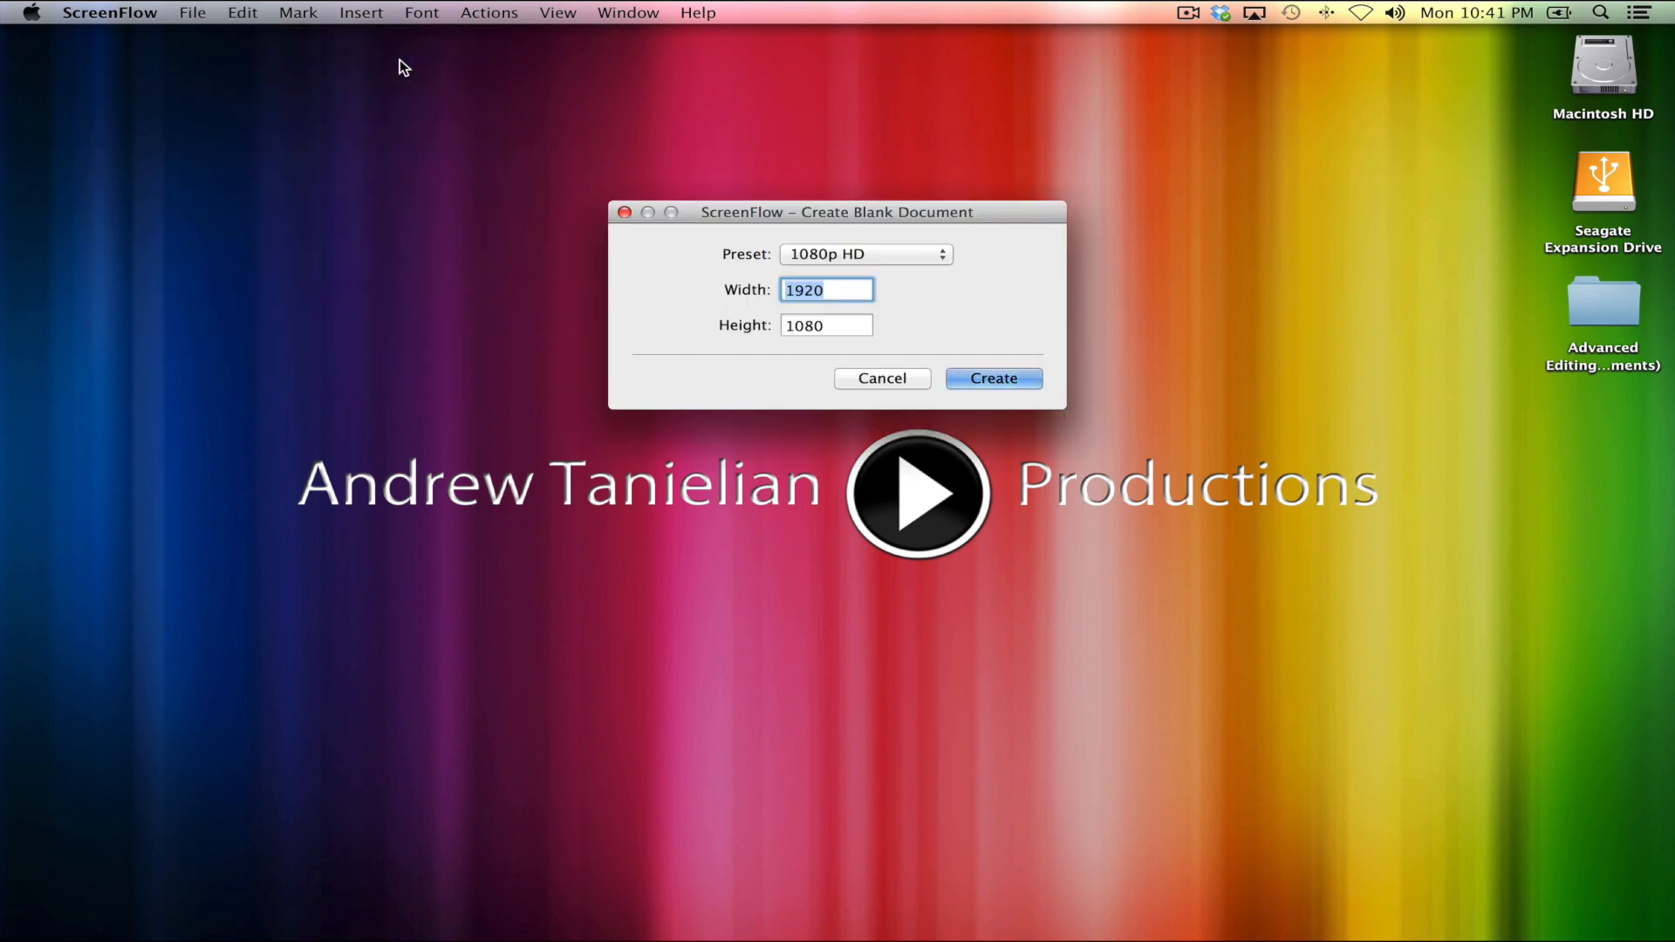
mouse_move(865, 447)
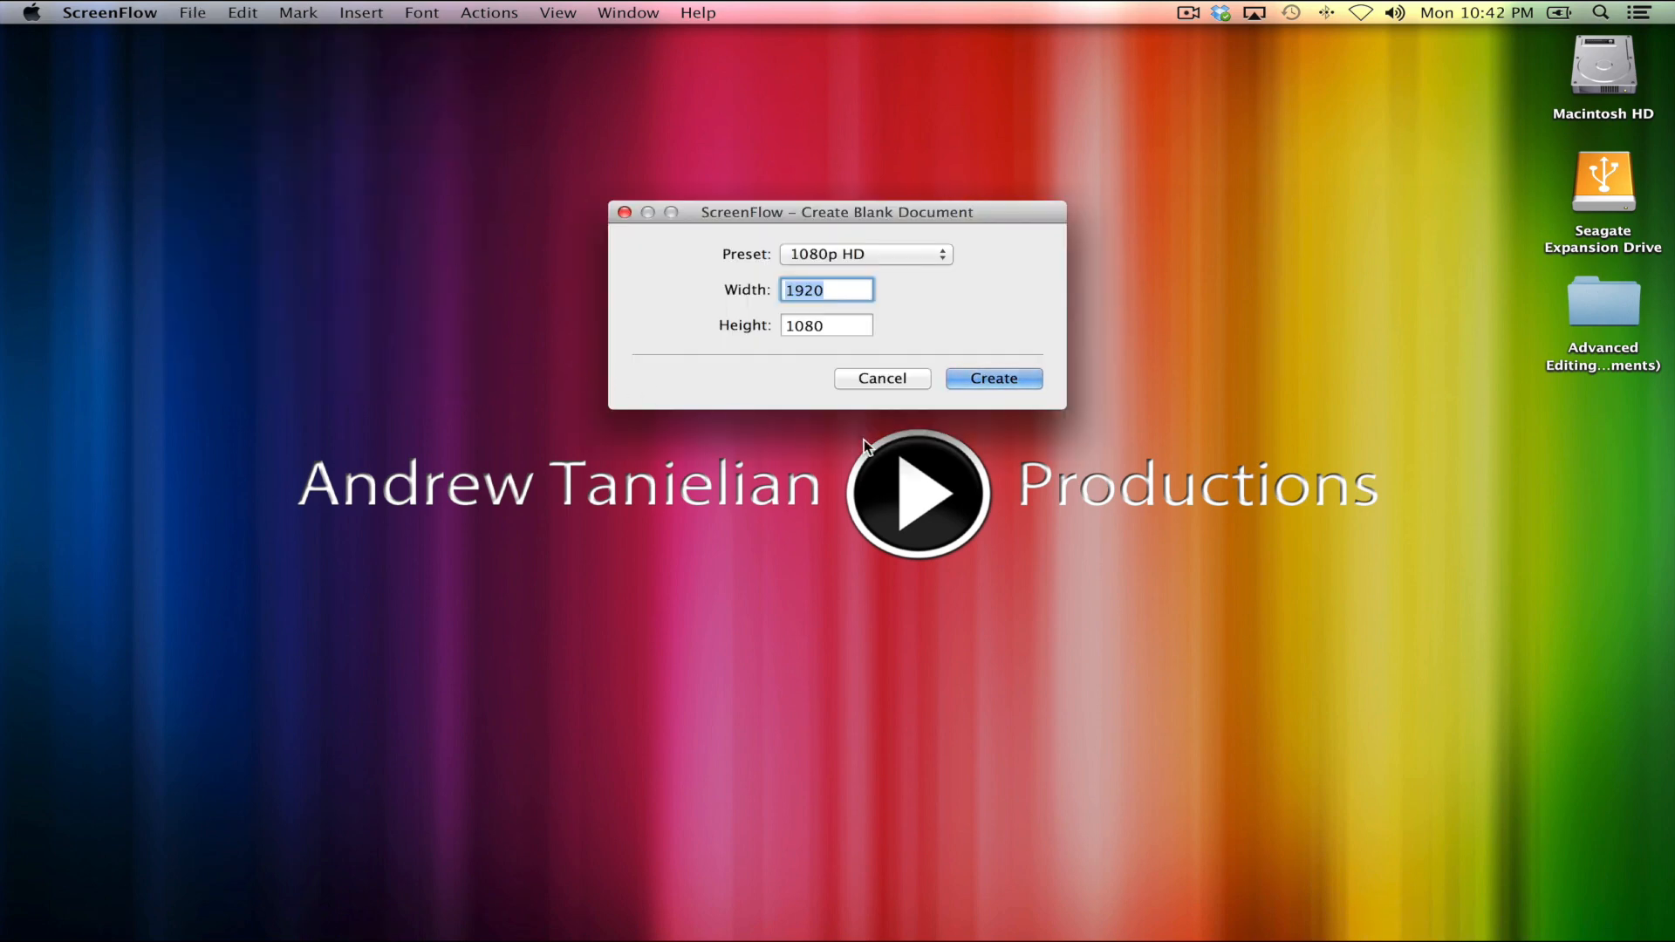
mouse_move(1033, 304)
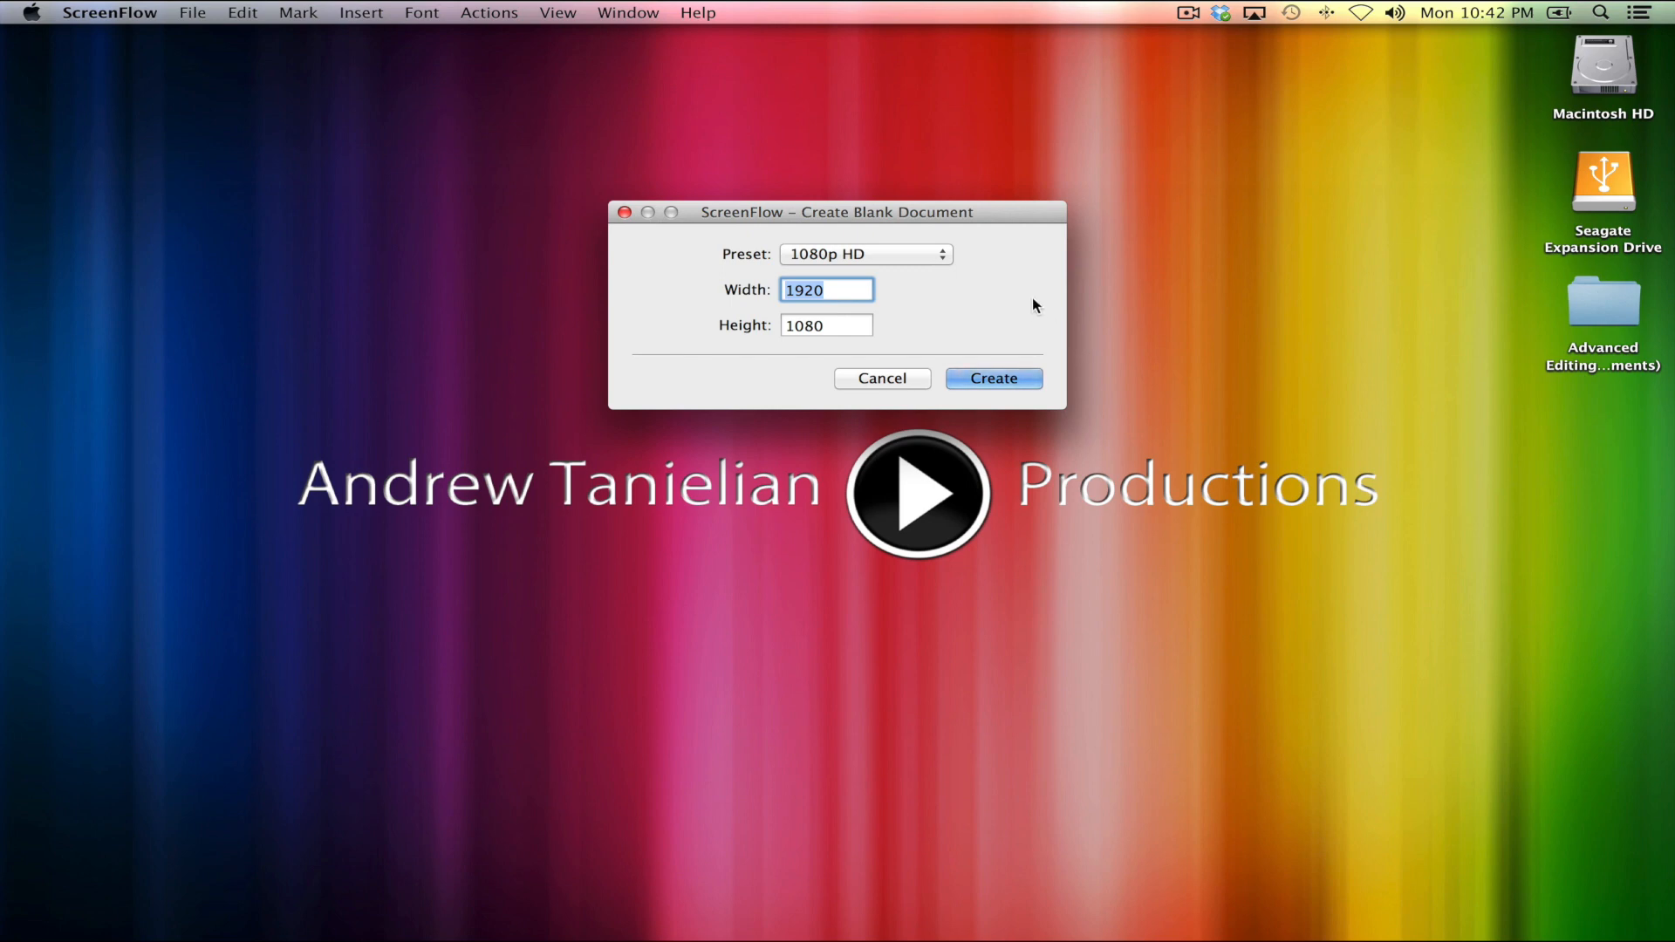
mouse_move(904, 348)
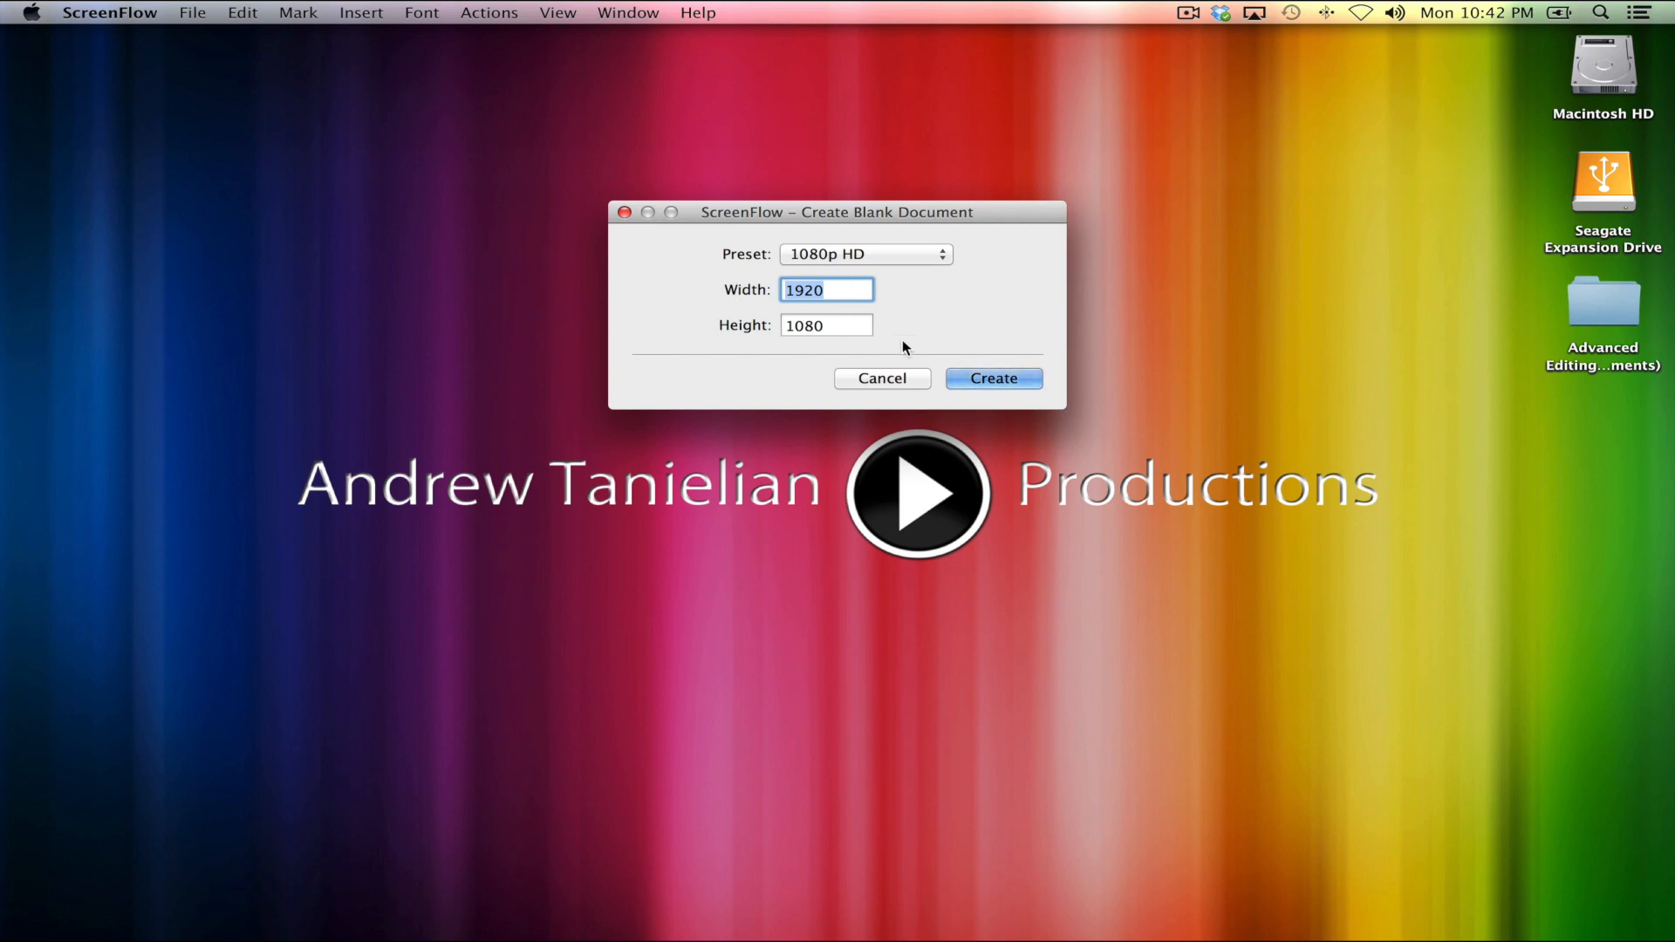
mouse_move(778, 290)
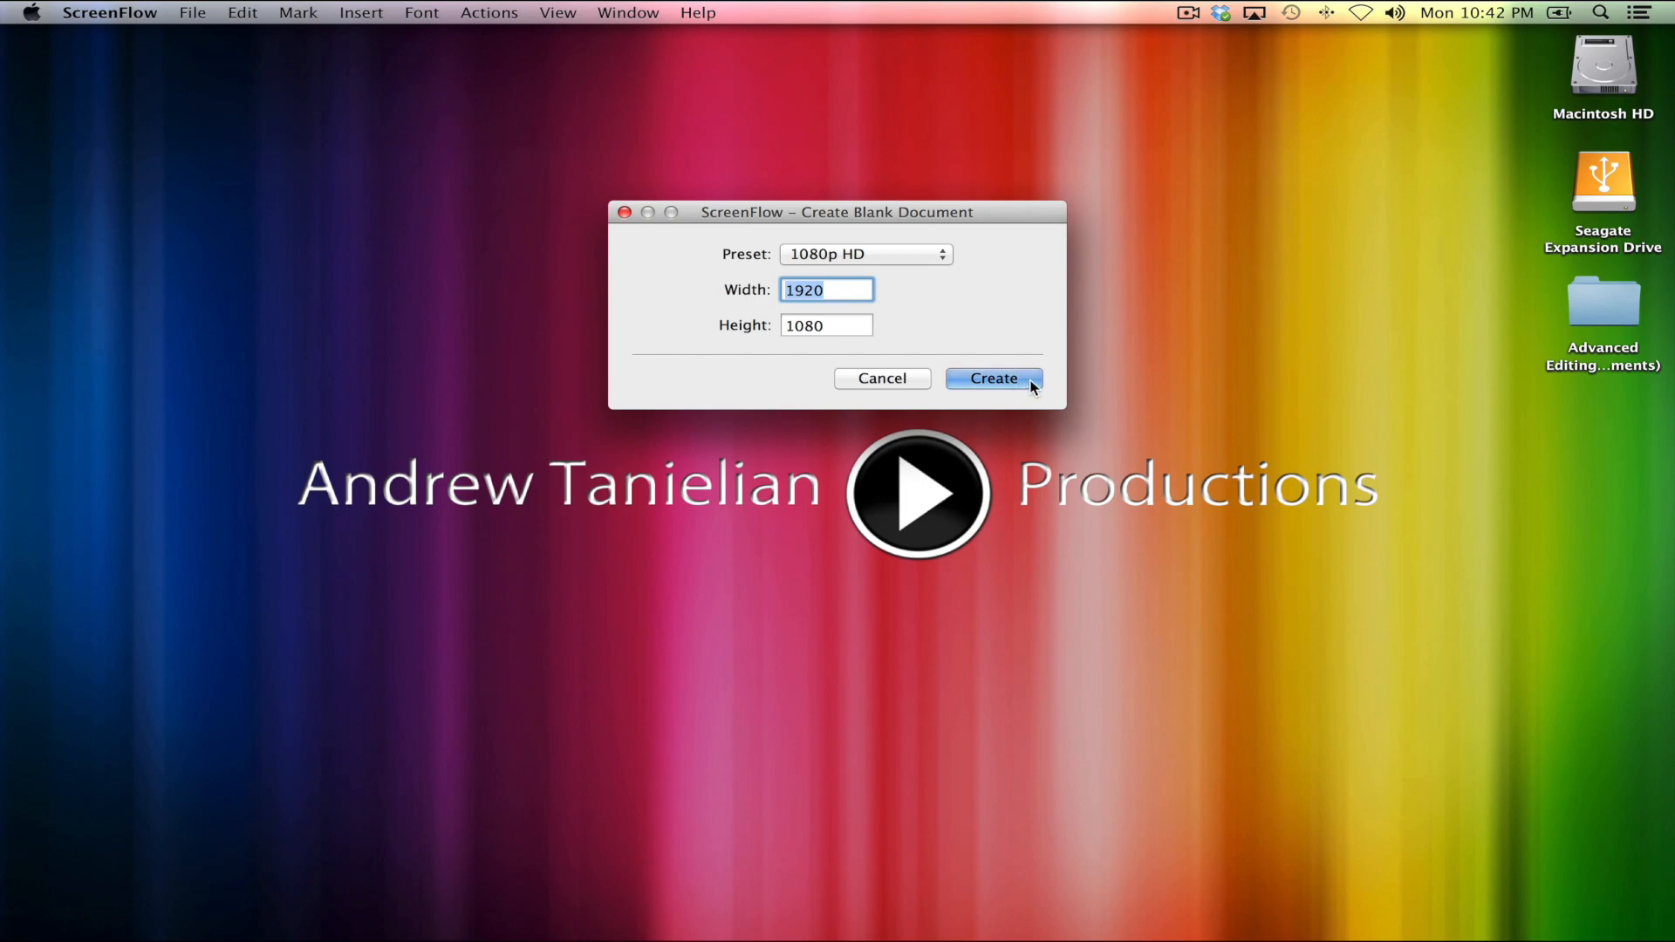
Create the blank 1080p HD document and show its empty media library.
click(991, 379)
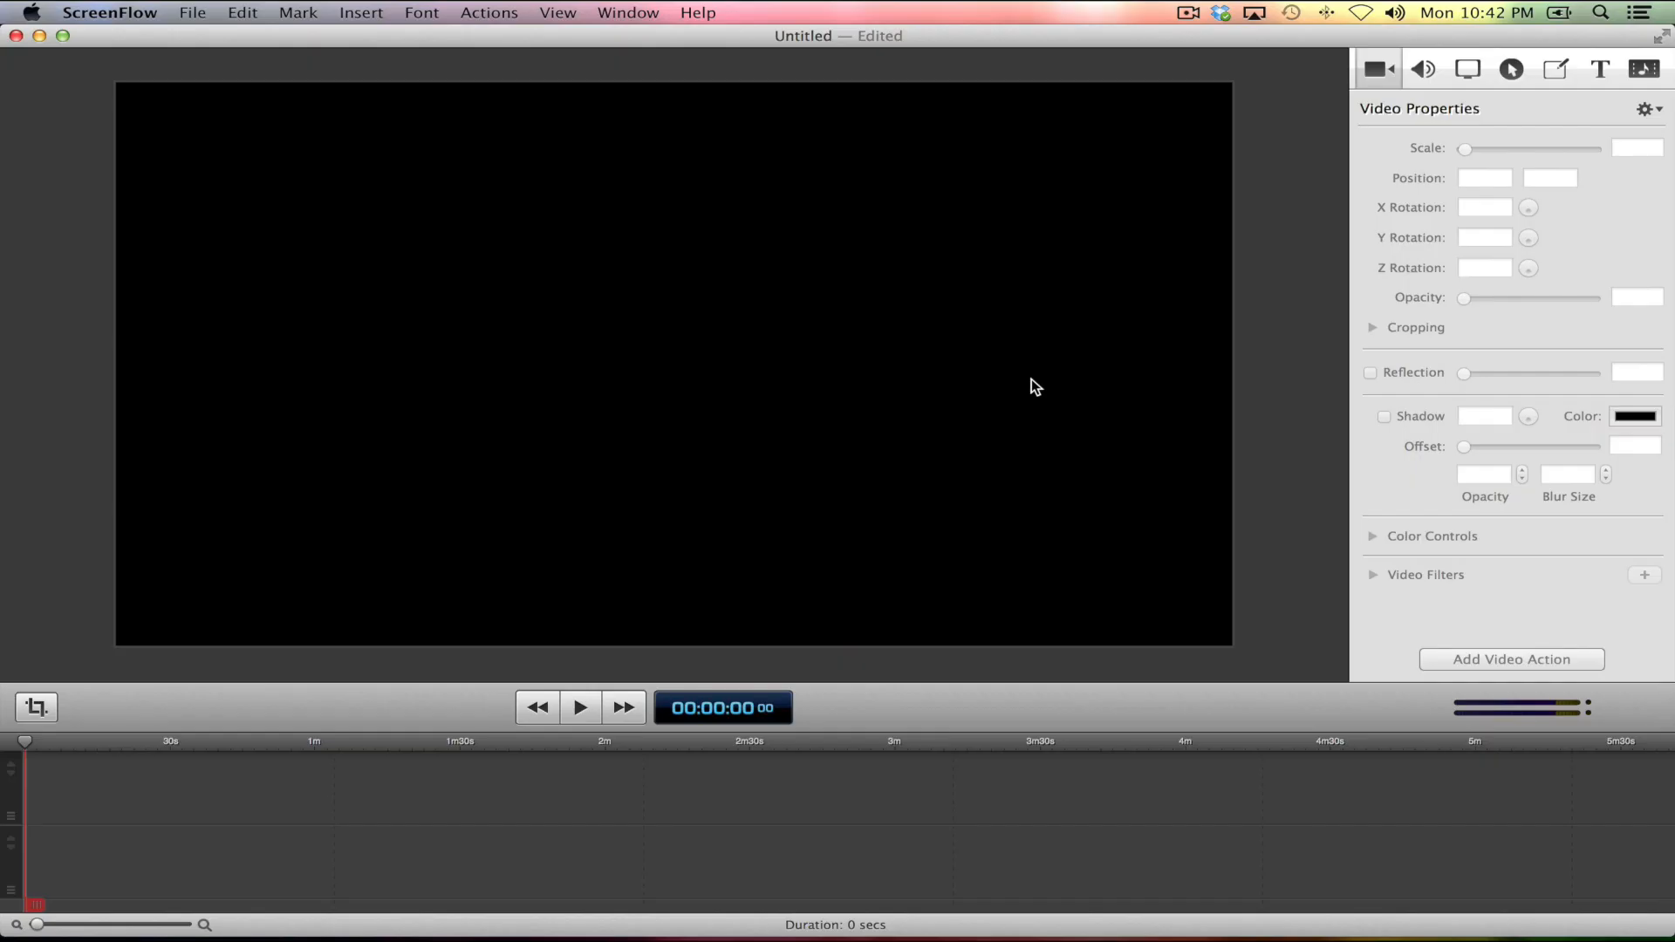
mouse_move(855, 136)
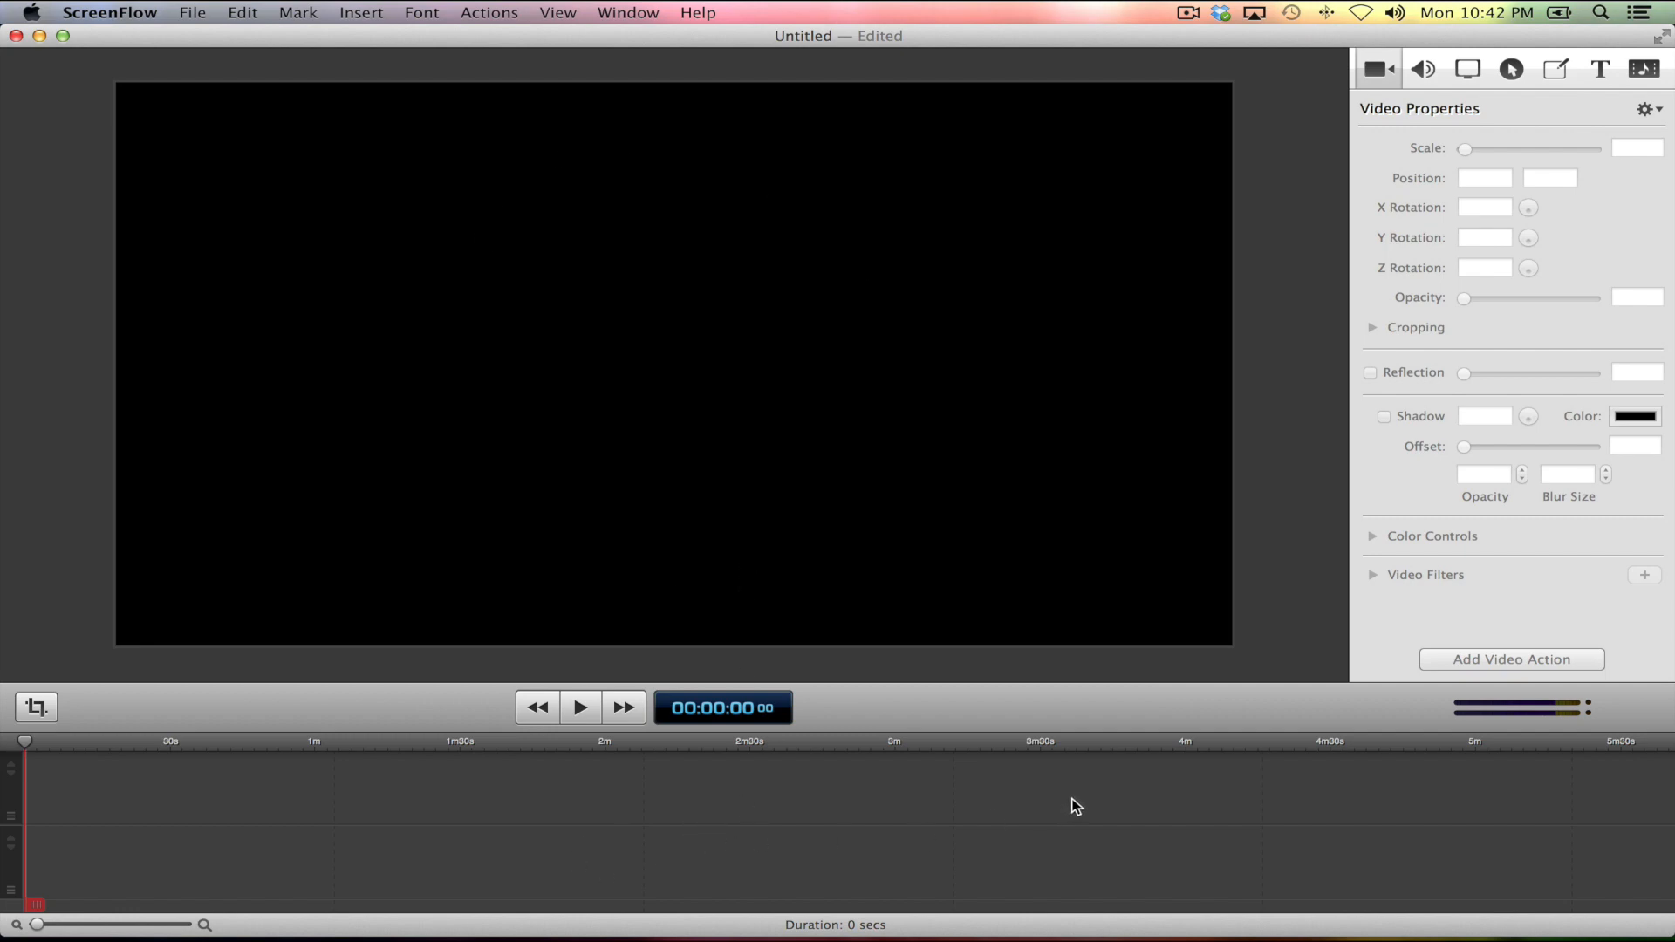
mouse_move(1242, 554)
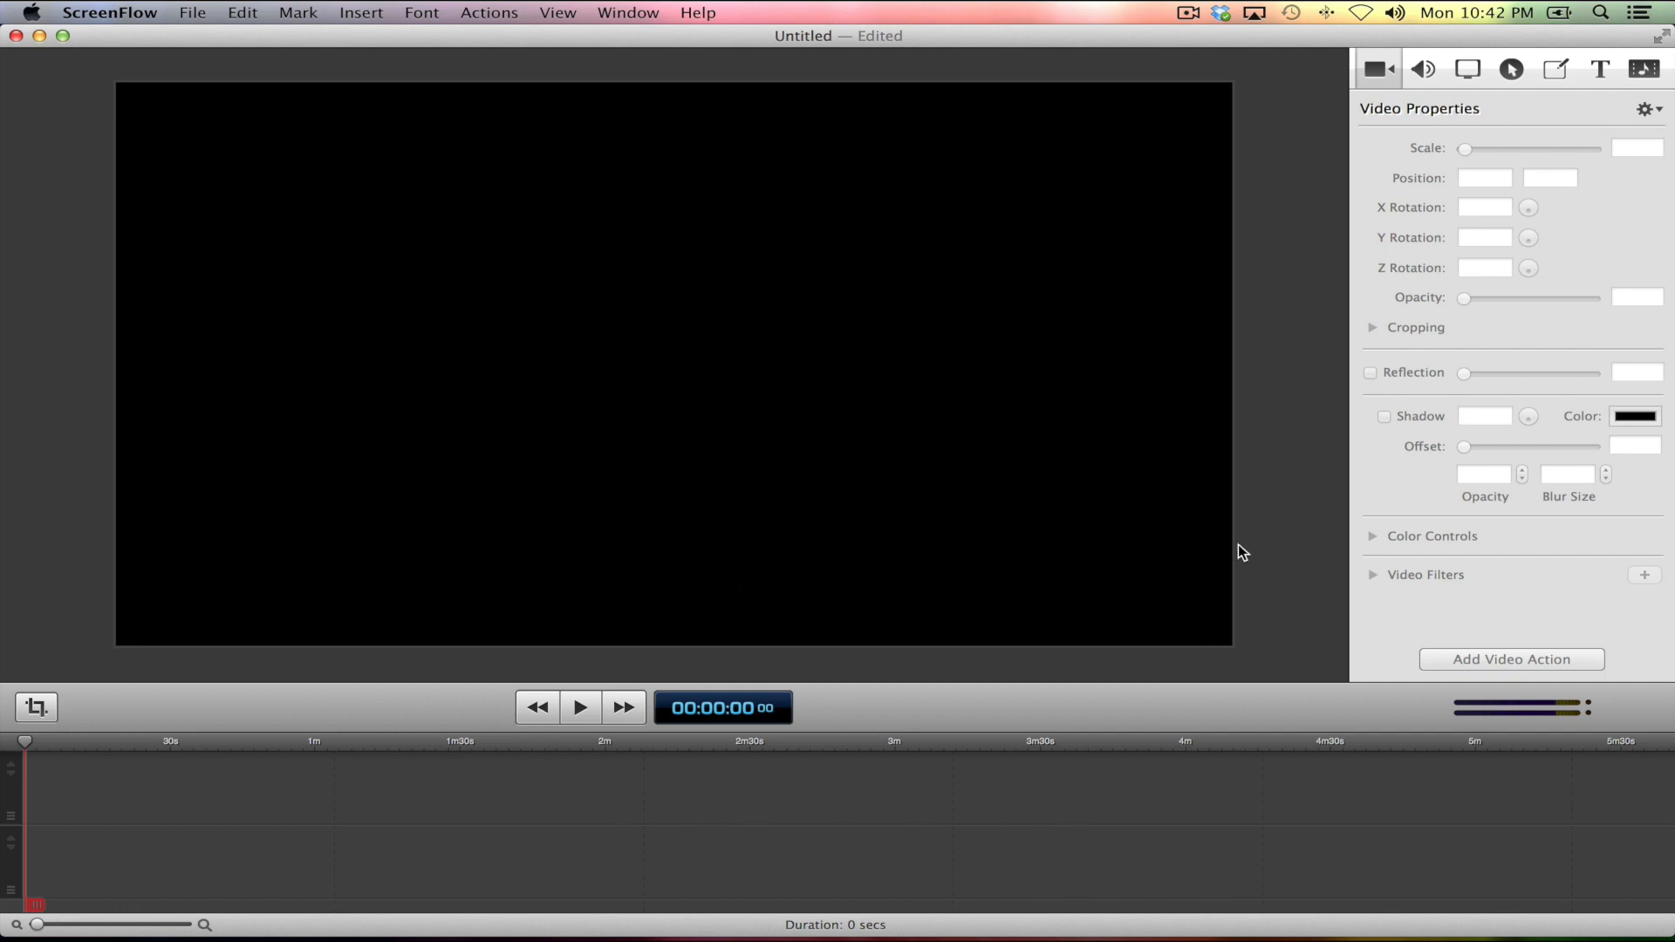
mouse_move(1314, 89)
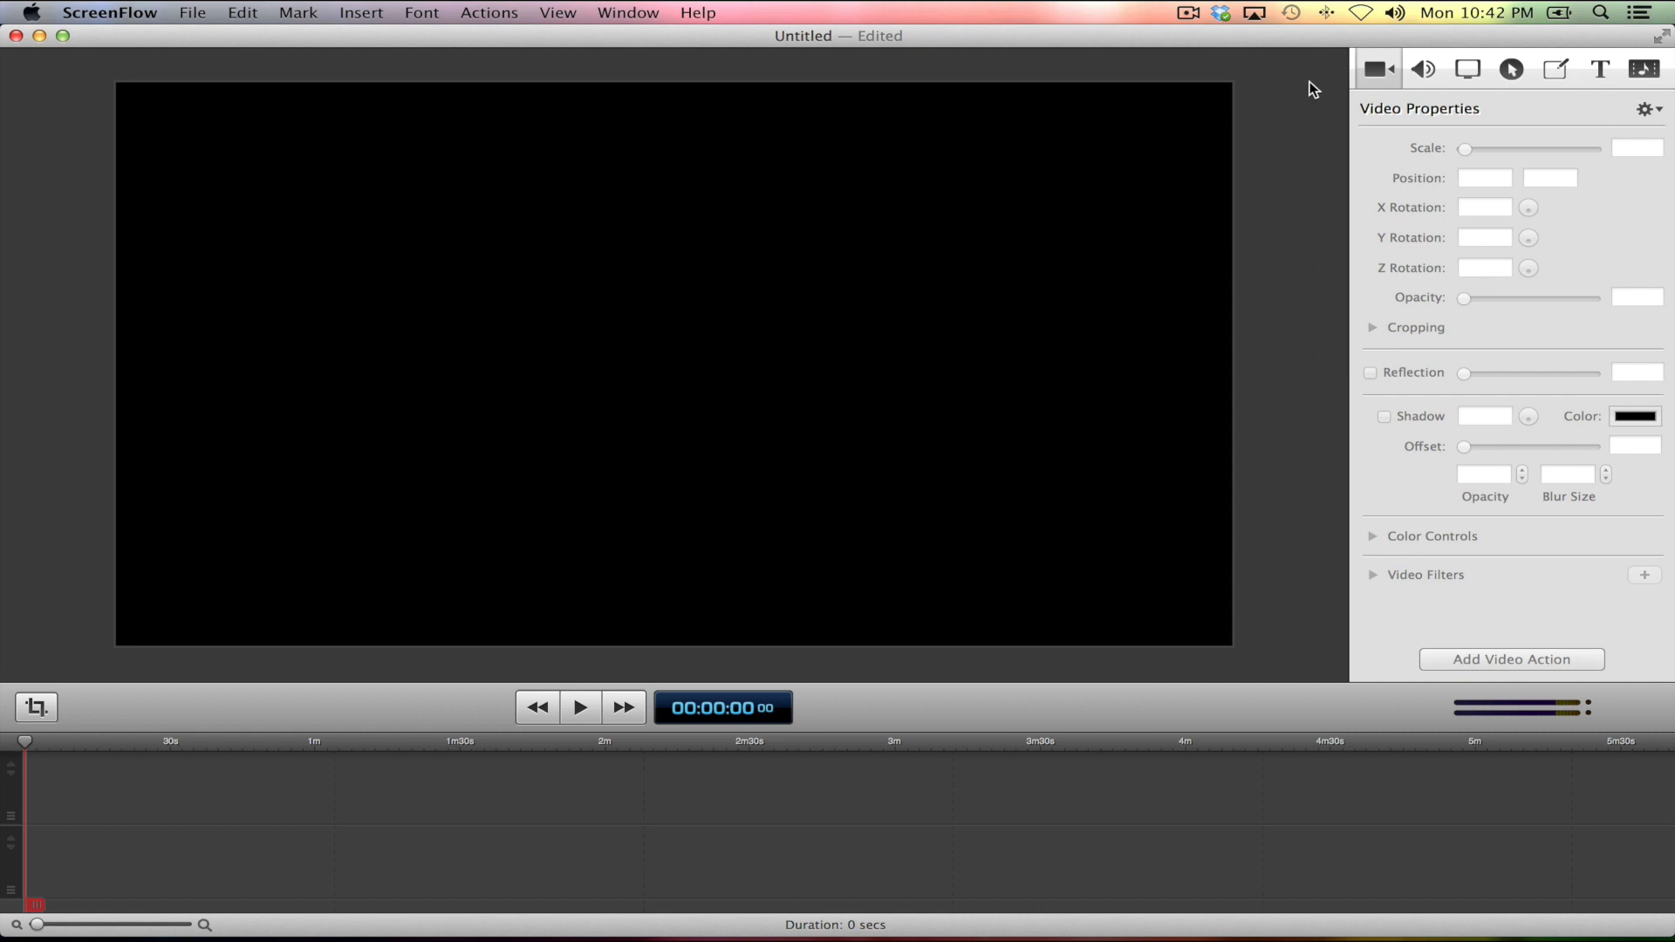
mouse_move(1377, 103)
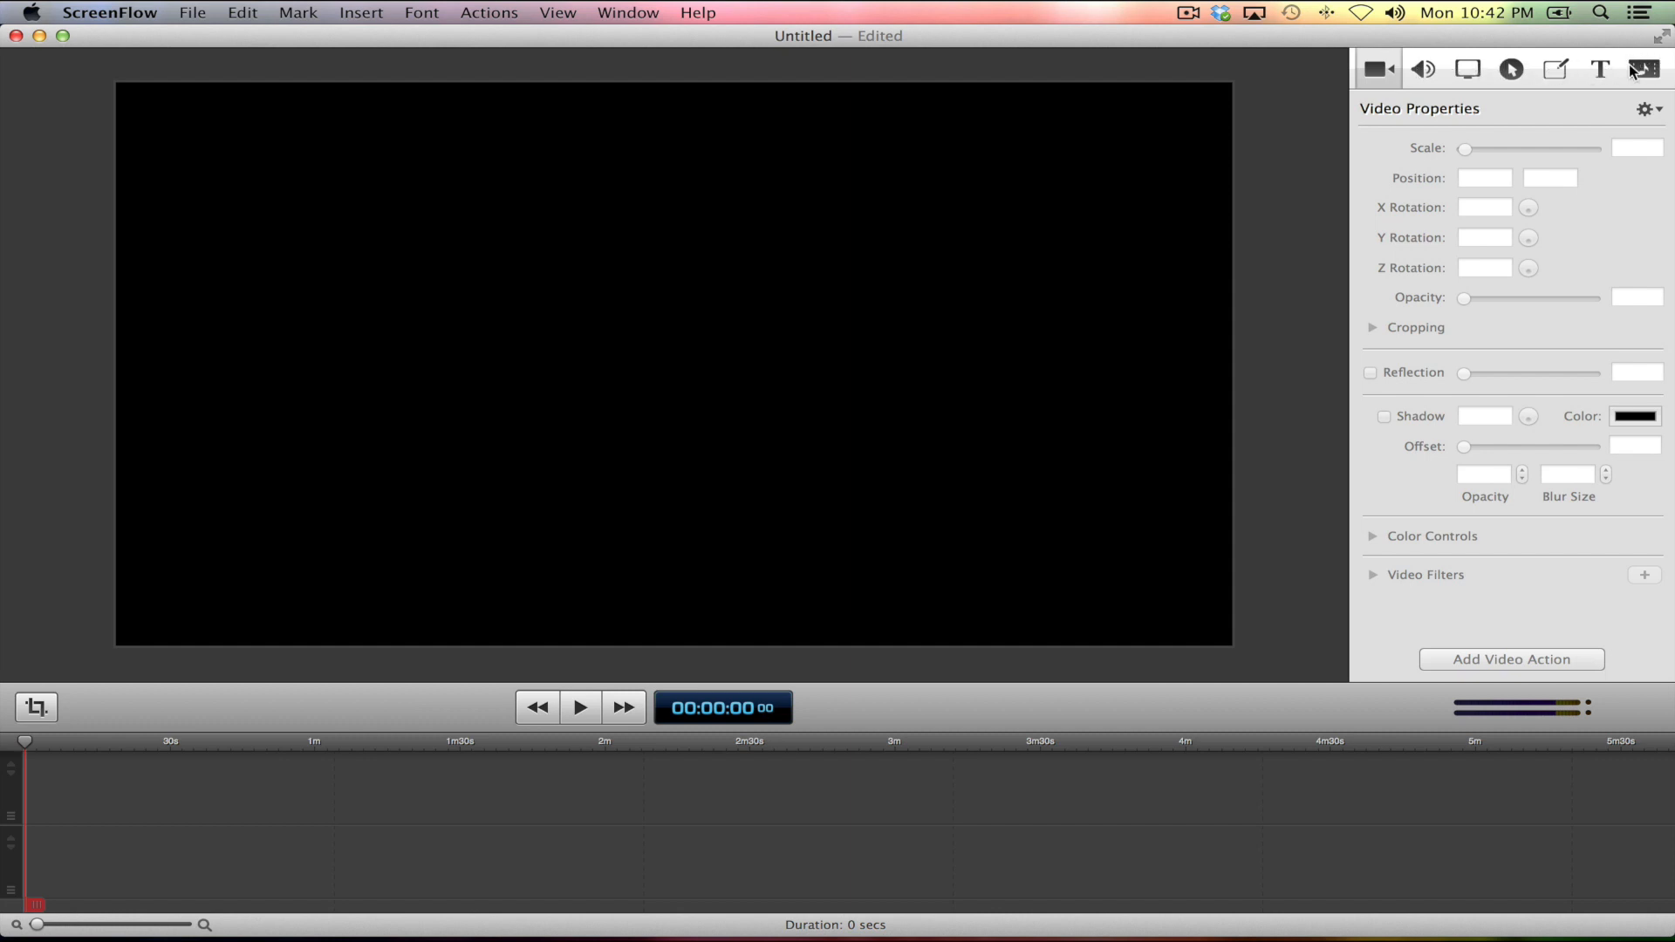
click(1644, 68)
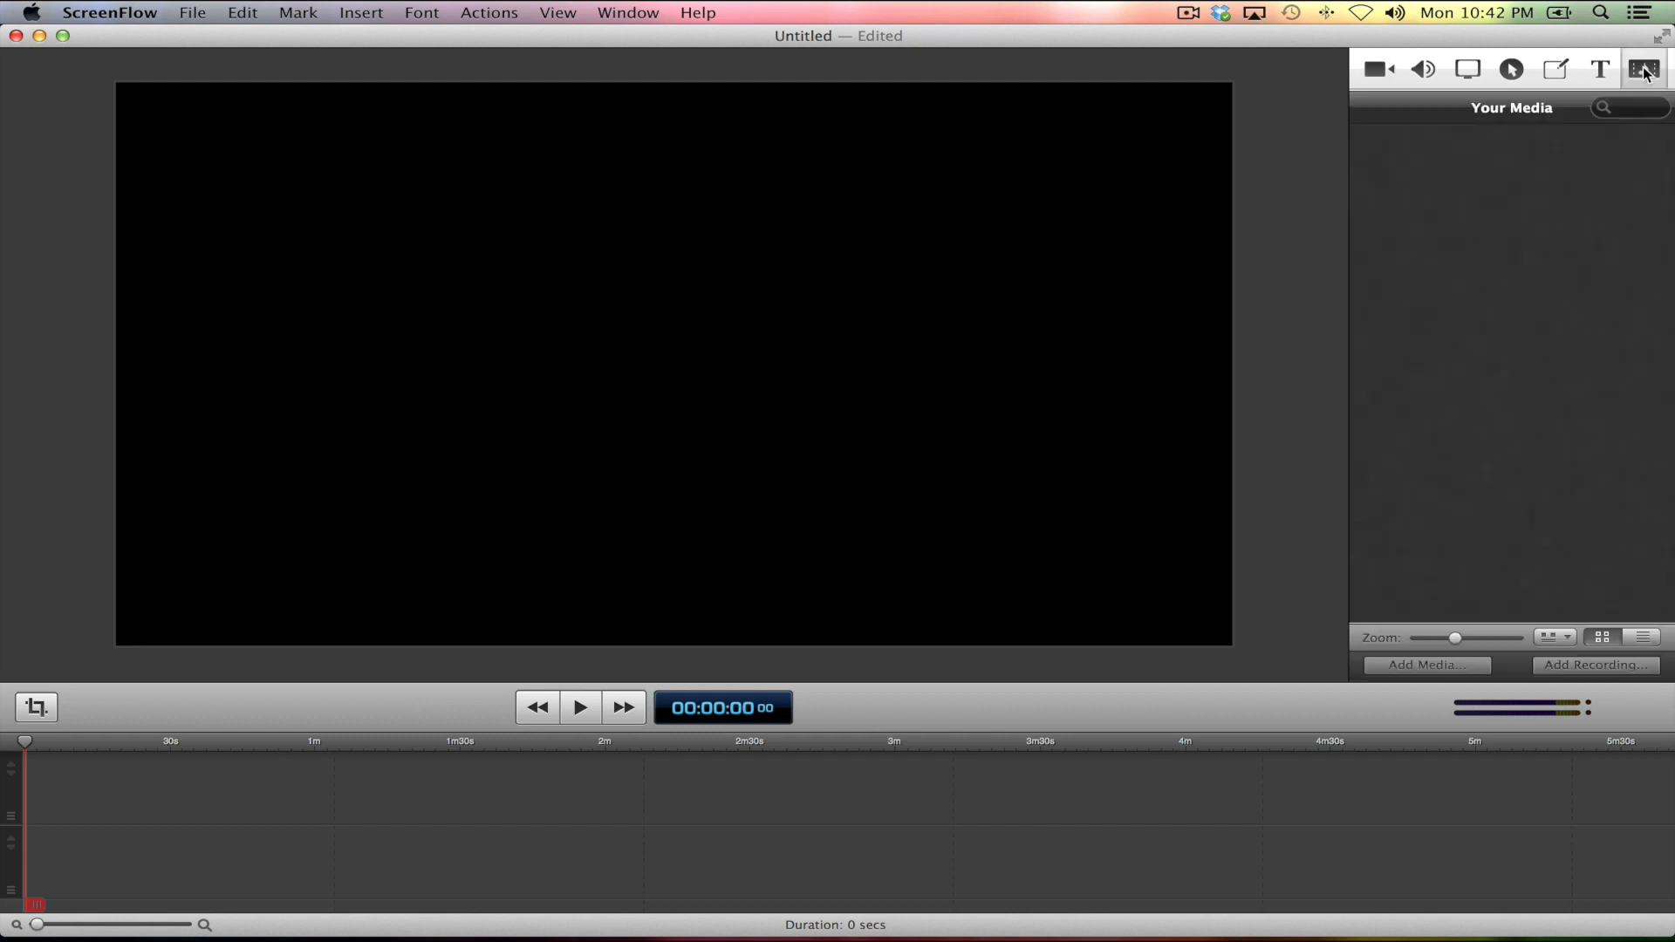
mouse_move(1557, 128)
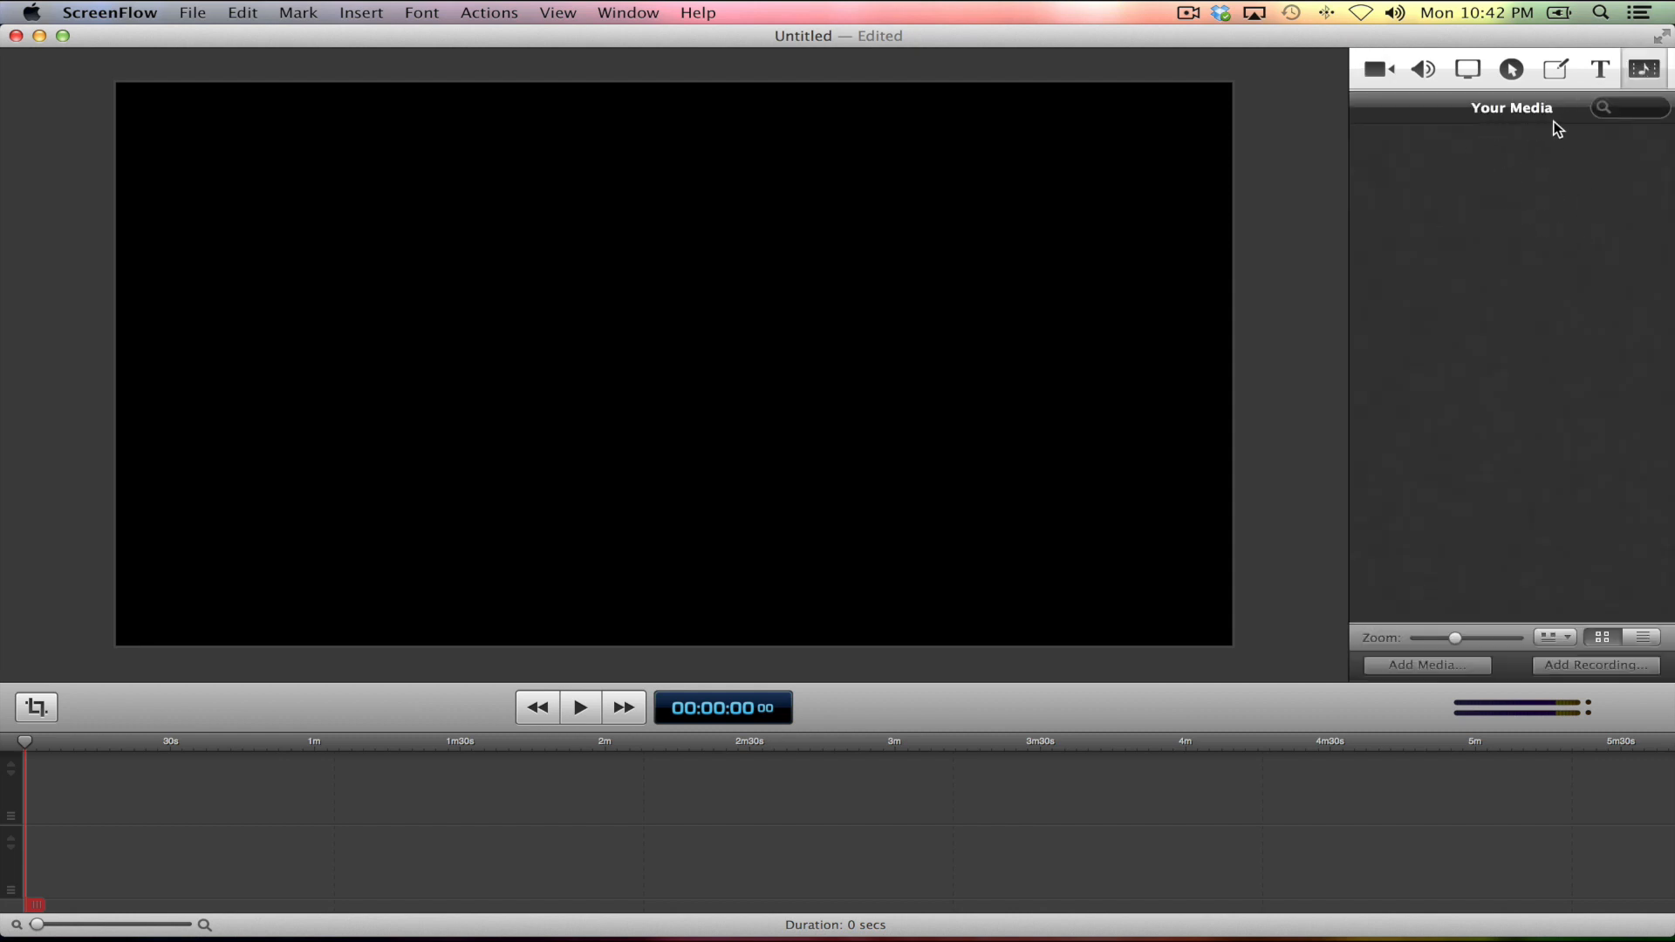
mouse_move(1473, 665)
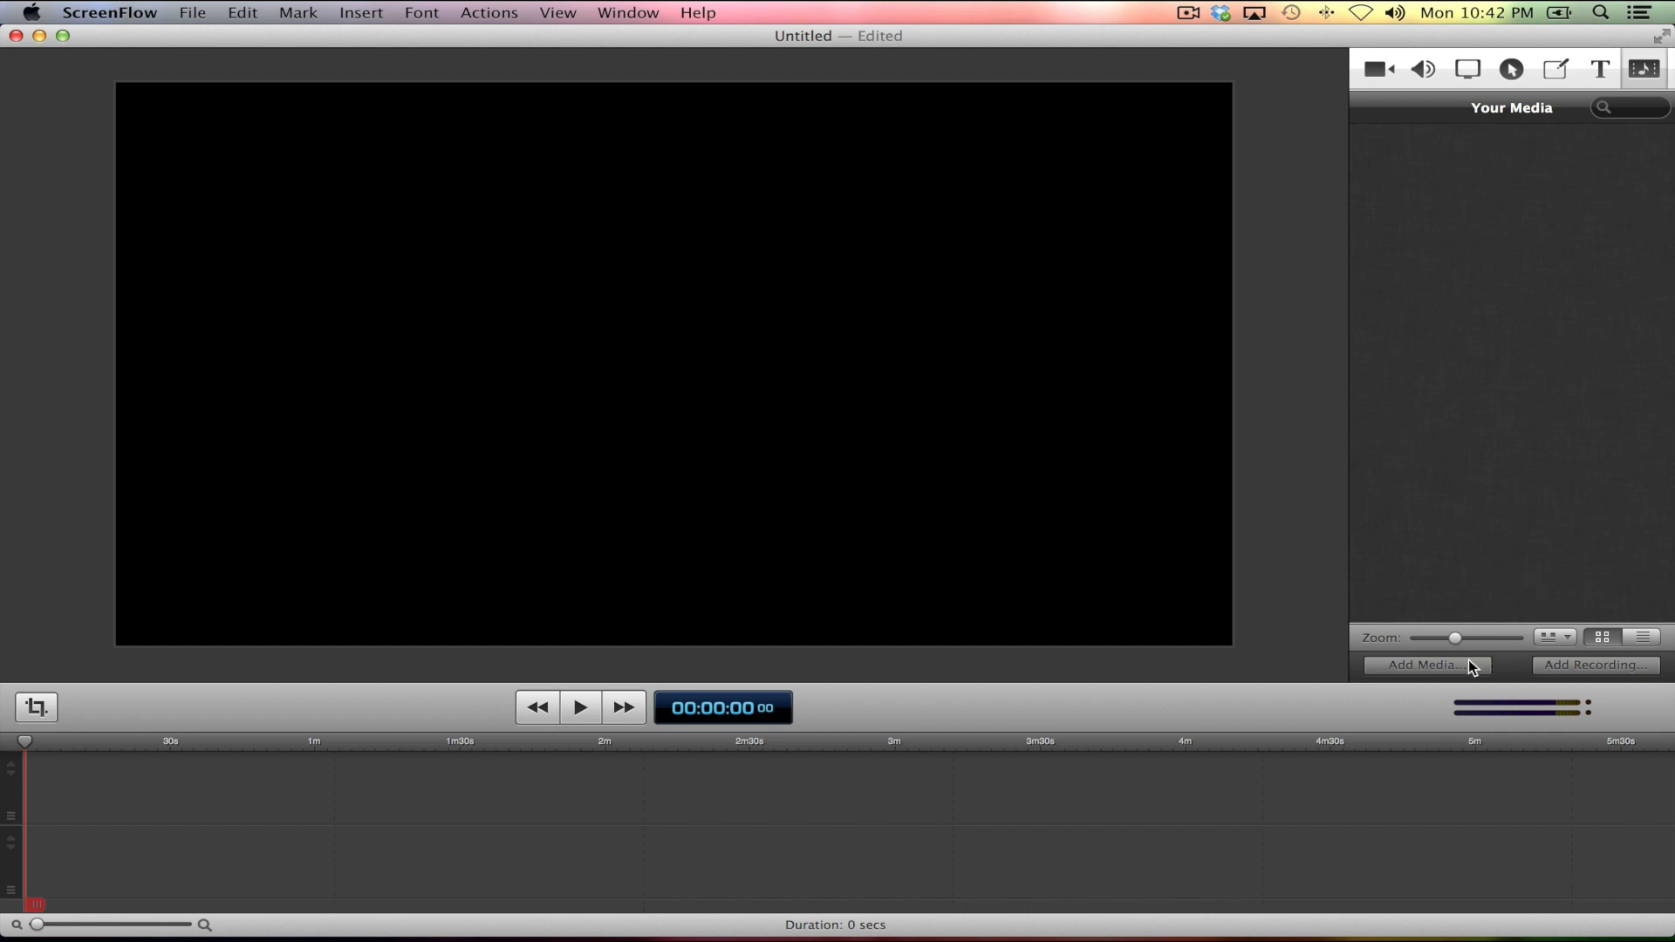
Start adding media and browse to the Desktop, highlighting the Advanced Editing (Elements) folder.
click(1426, 664)
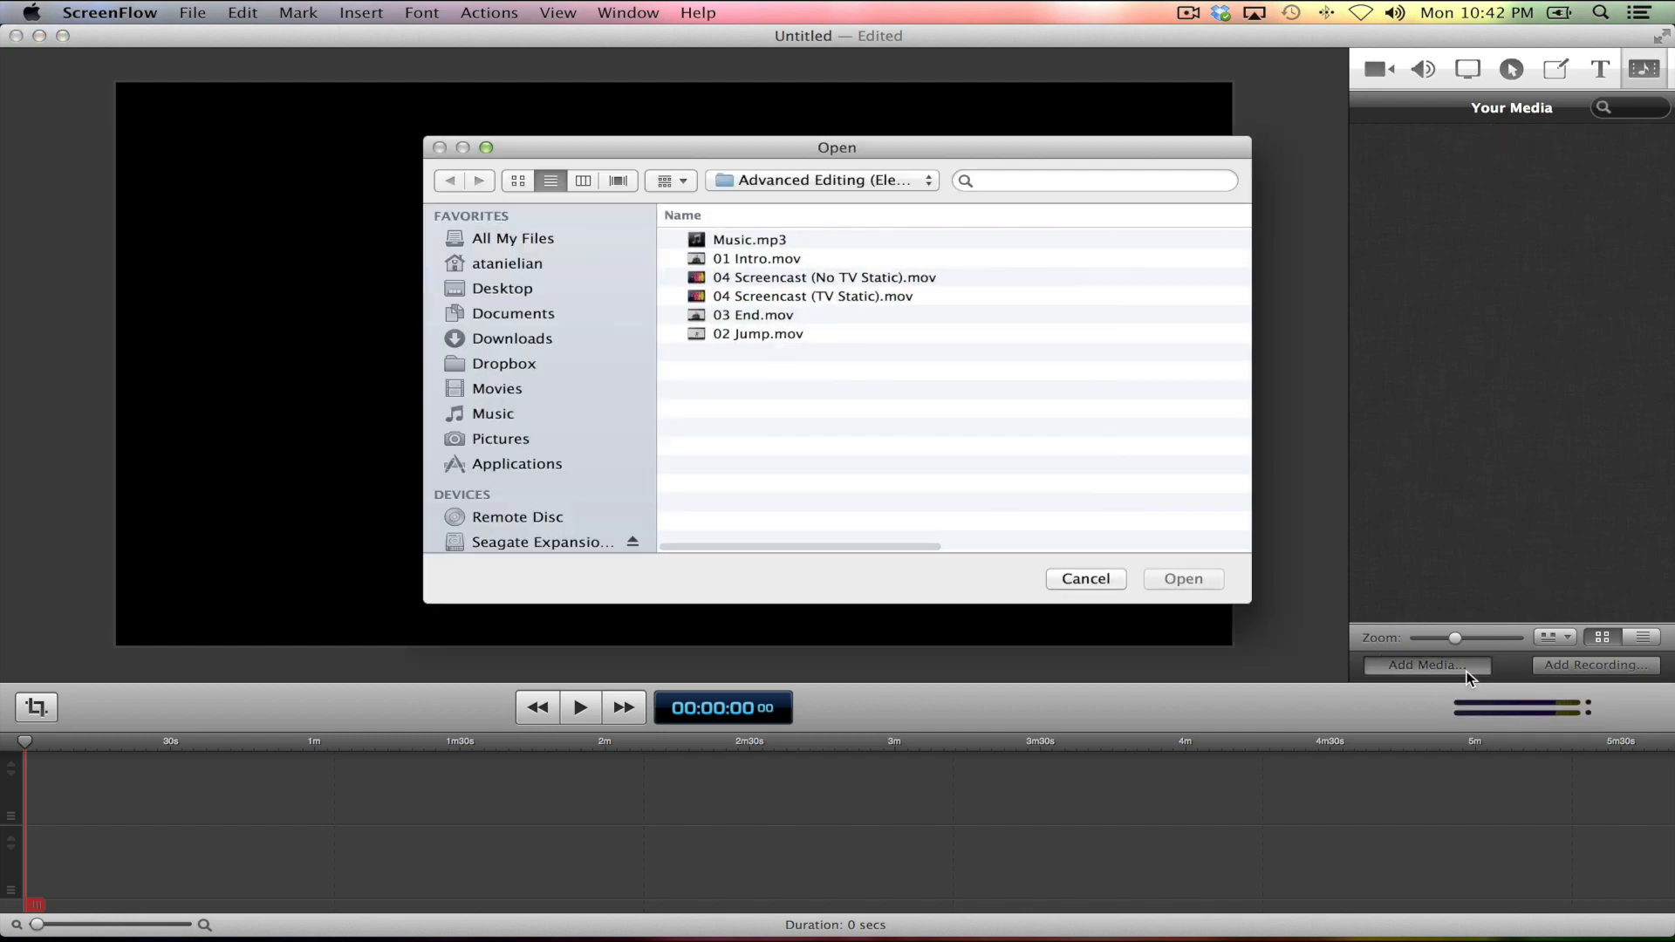
click(822, 179)
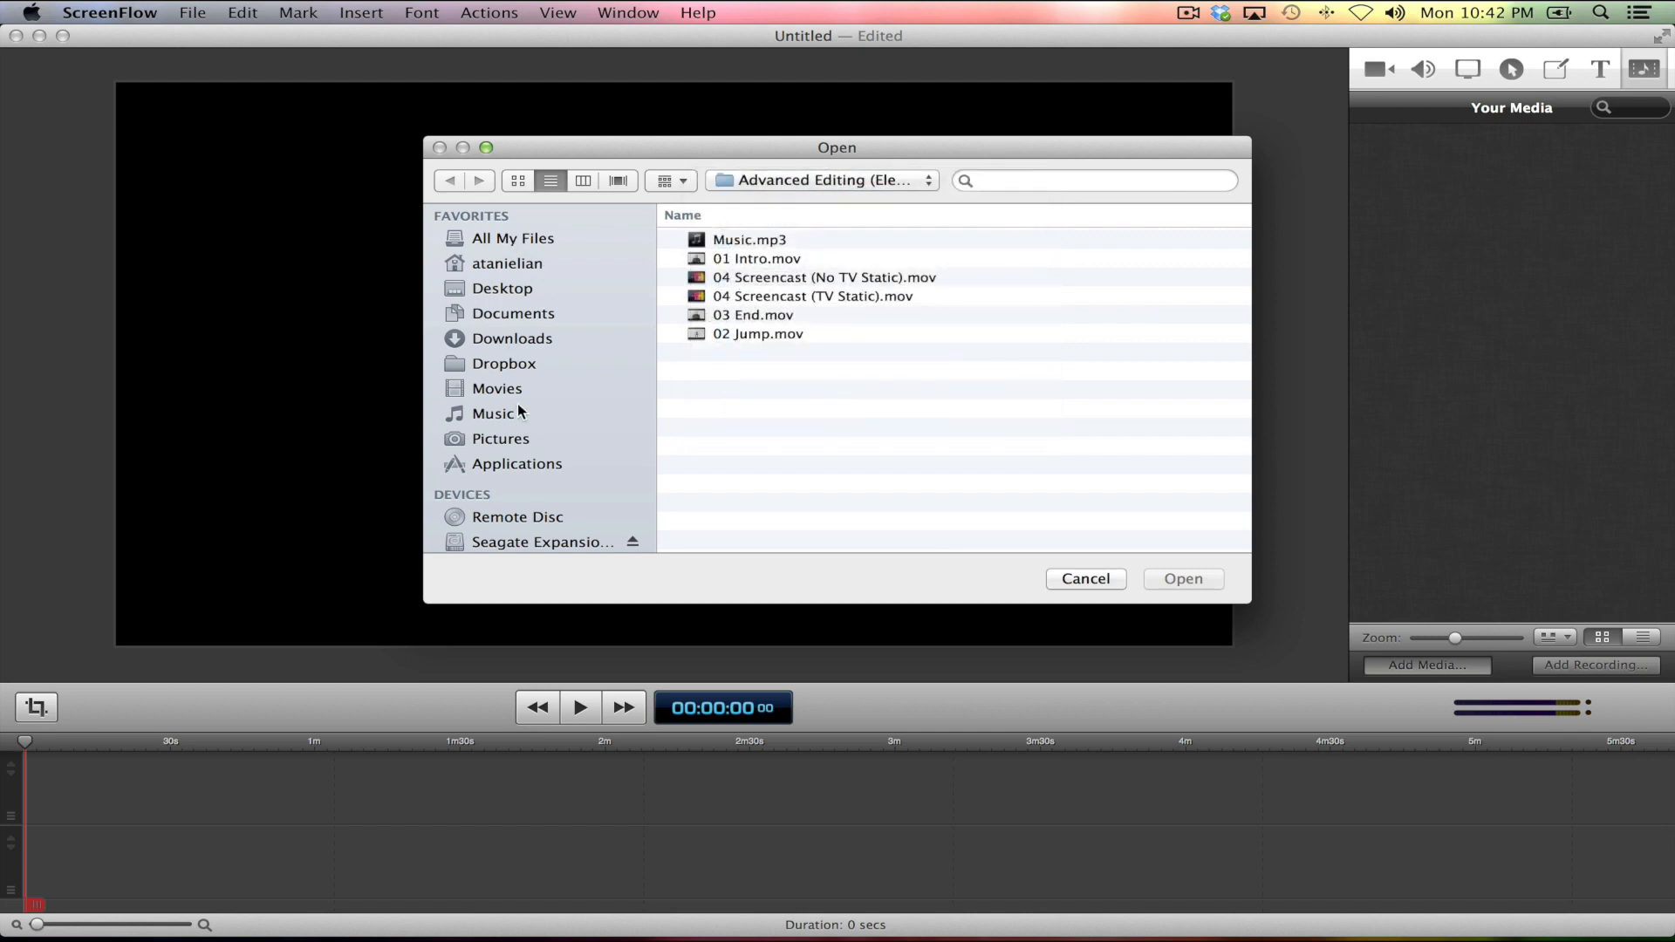
mouse_move(509, 324)
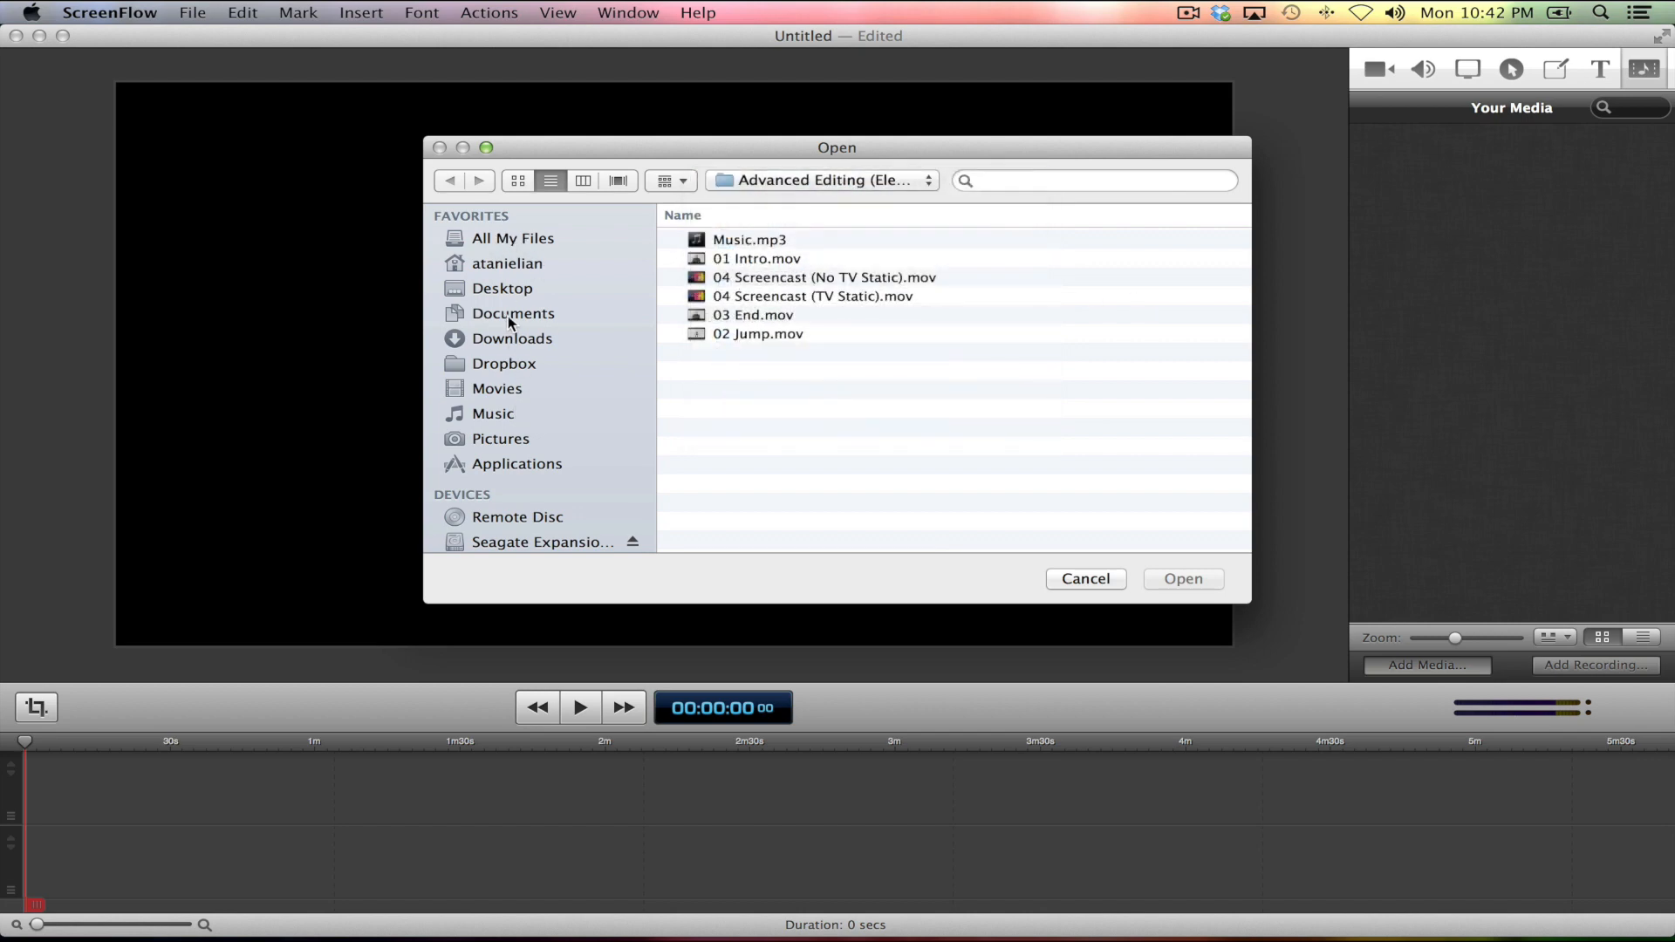
click(503, 288)
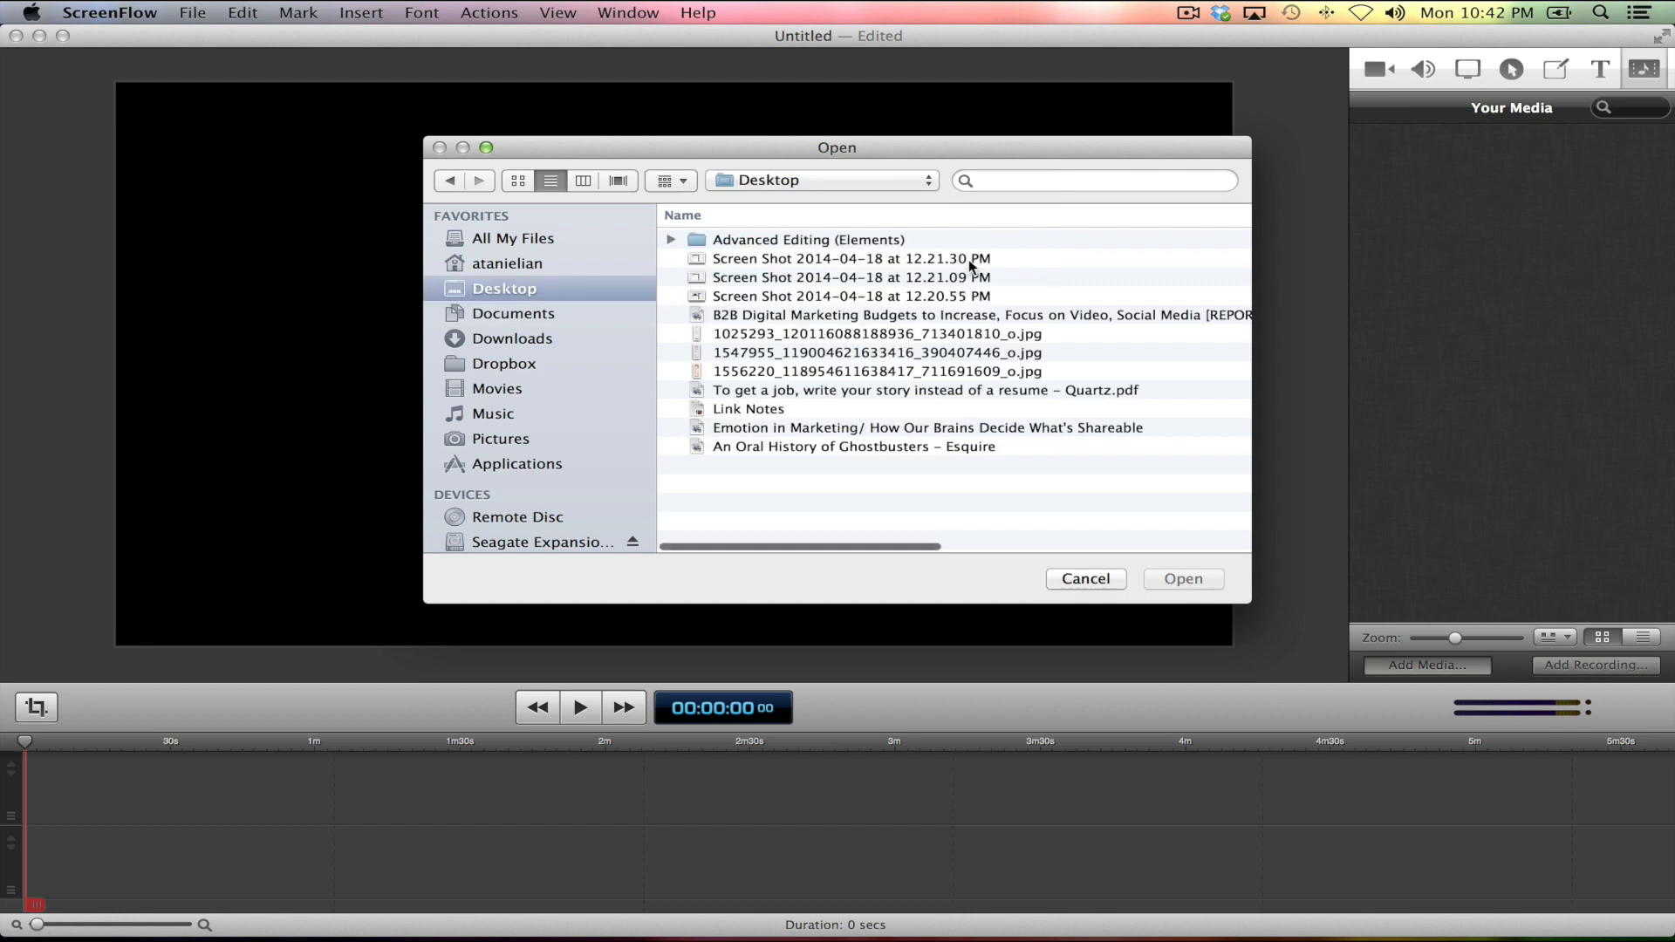
click(808, 239)
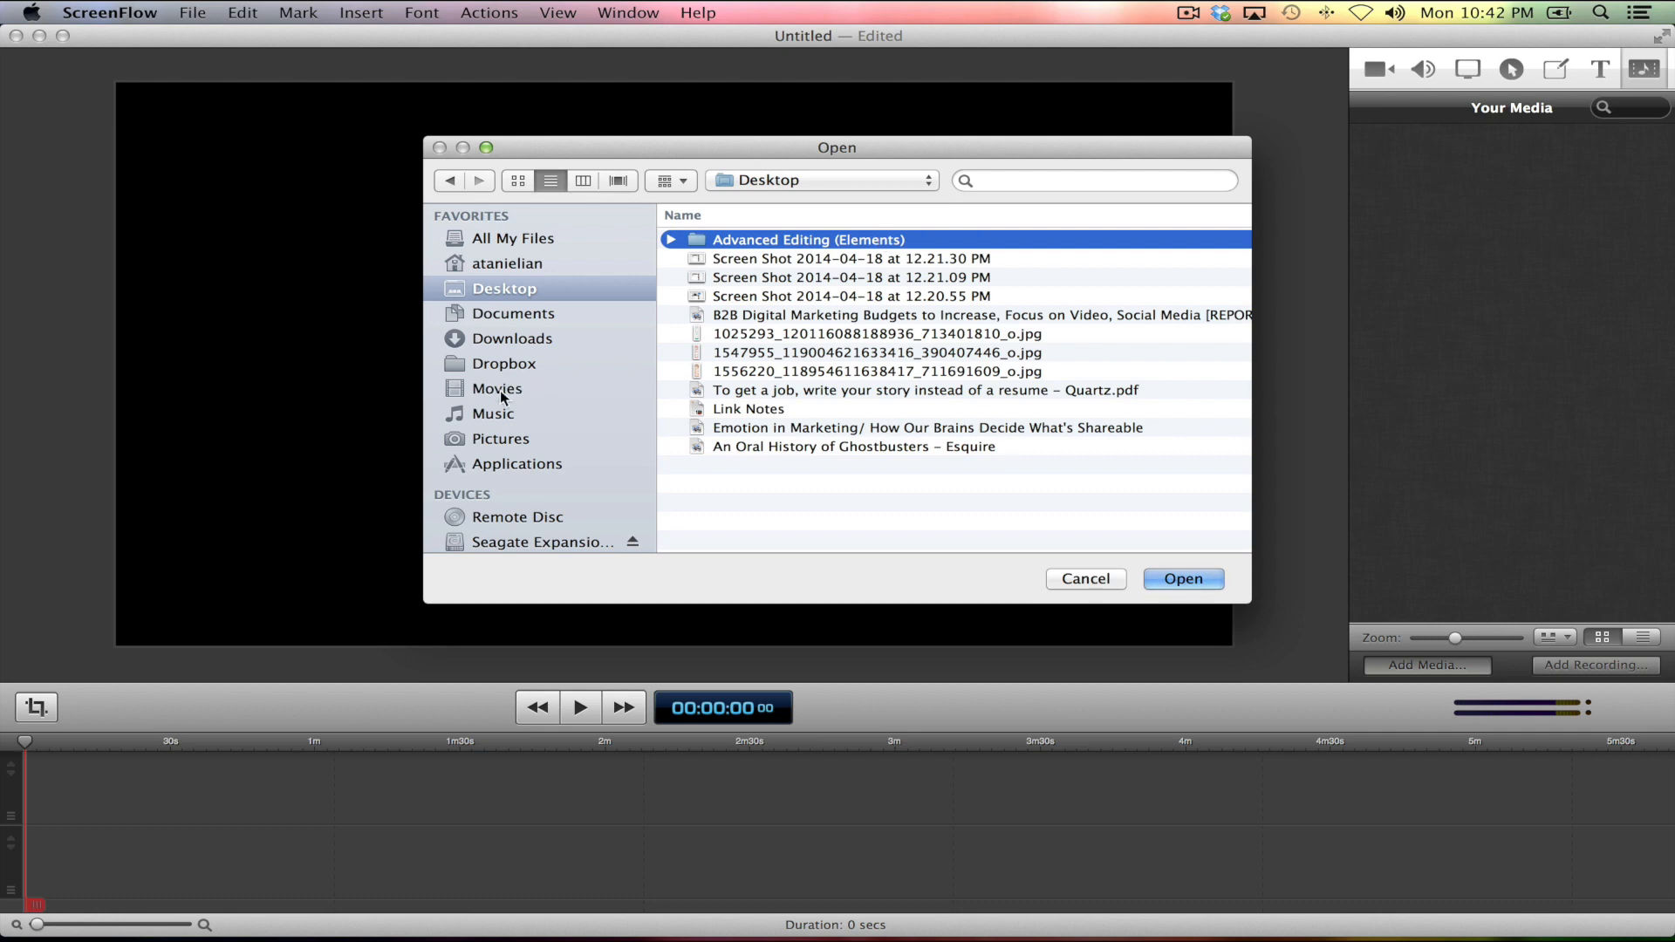
mouse_move(695, 387)
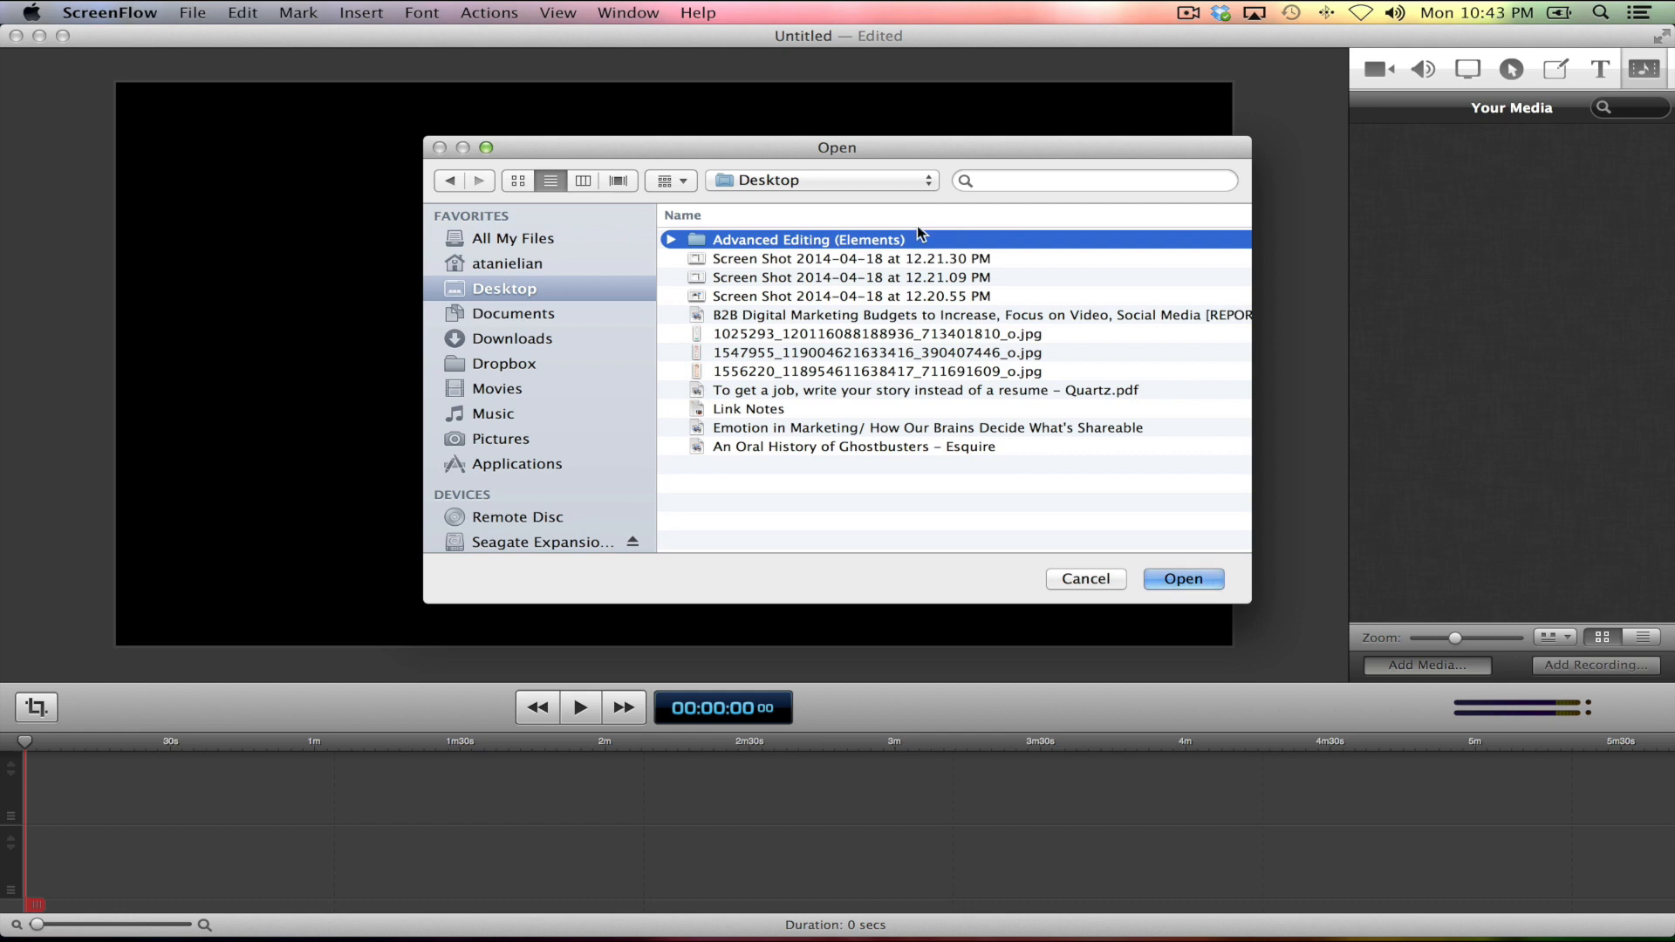
click(820, 180)
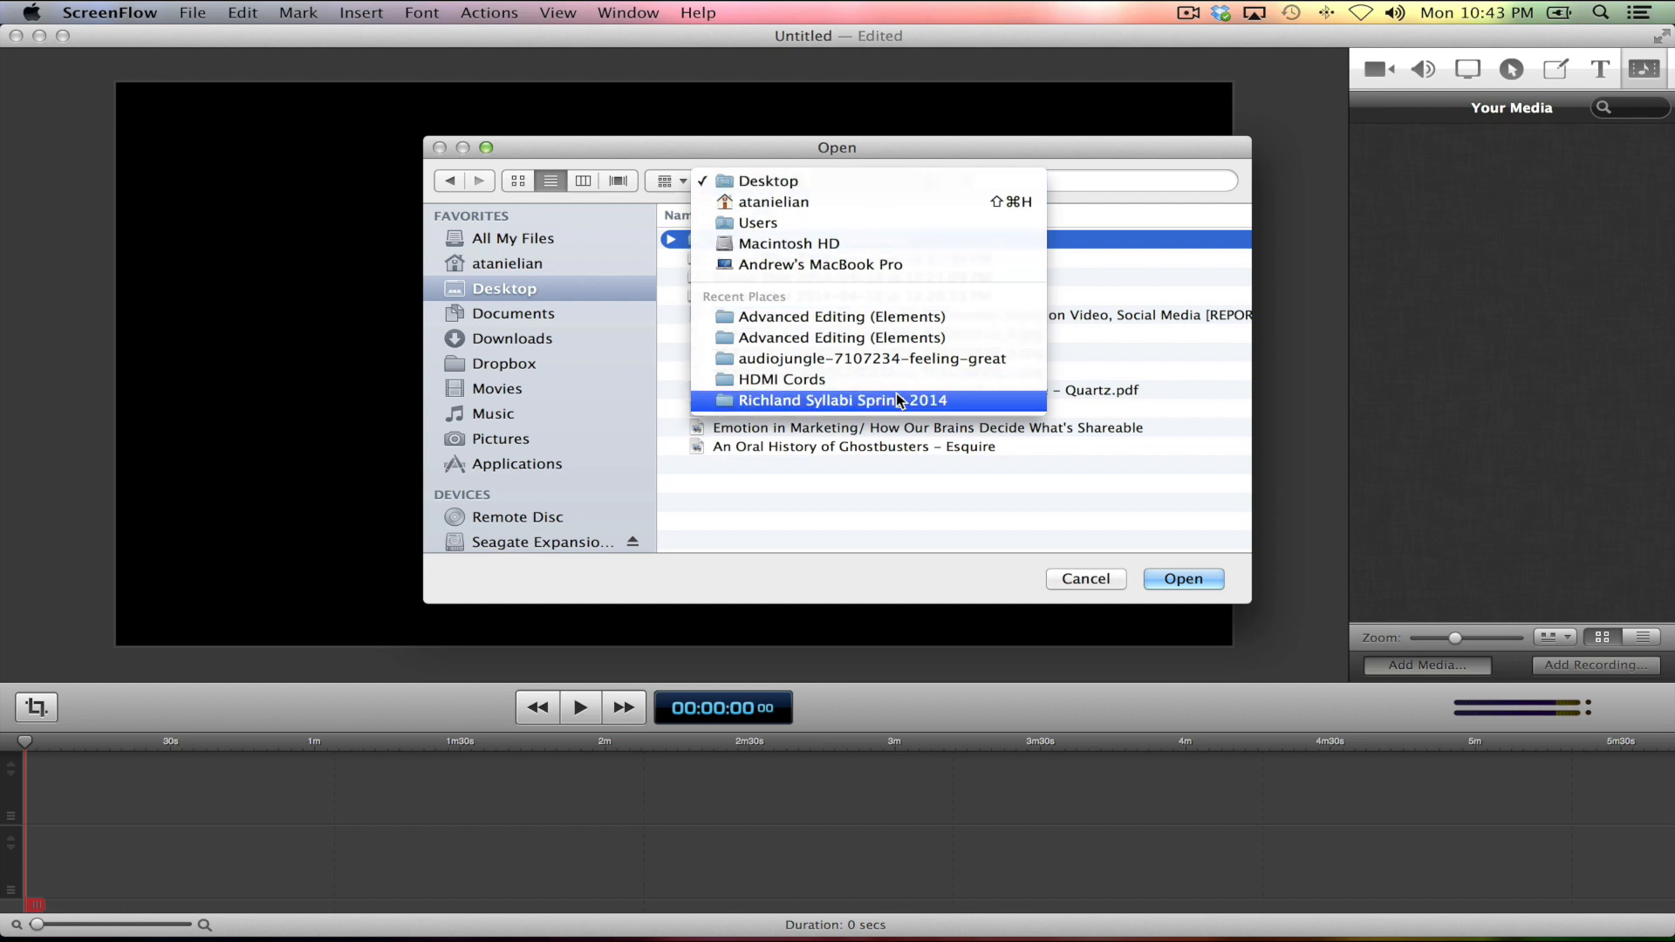
click(767, 180)
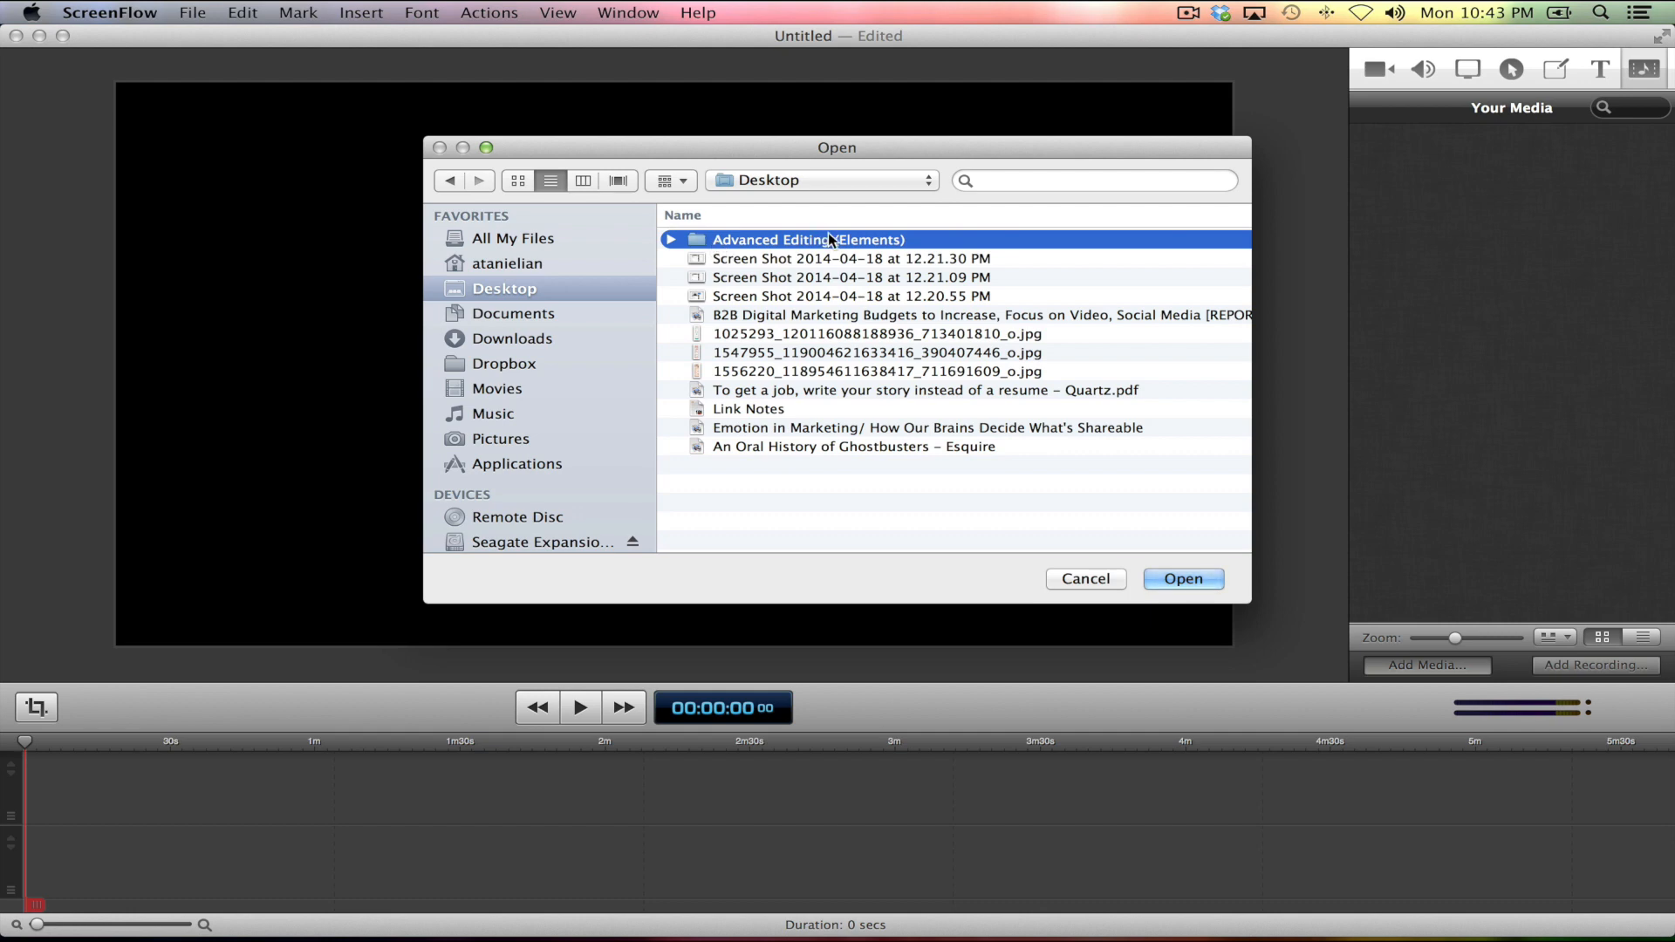
Import Music.mp3 and the five video clips from the Advanced Editing (Elements) folder into the media library.
double_click(808, 239)
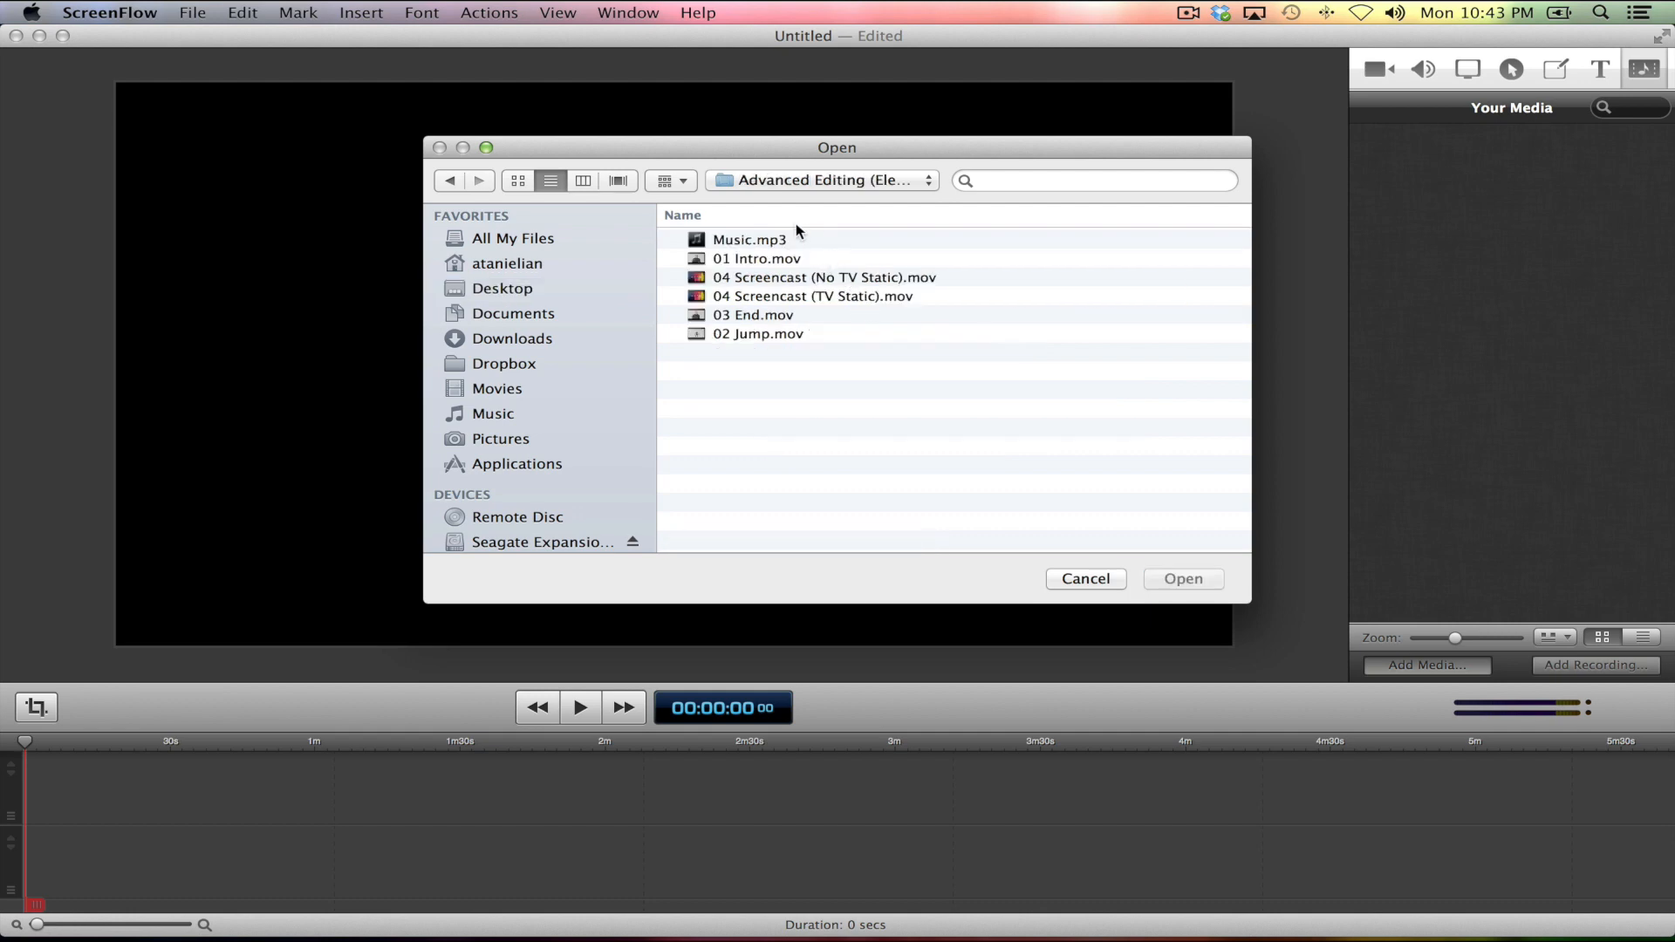
mouse_move(827, 291)
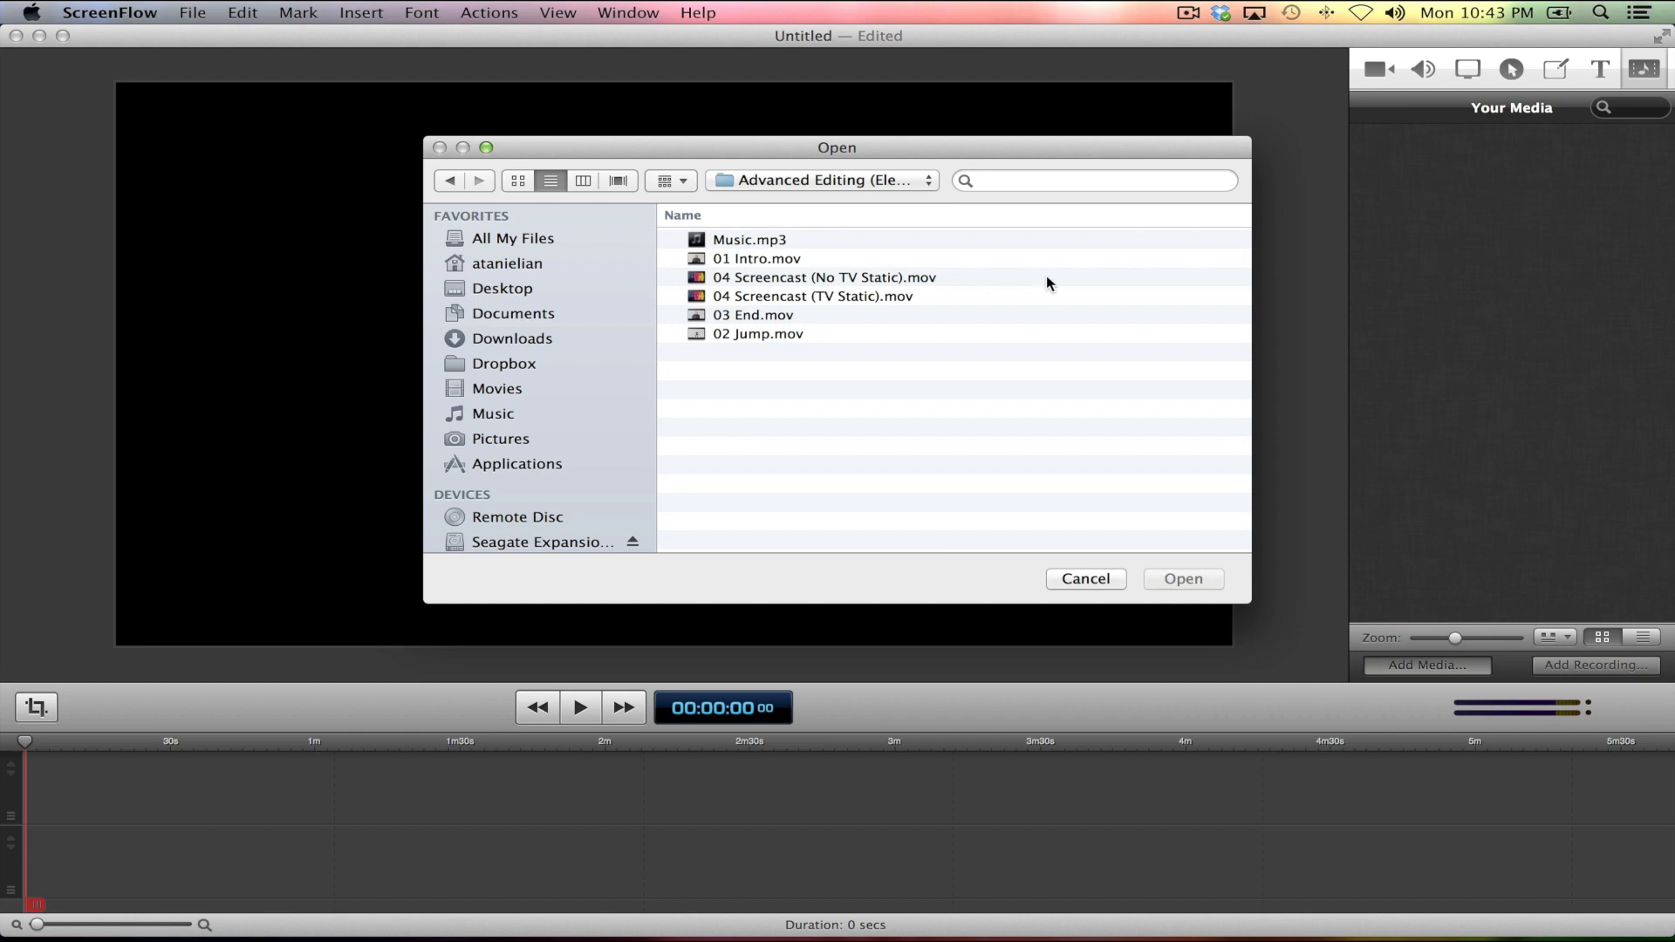
mouse_move(1054, 284)
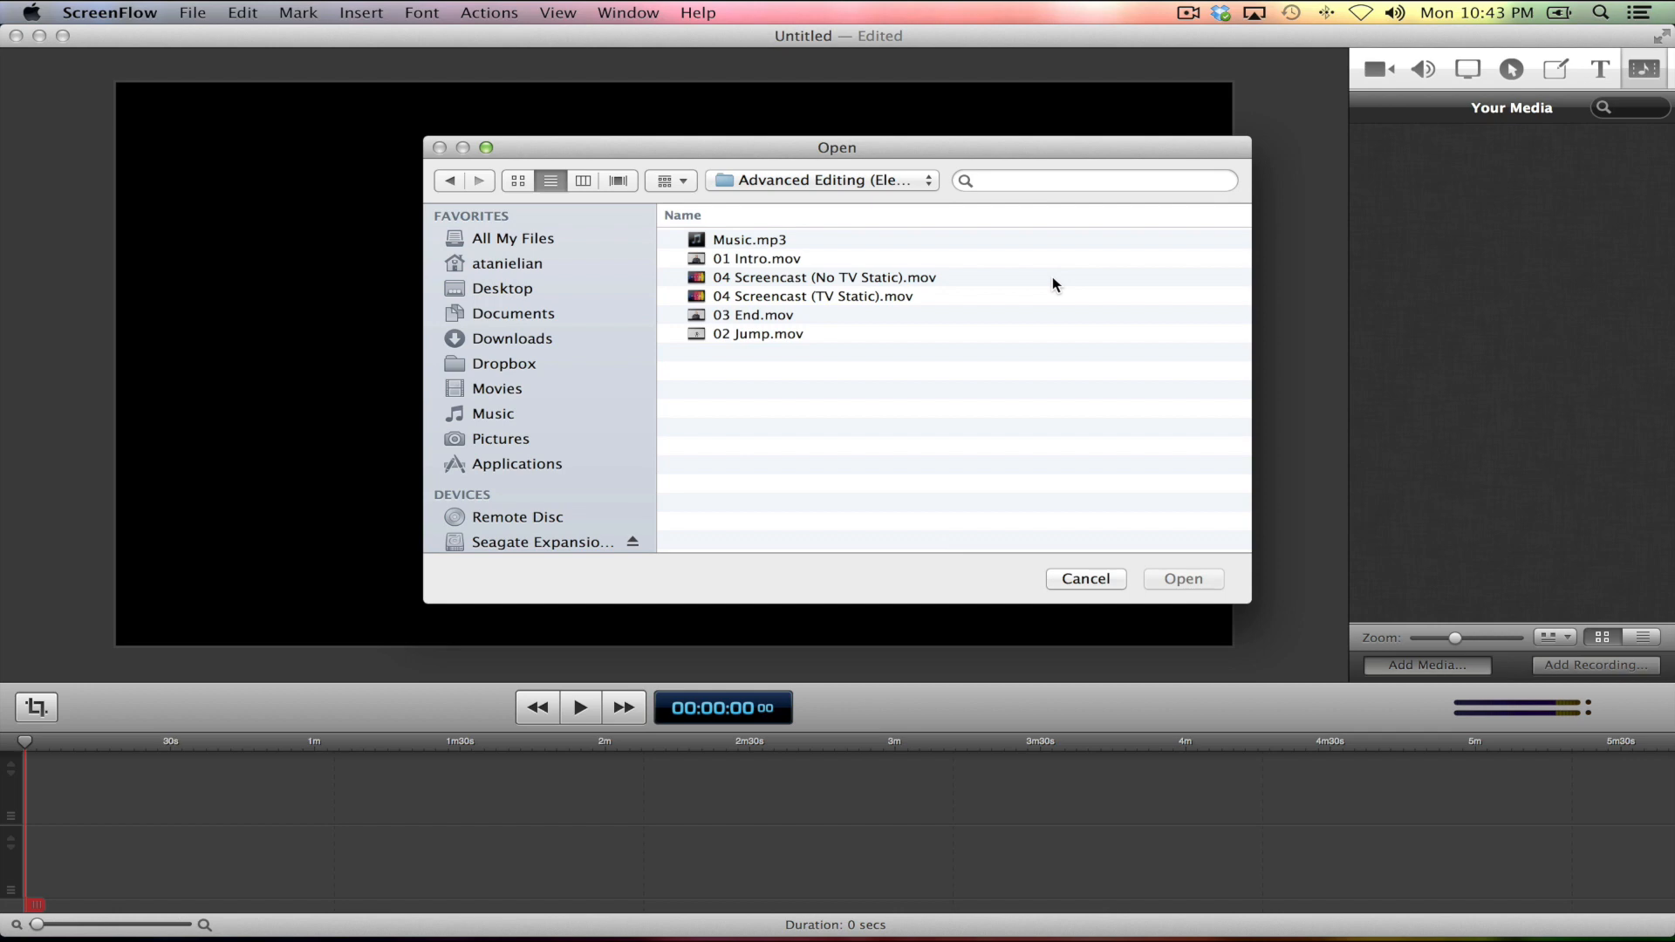
key(cmd+a)
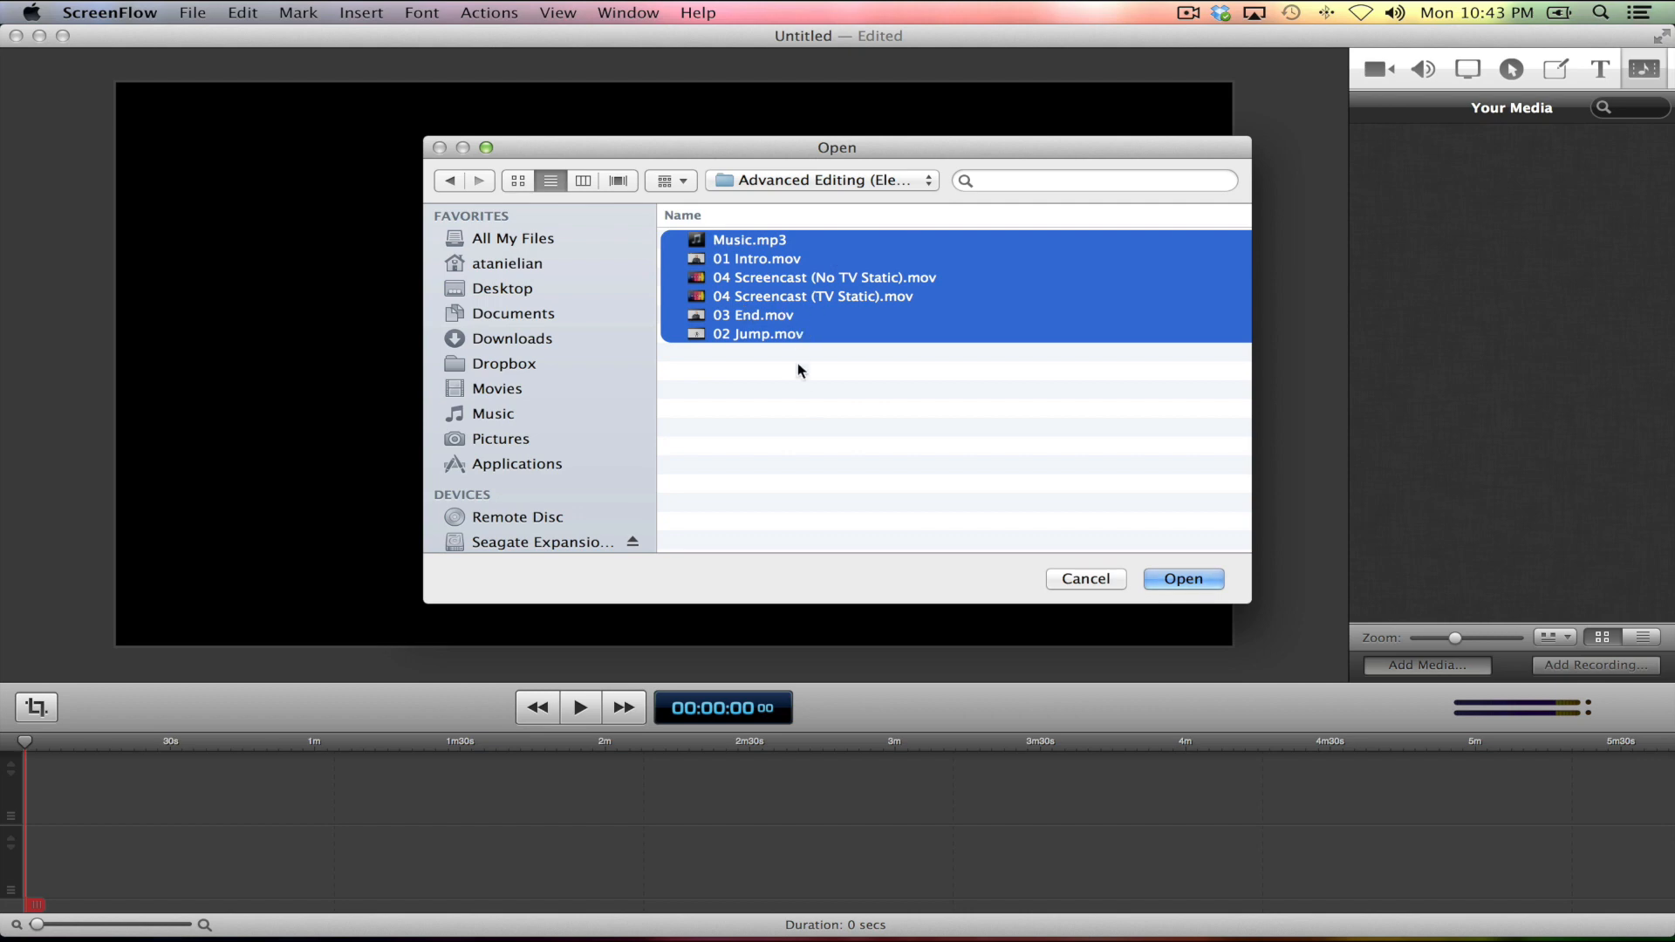
click(797, 370)
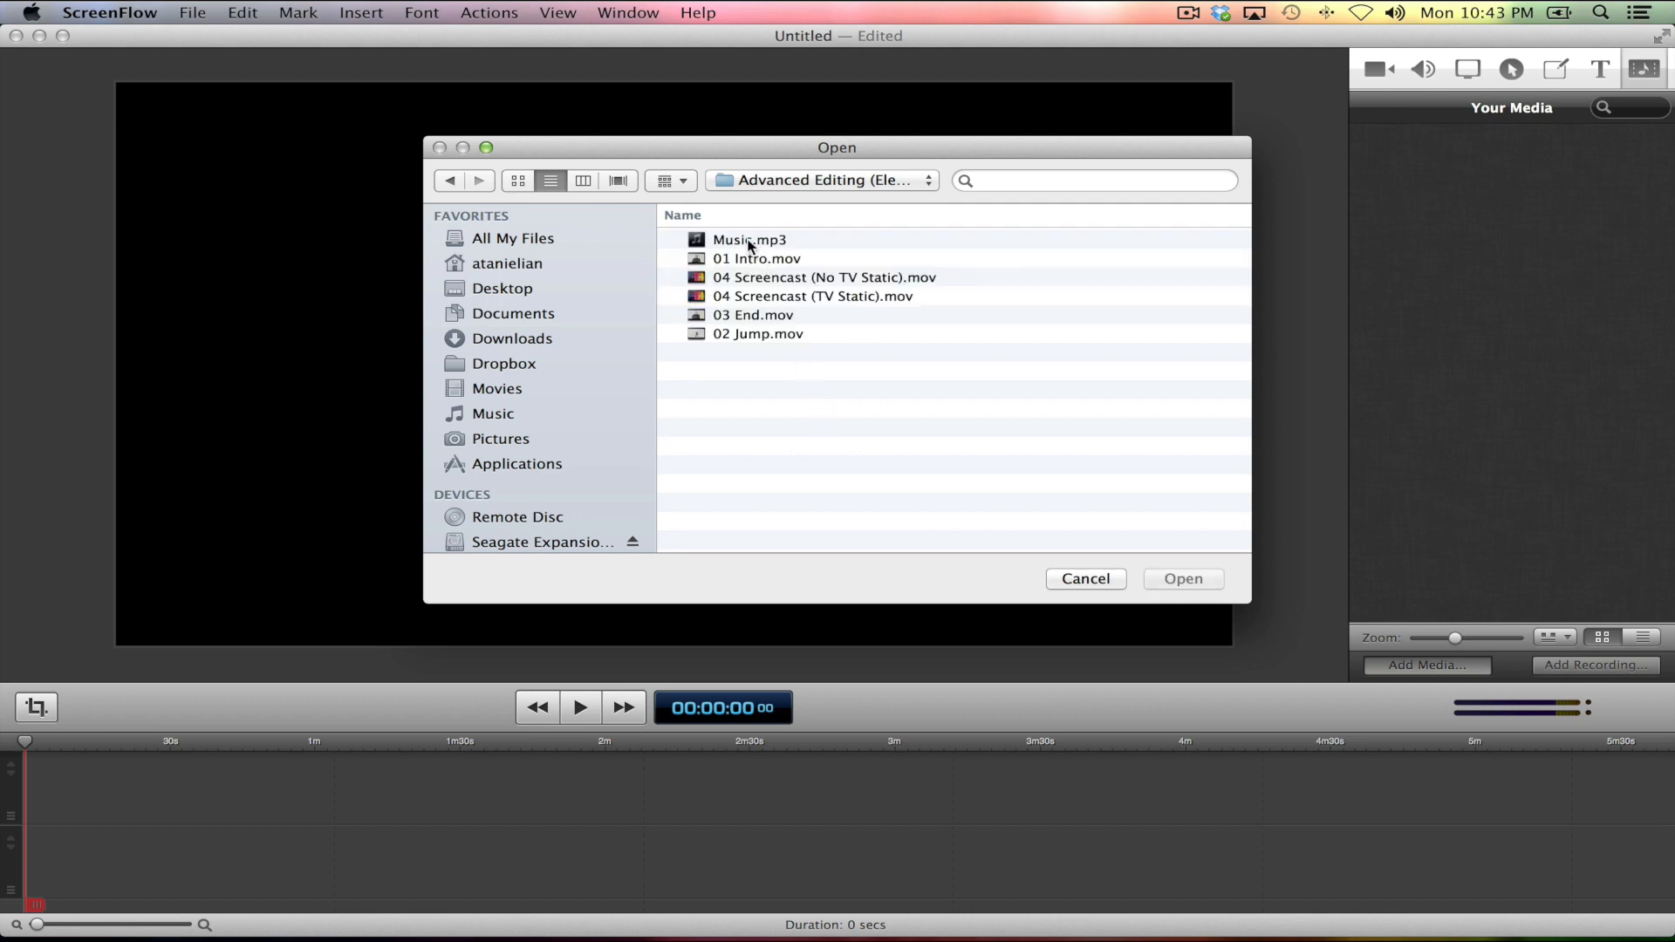
click(748, 239)
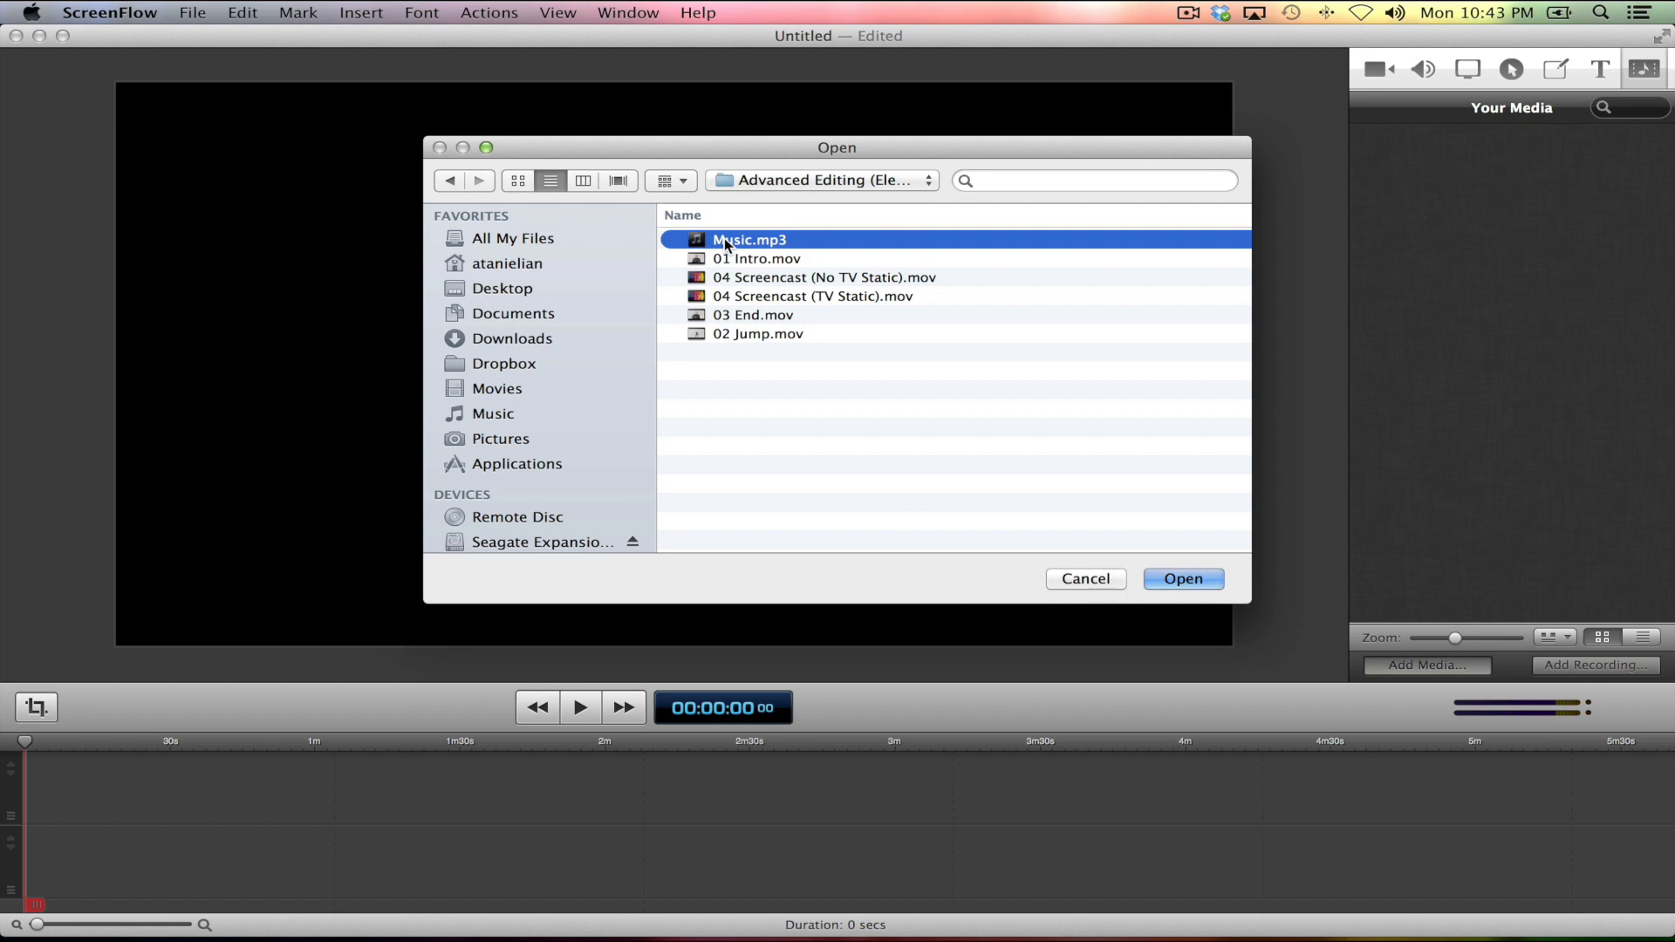
mouse_move(731, 344)
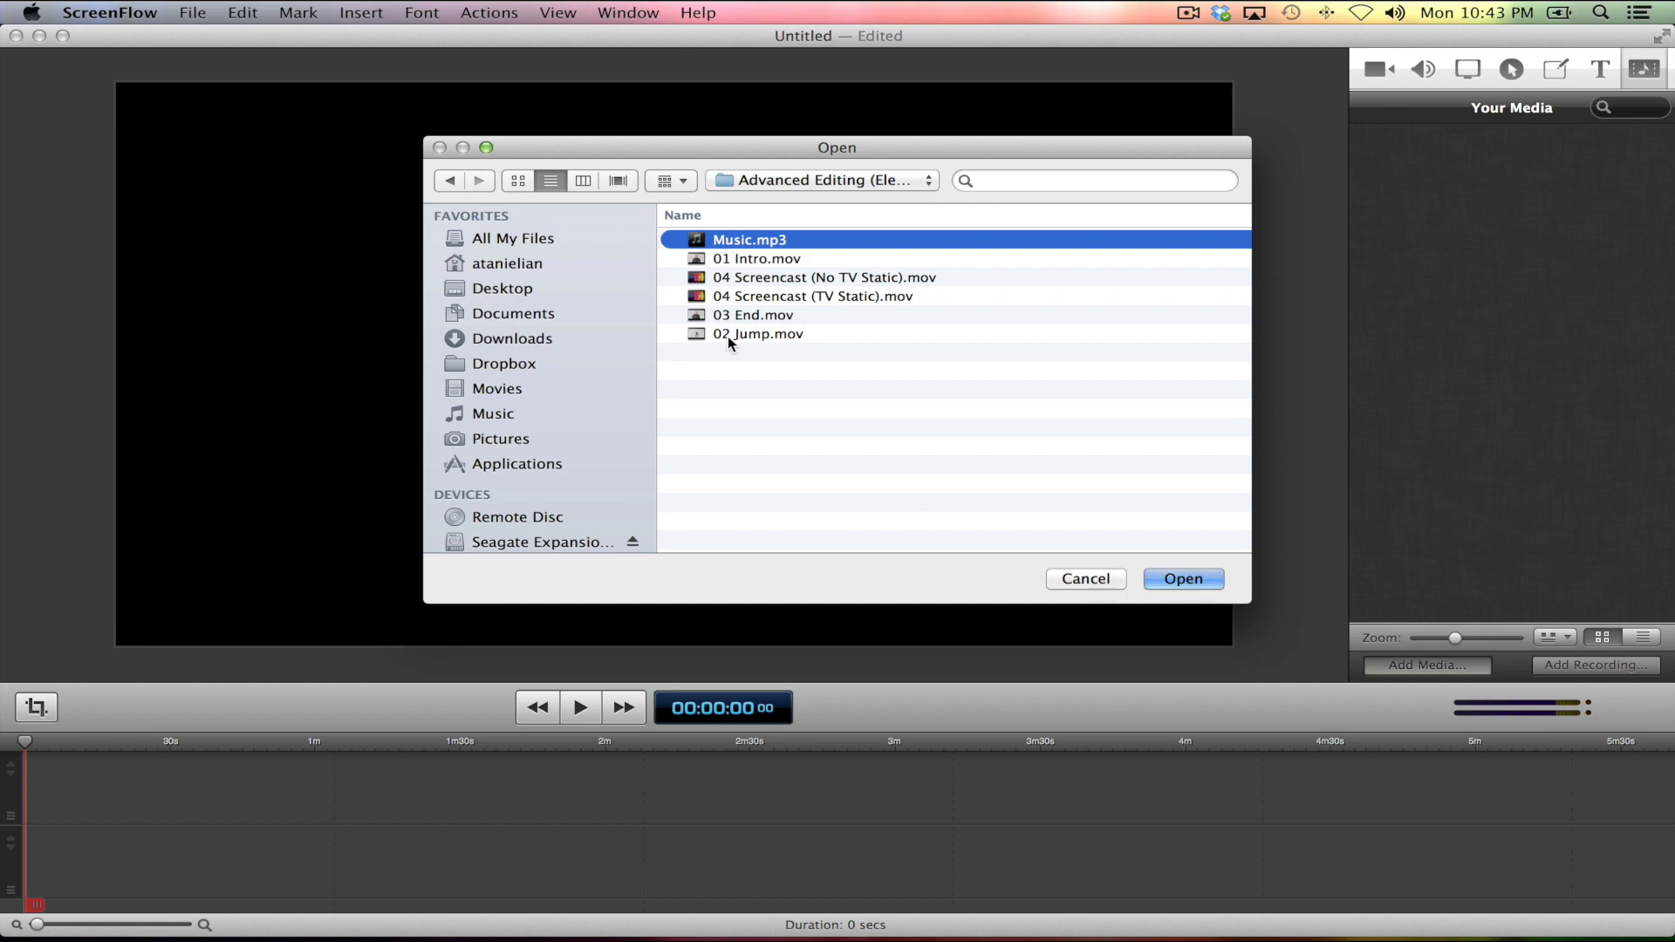
click(760, 333)
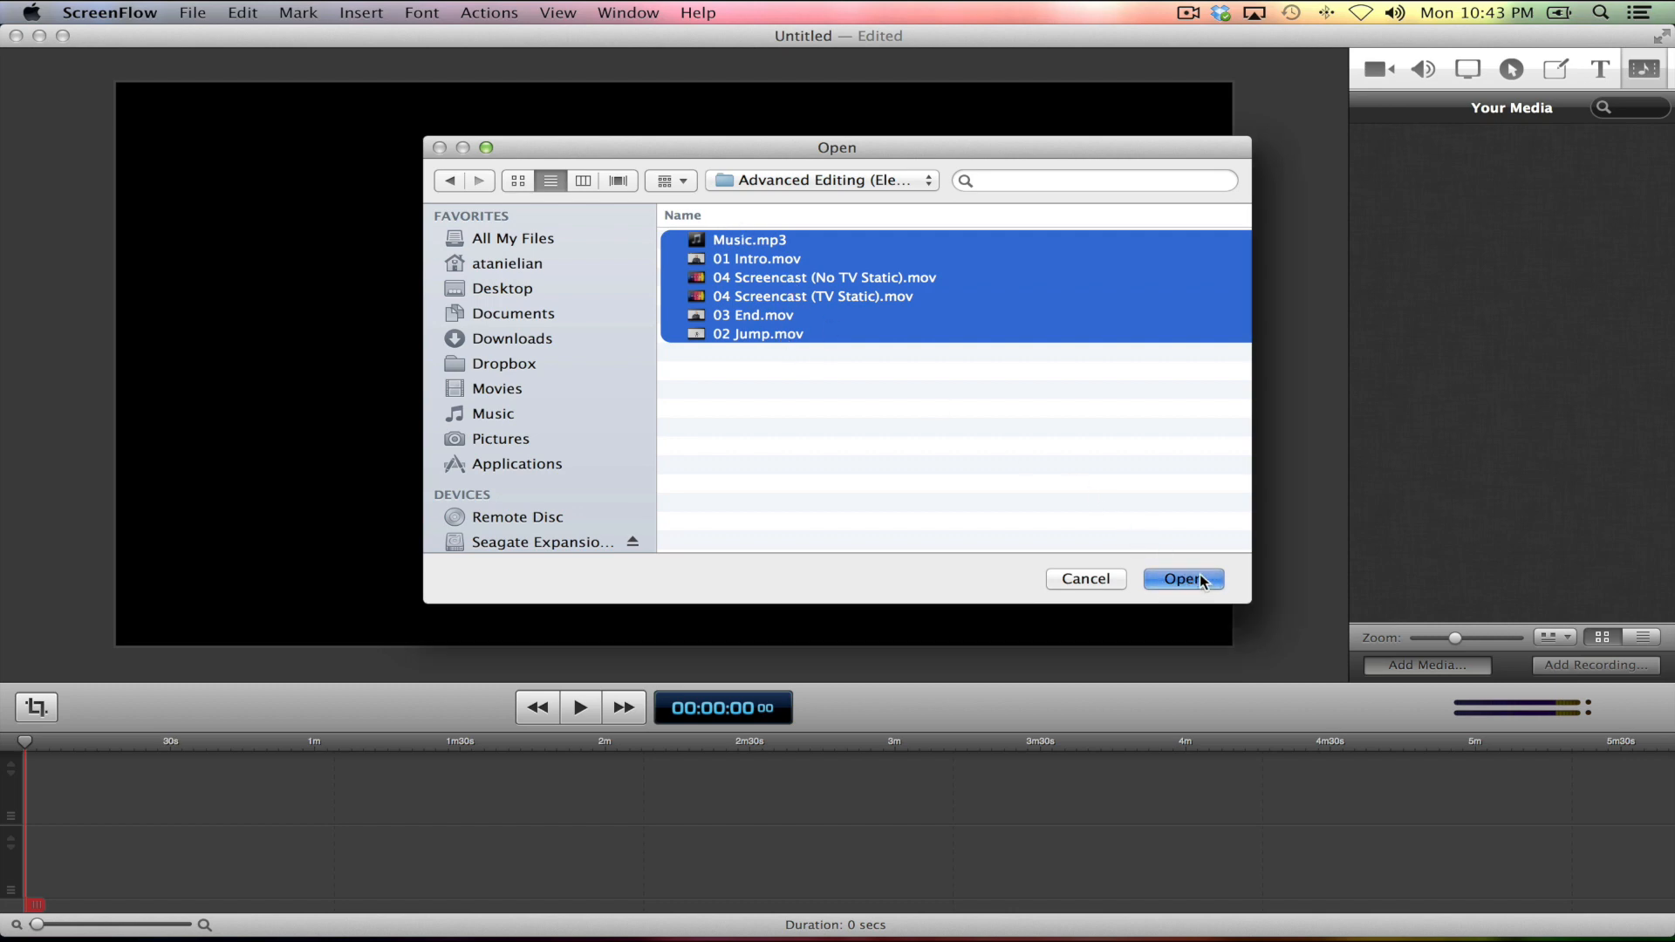
click(1184, 577)
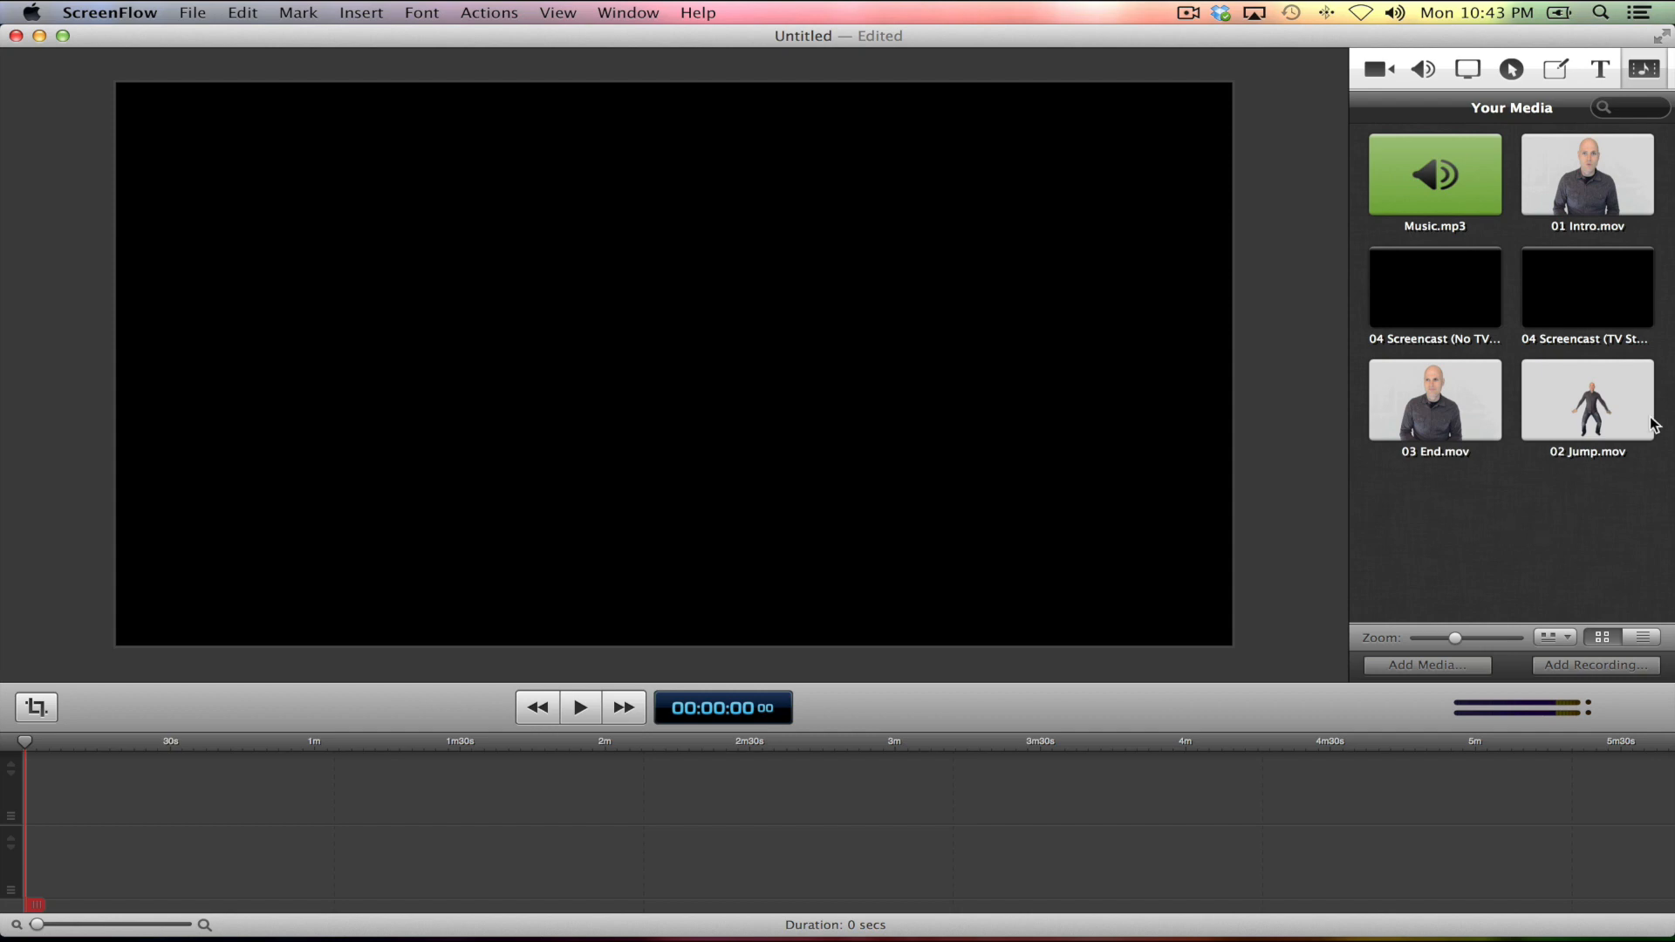
mouse_move(1473, 356)
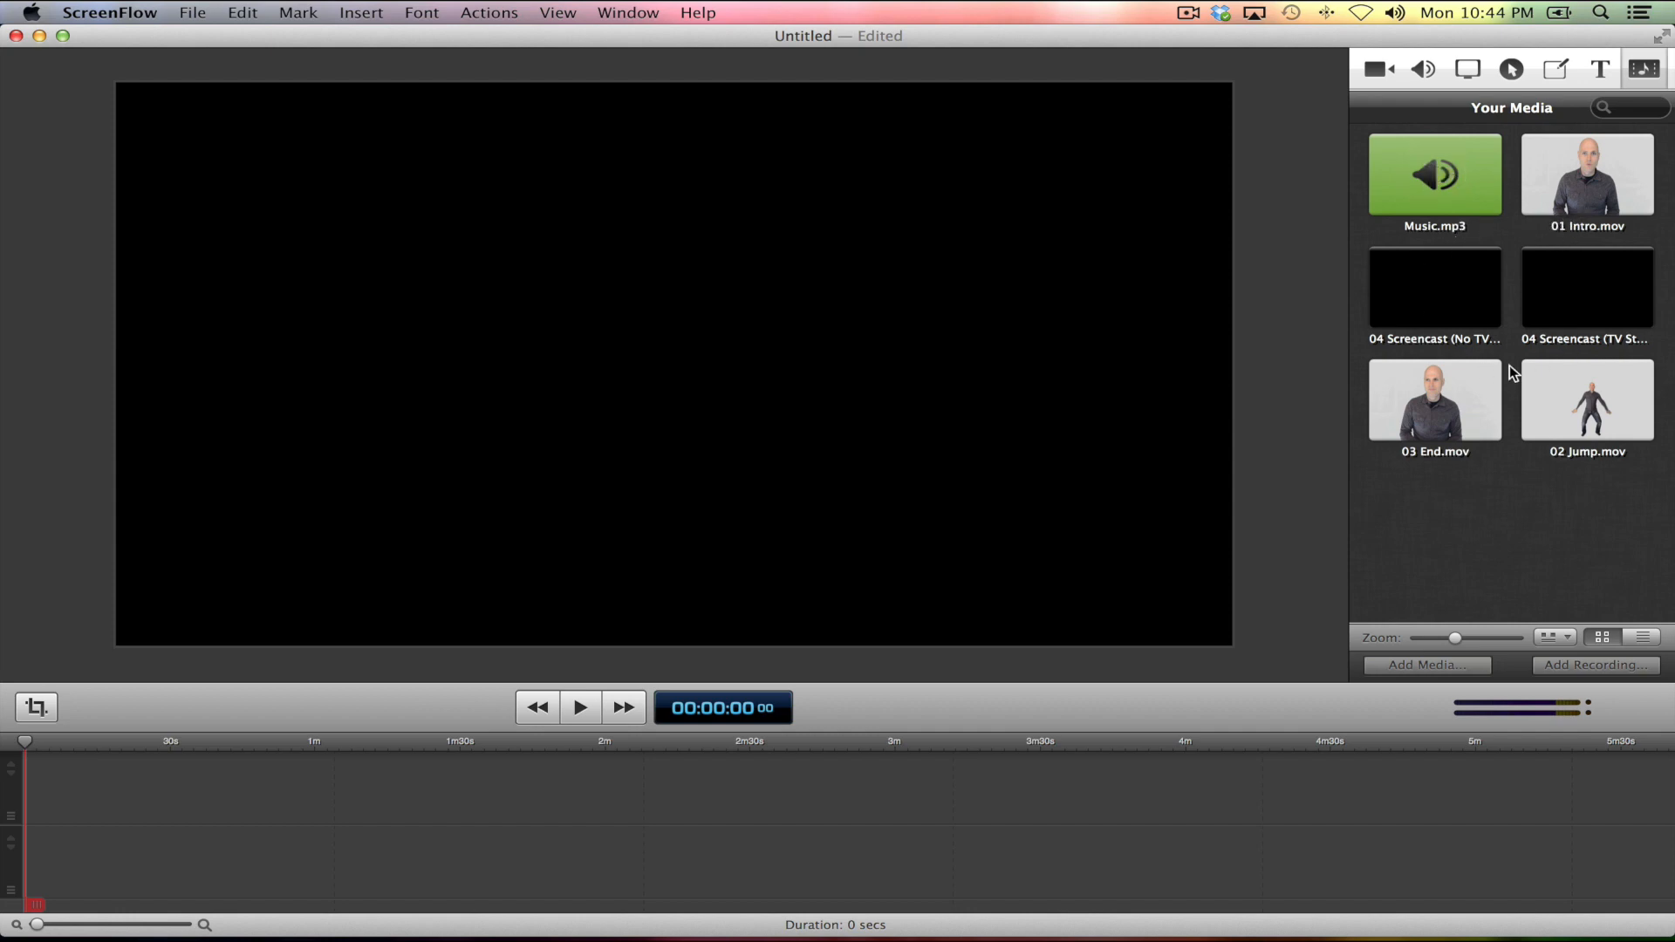
mouse_move(1547, 181)
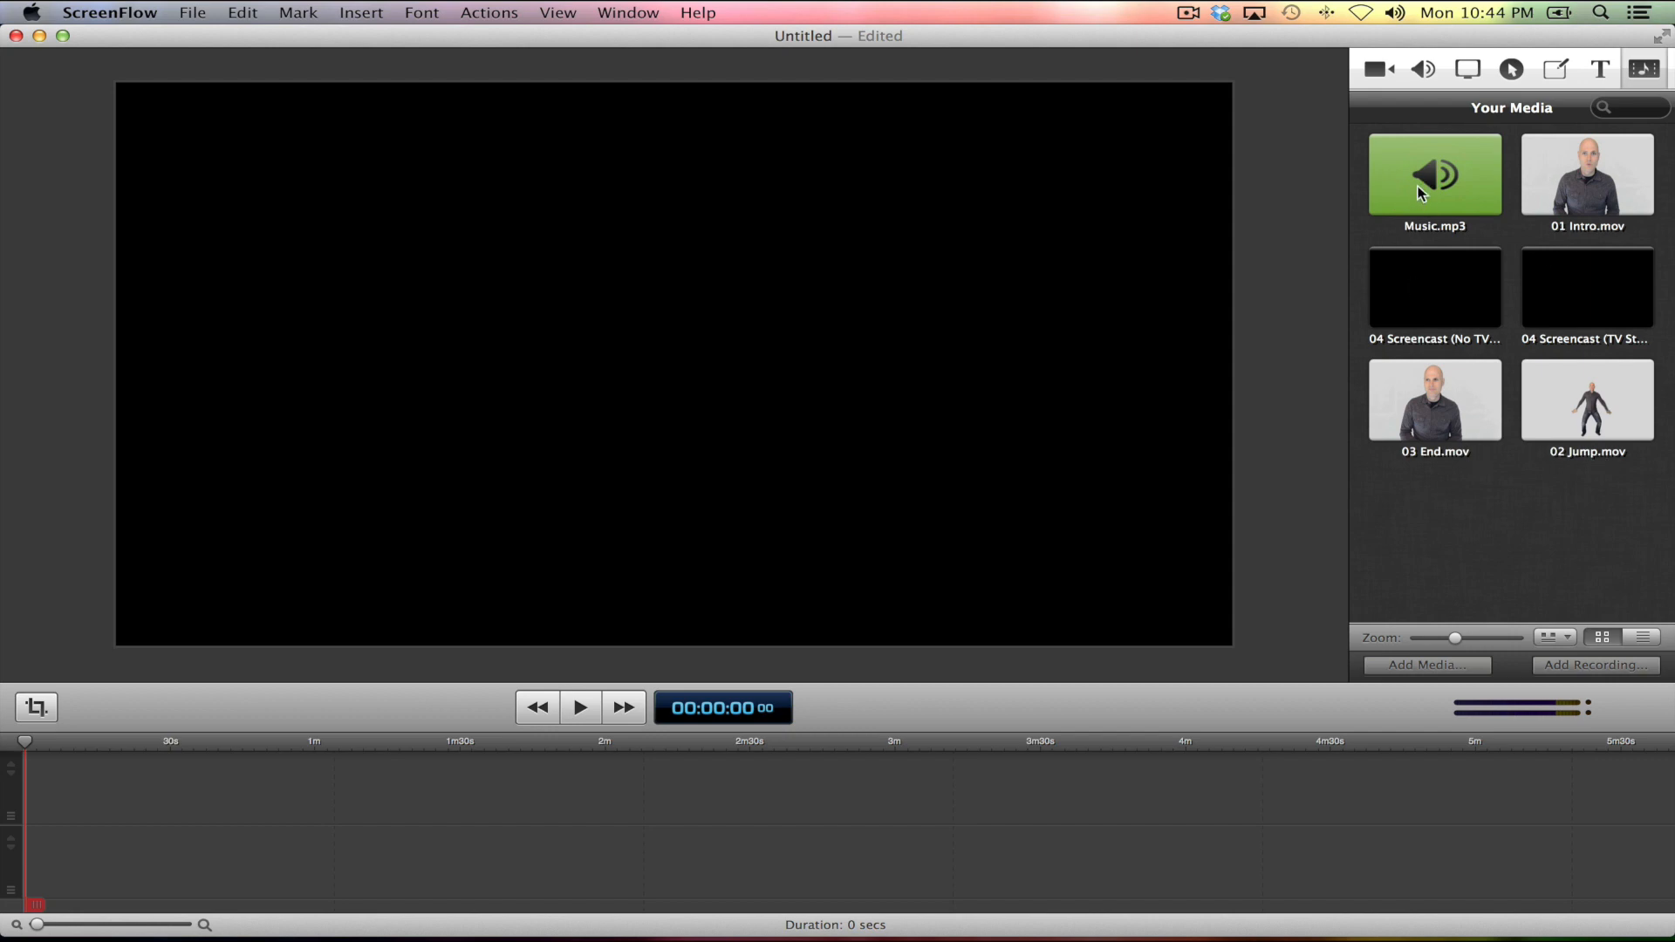
mouse_move(1584, 187)
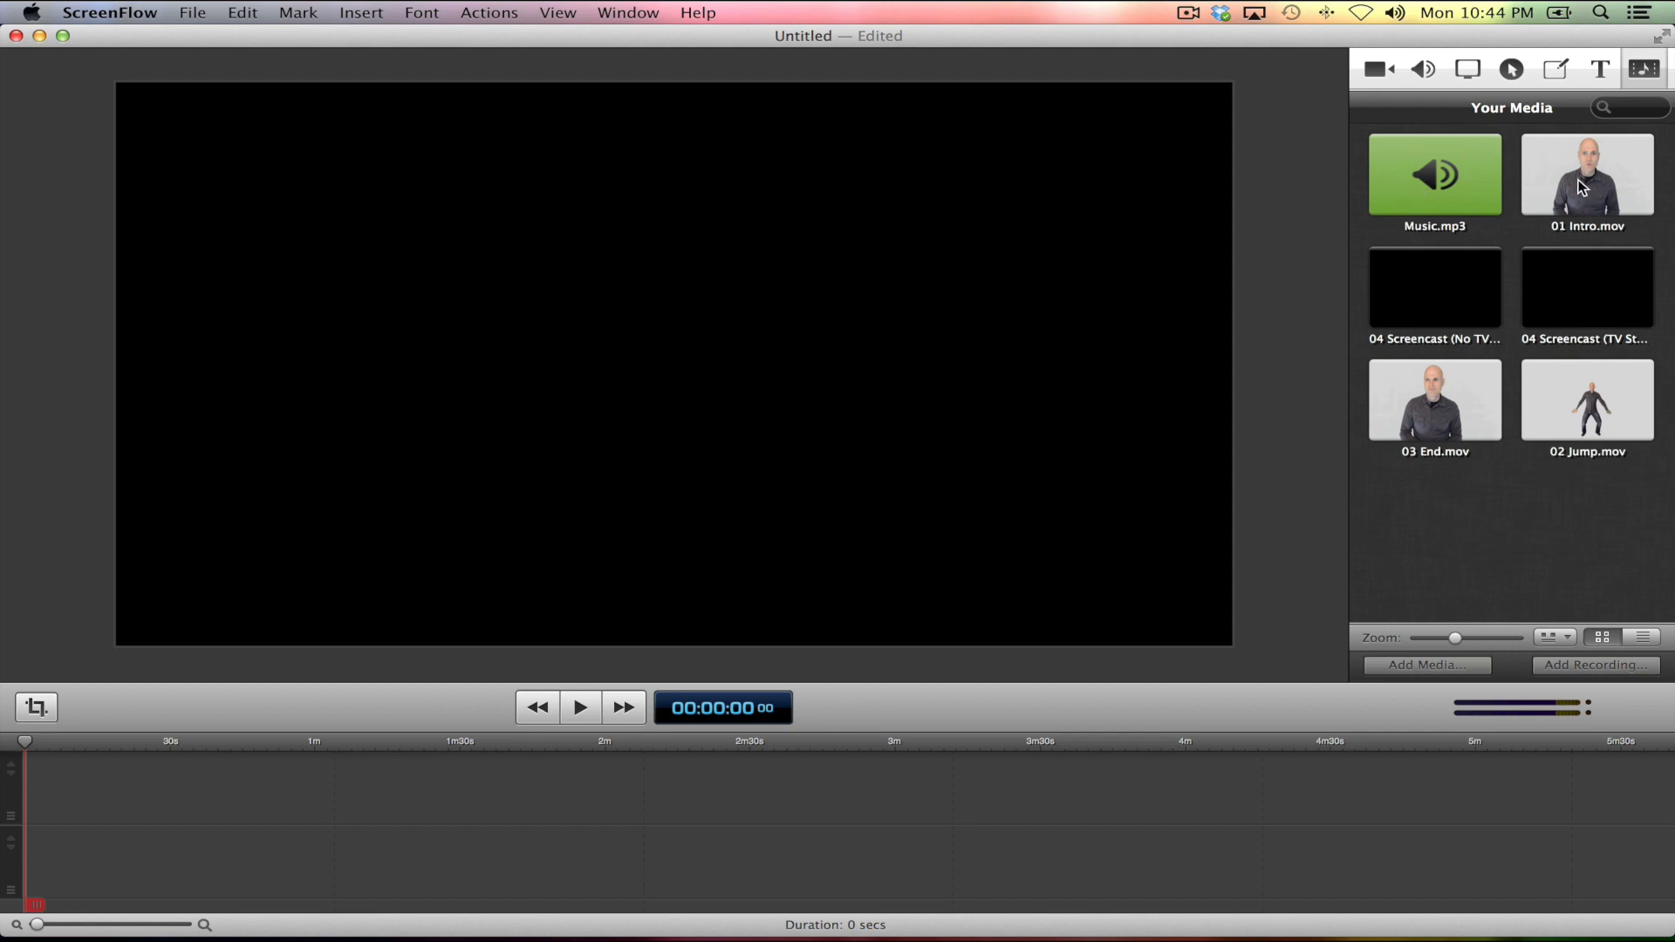
Drag 01 Intro.mov and further media onto the timeline, forming a 26-second project.
drag(1586, 176, 288, 791)
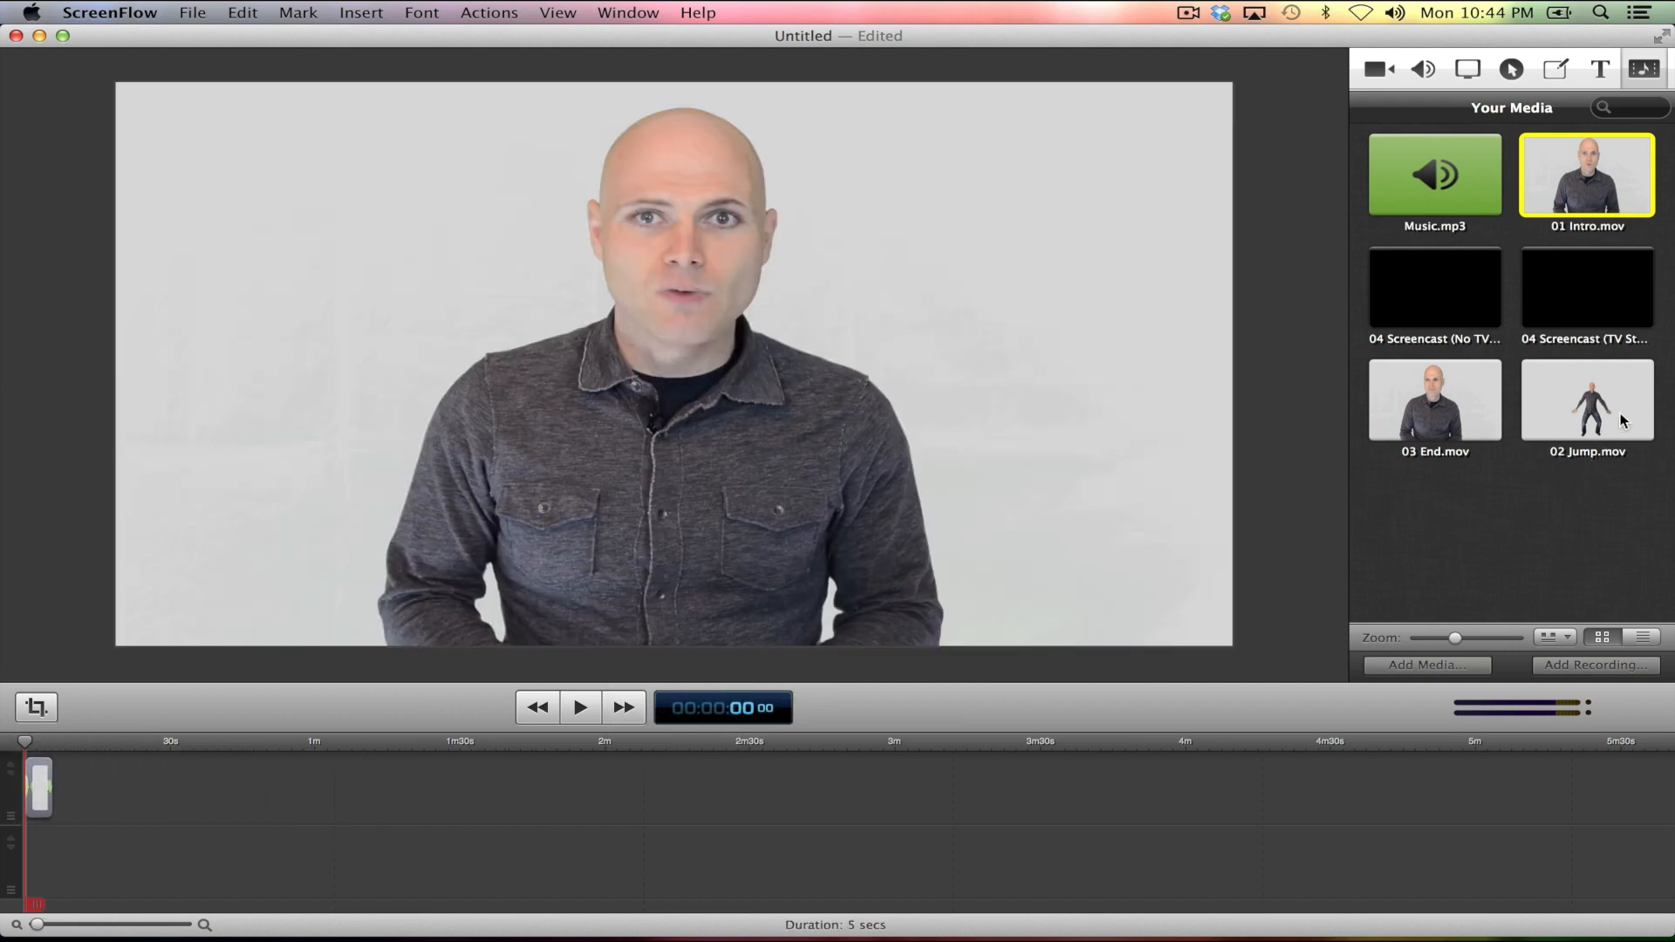
drag(1586, 401, 179, 801)
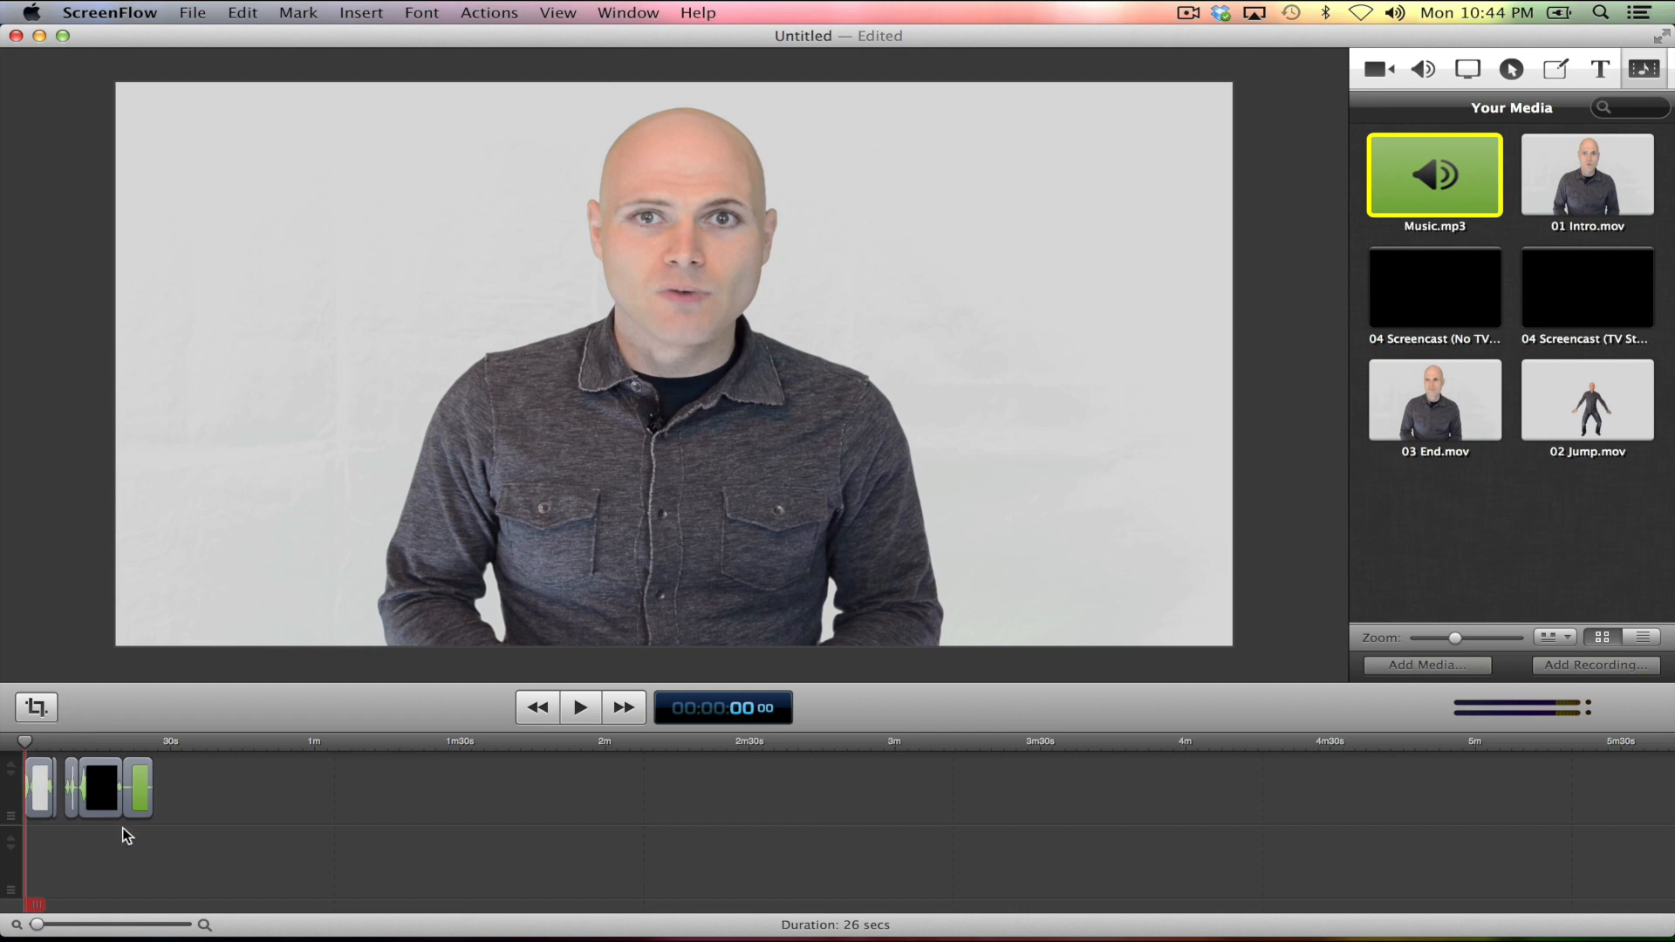
mouse_move(125, 789)
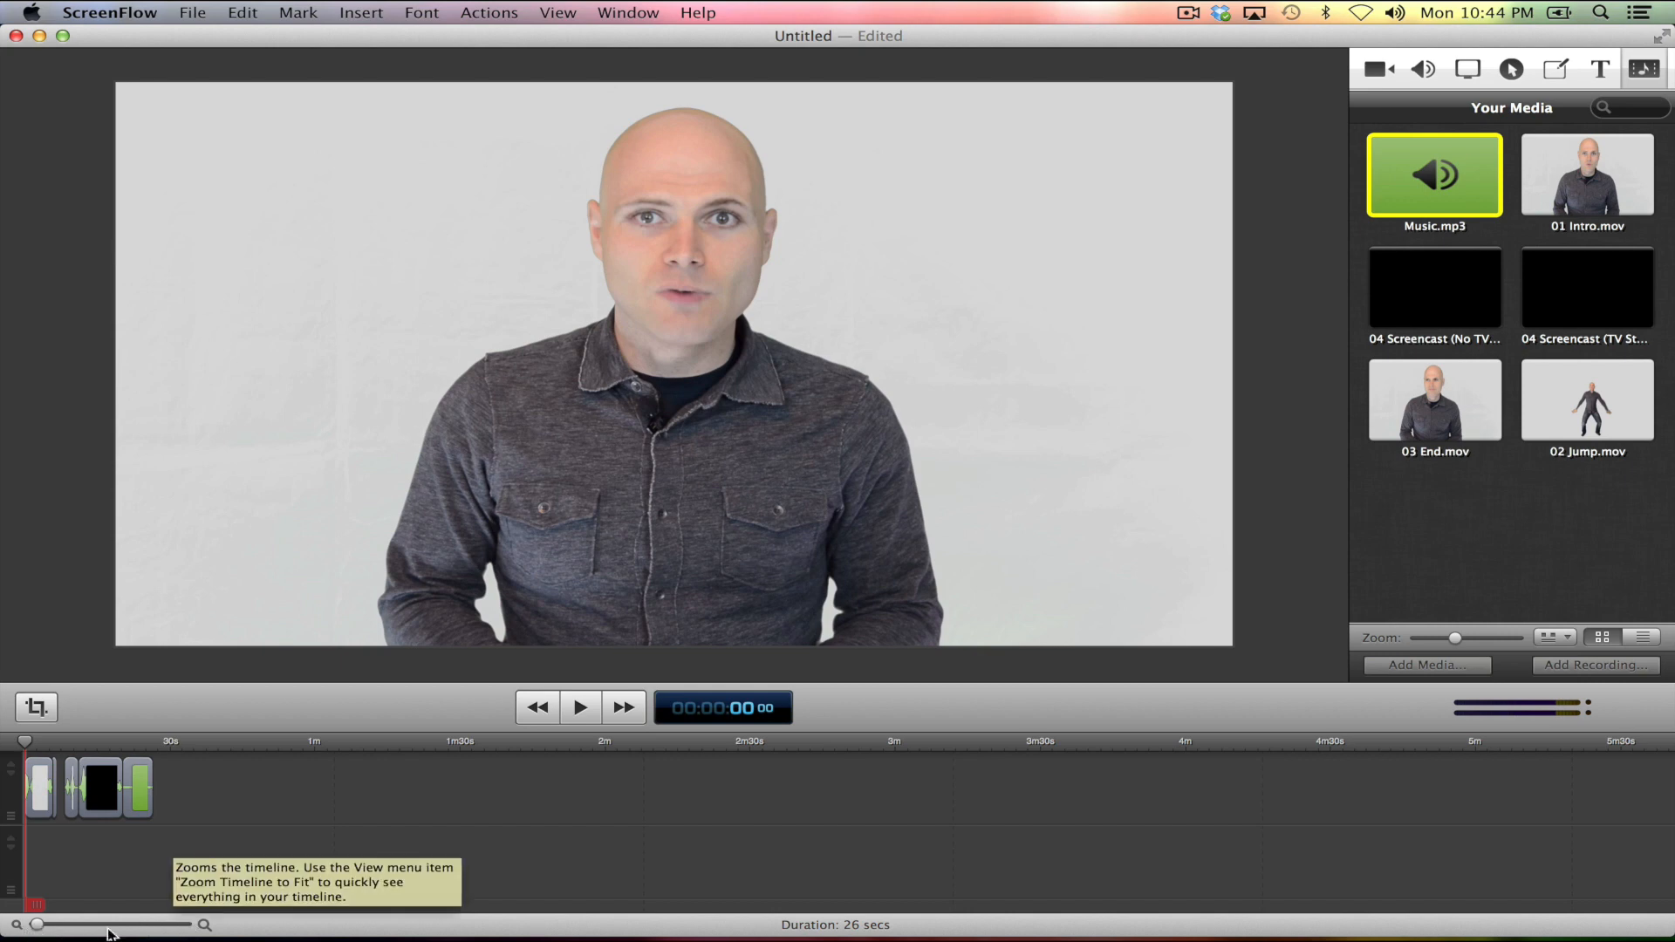
mouse_move(59, 935)
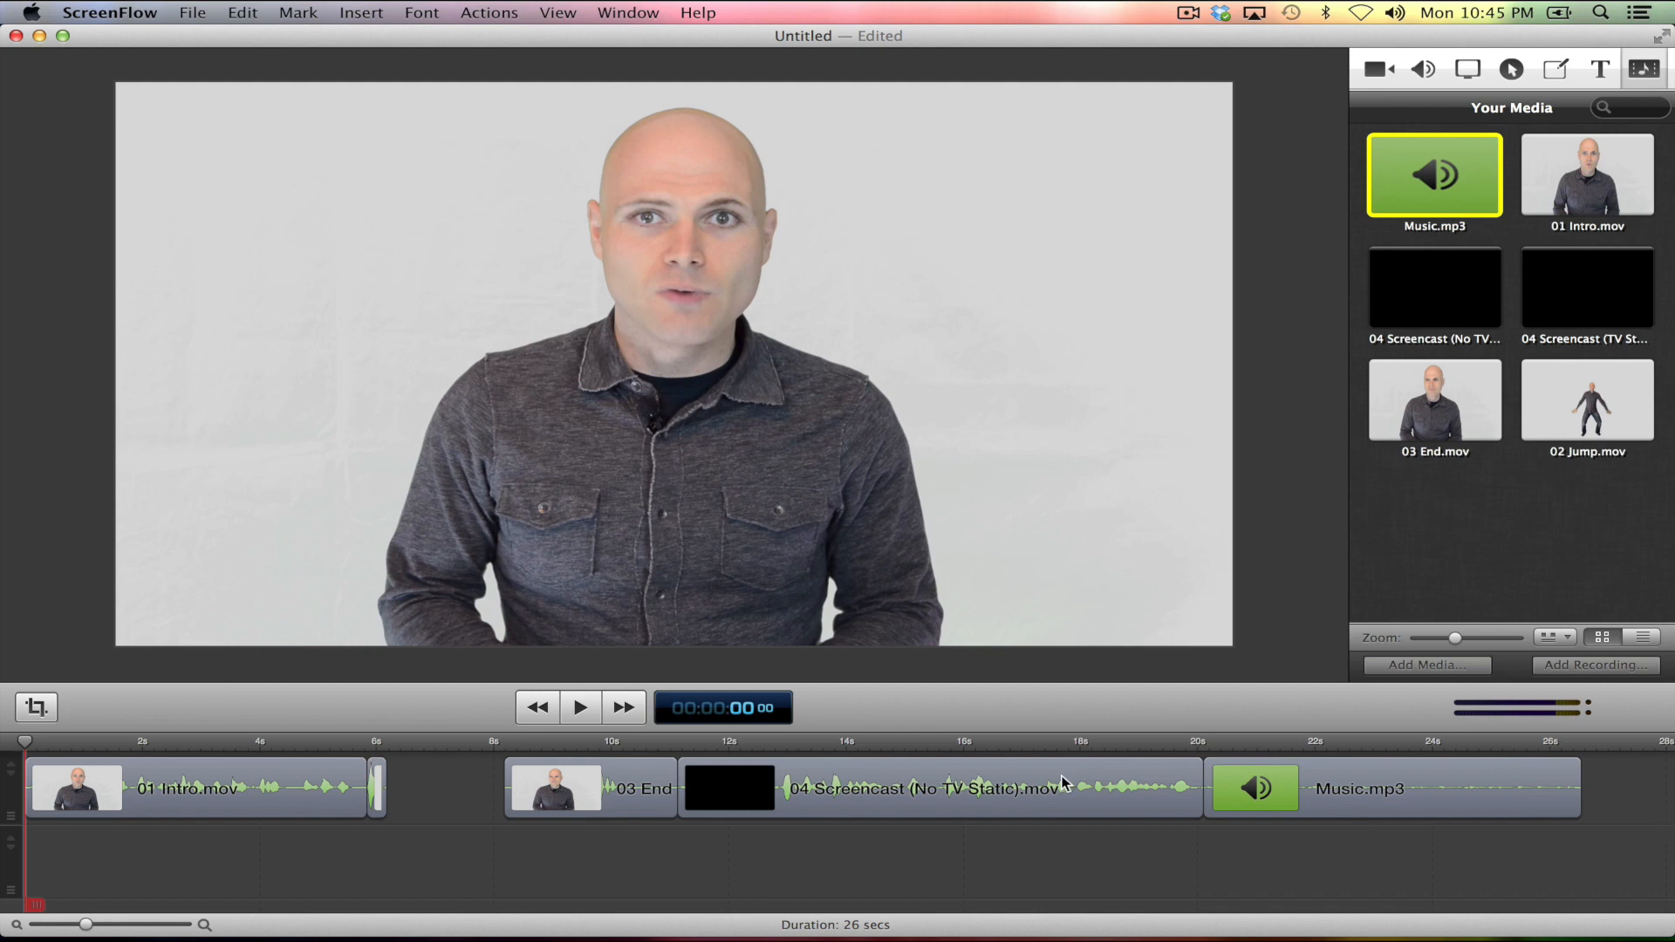
mouse_move(614, 771)
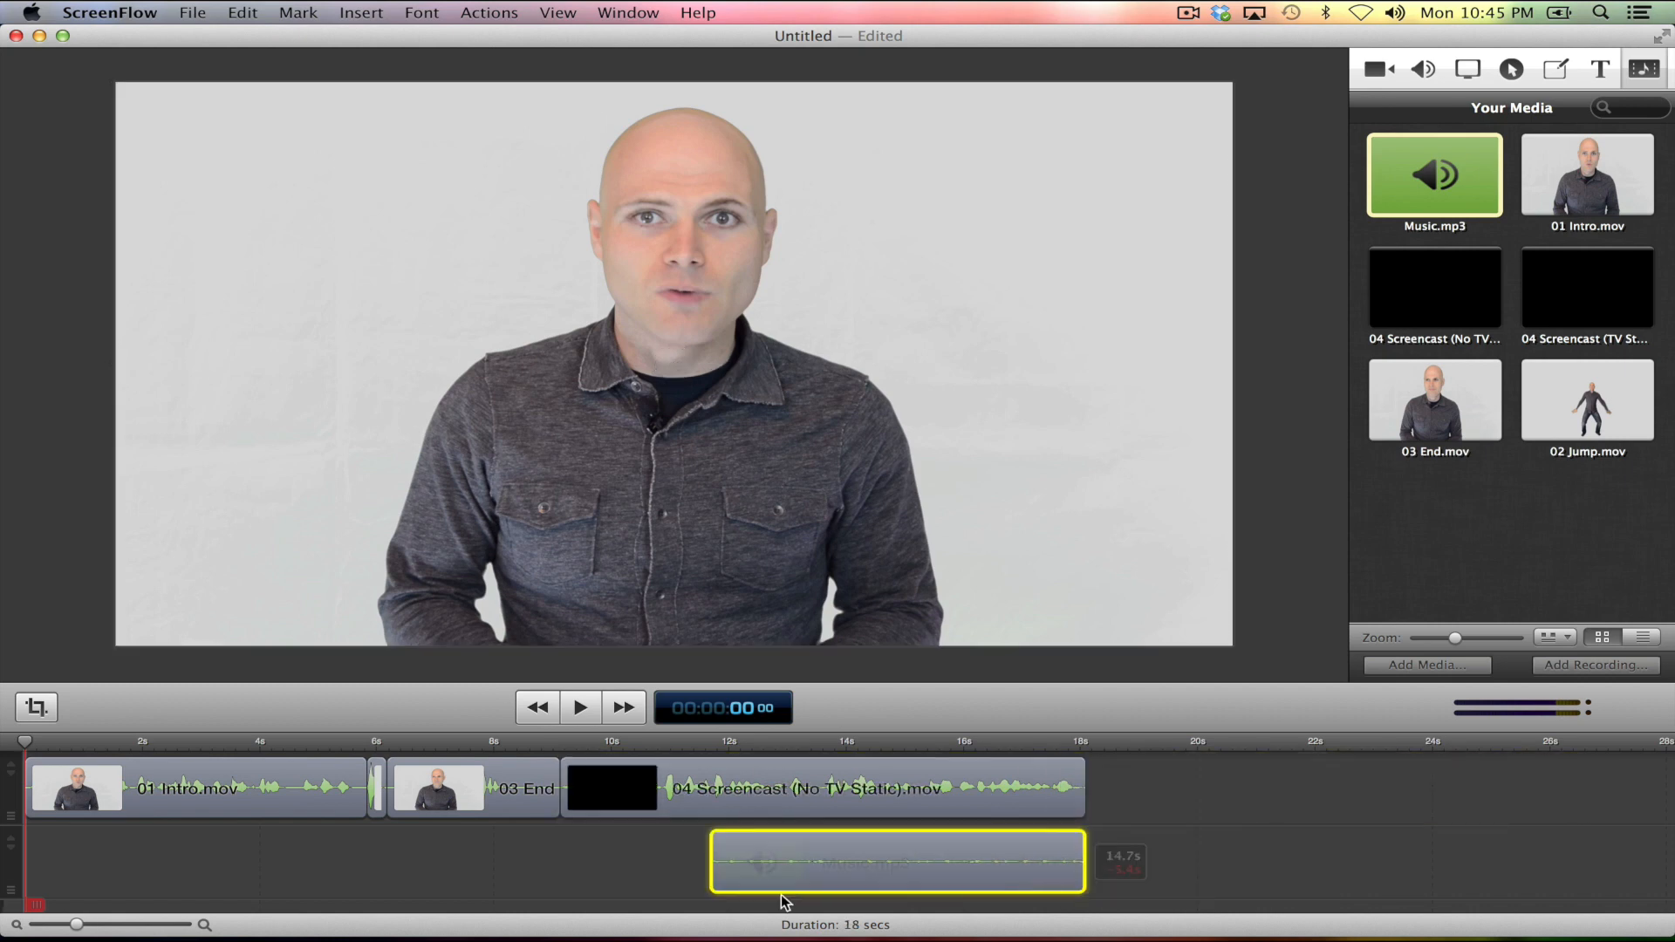
Slide Music.mp3 to the very start of its lower track, under the Intro clip.
drag(898, 860, 213, 861)
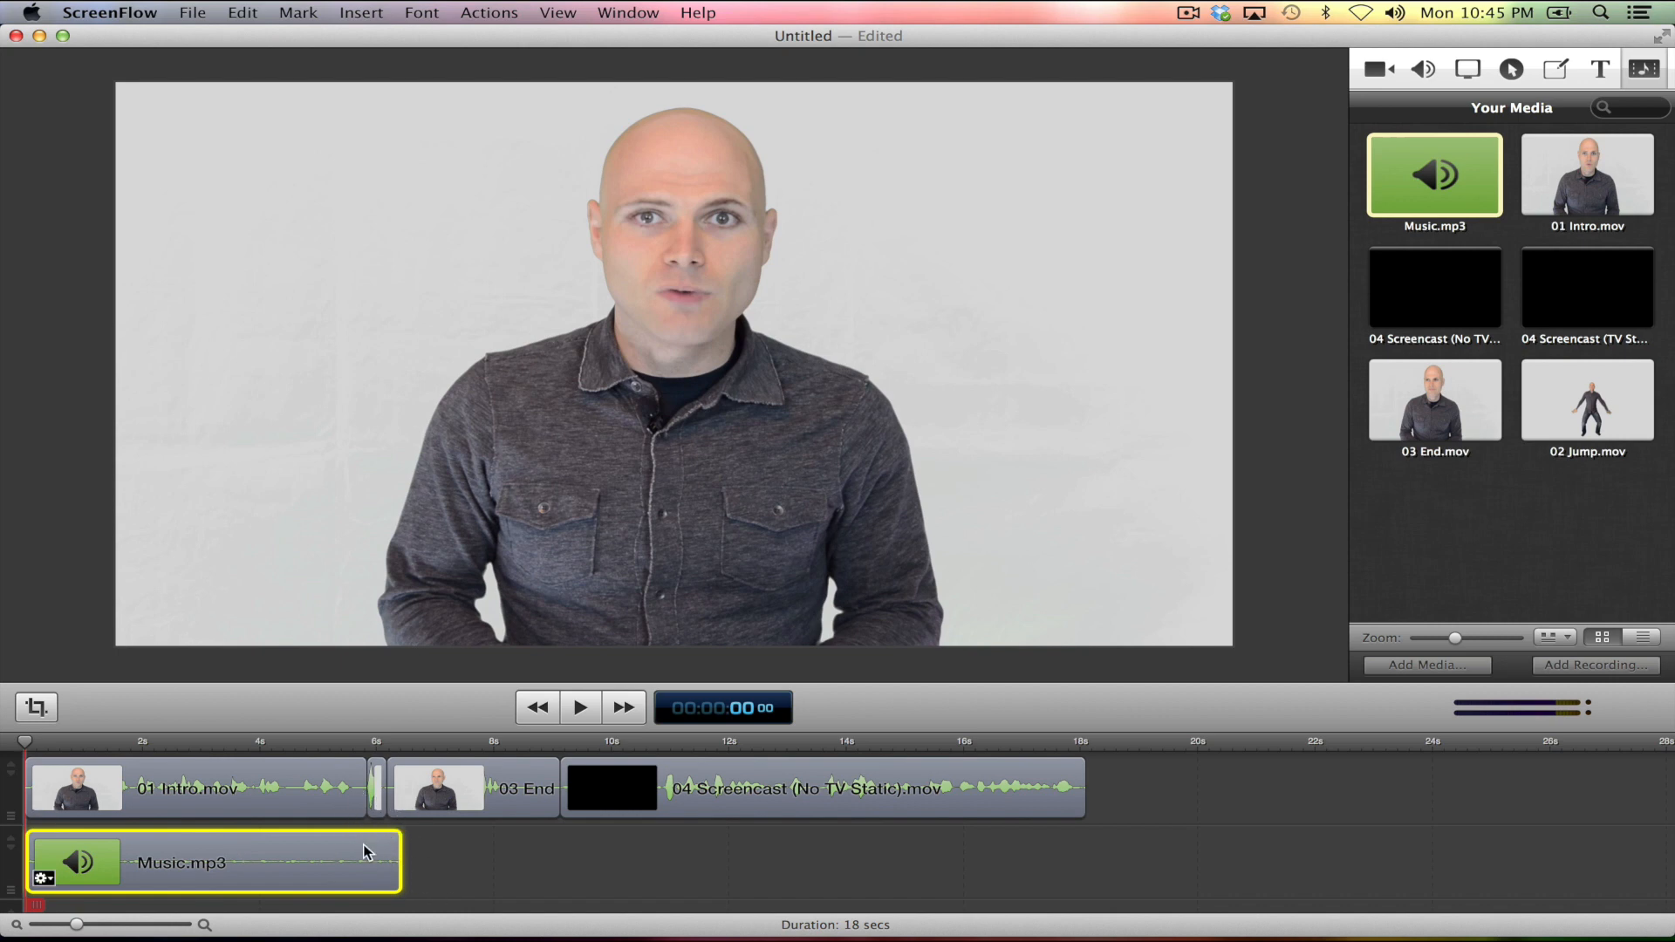
mouse_move(85, 799)
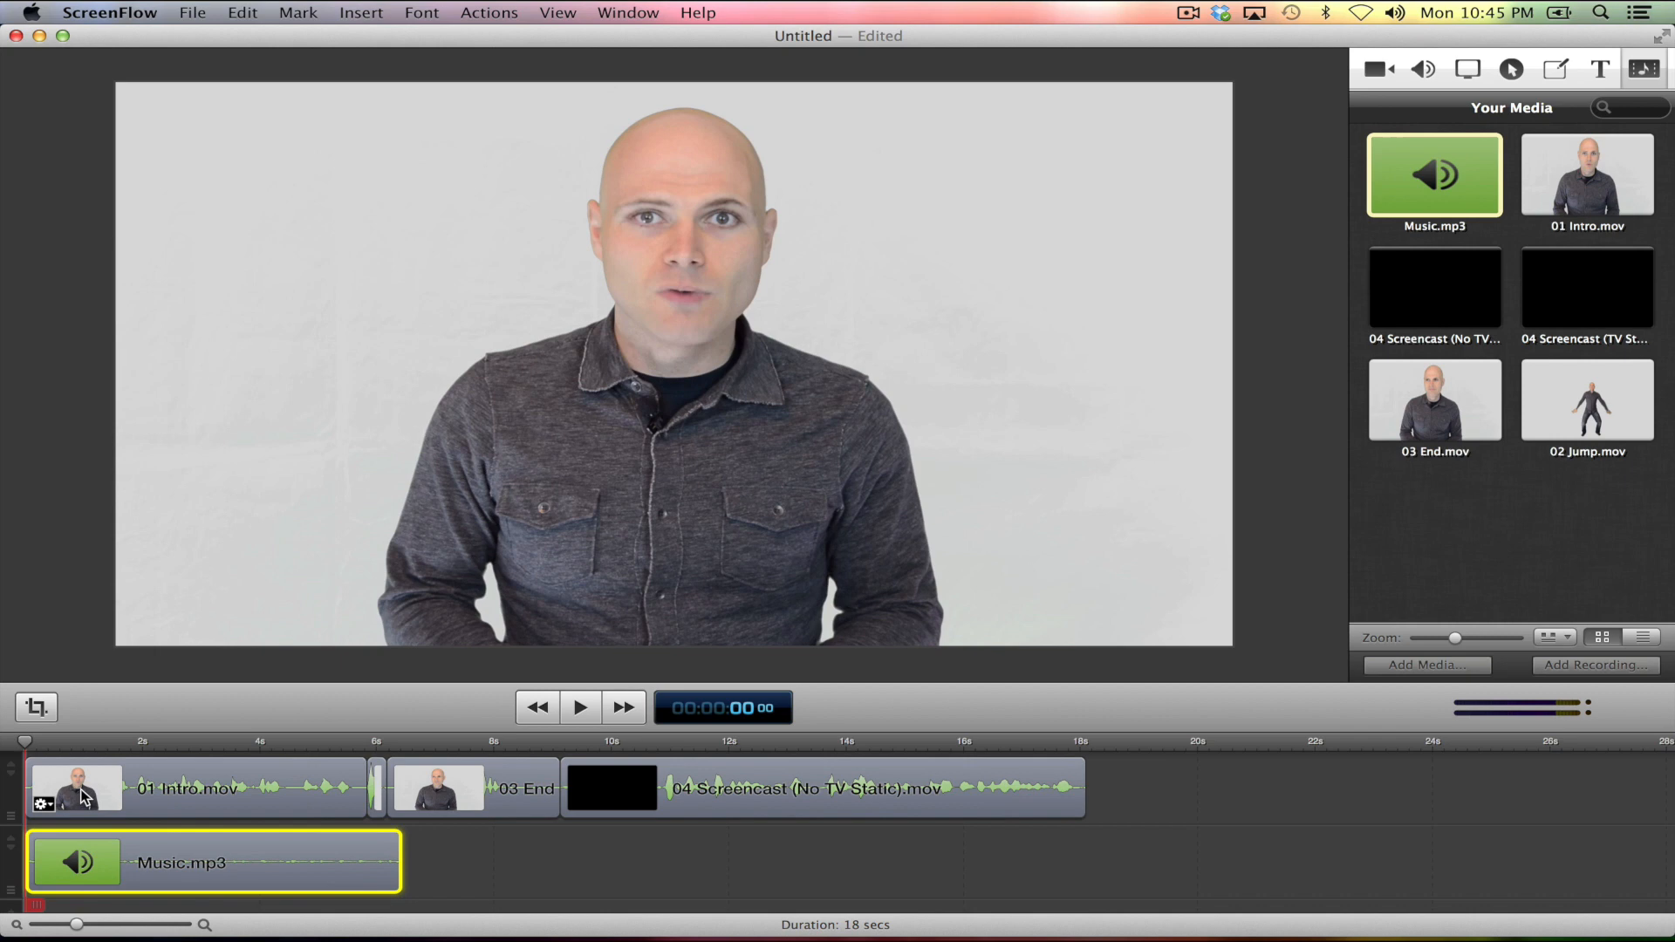
Play the sequence preview and pause it partway through.
click(579, 706)
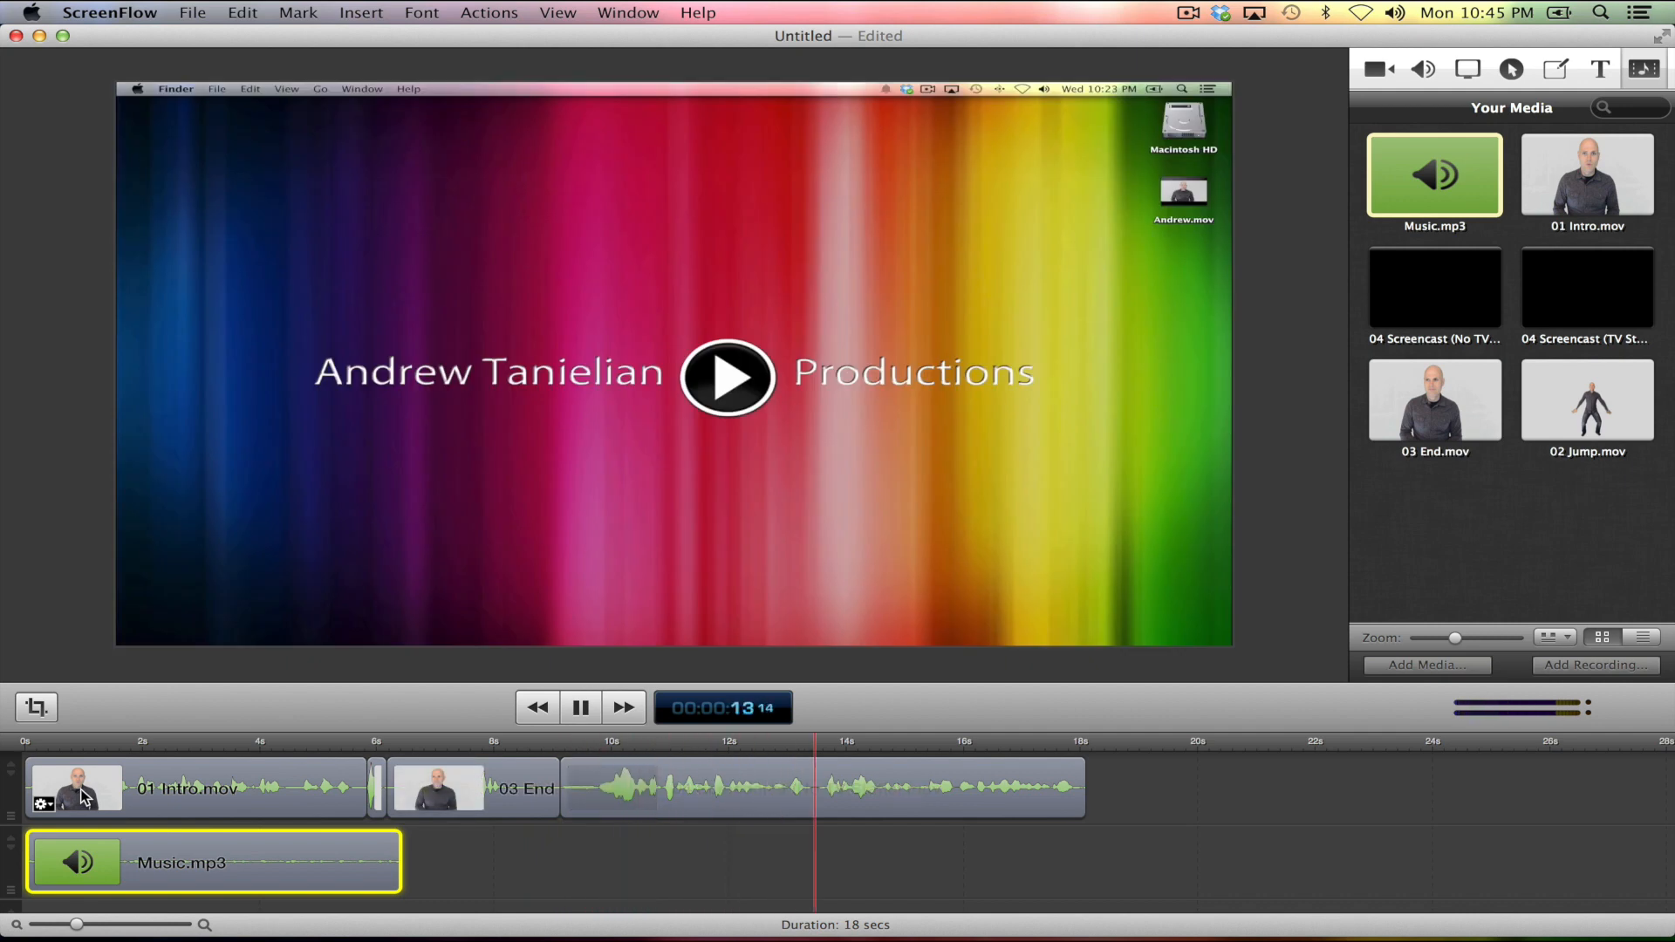
click(580, 707)
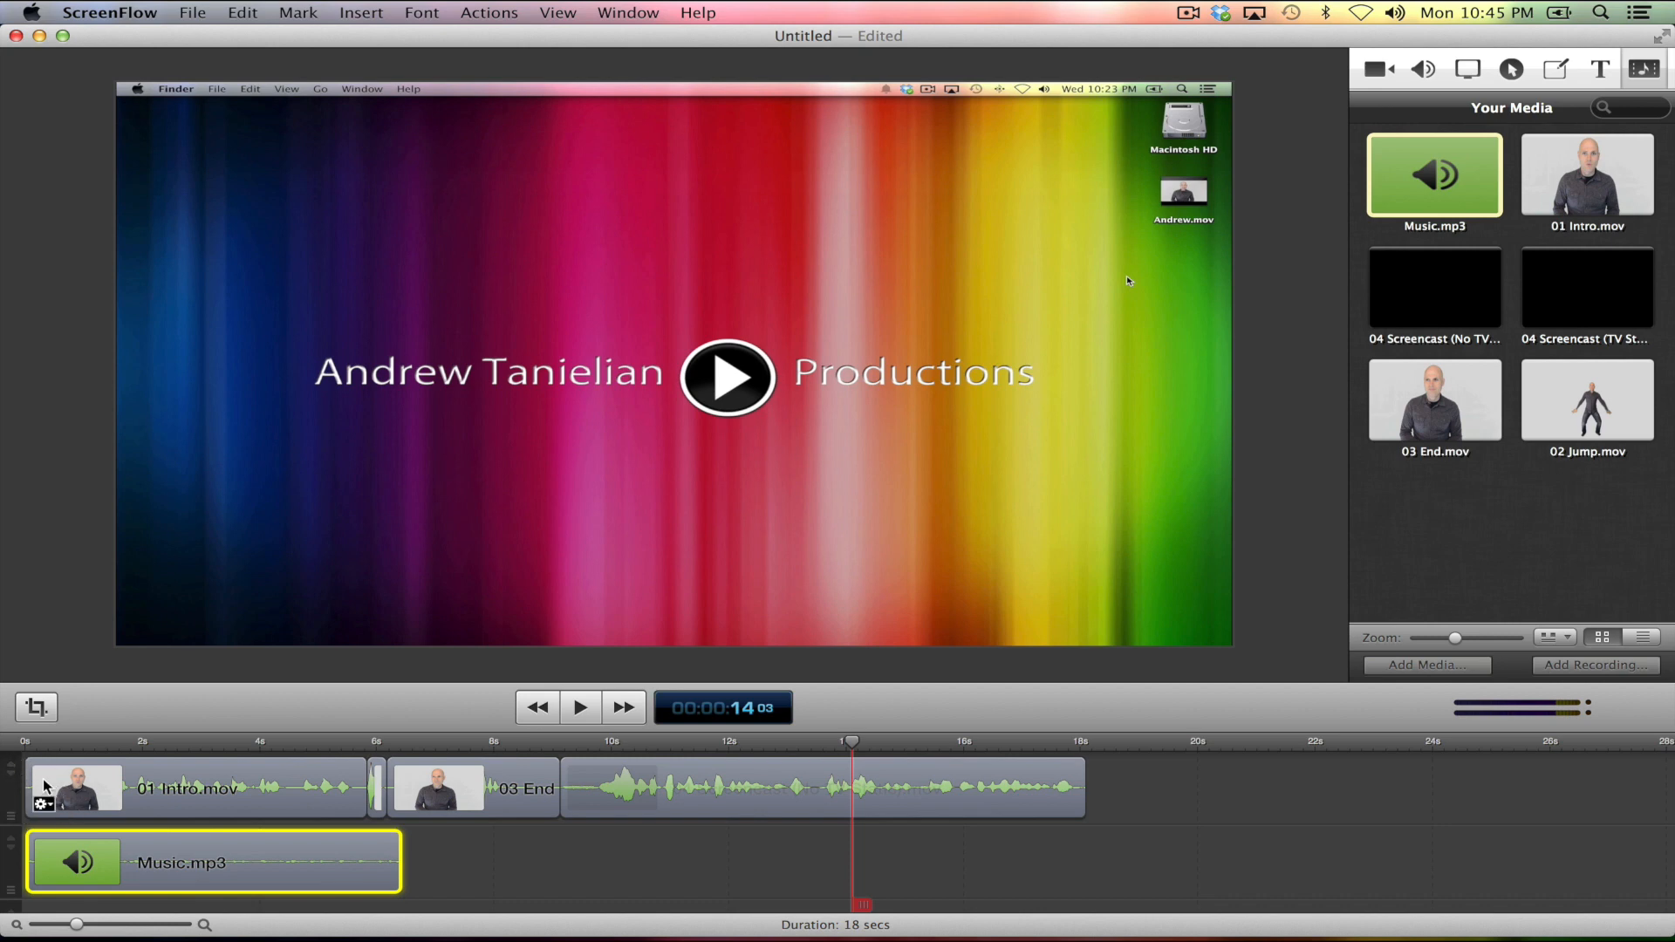
mouse_move(49, 749)
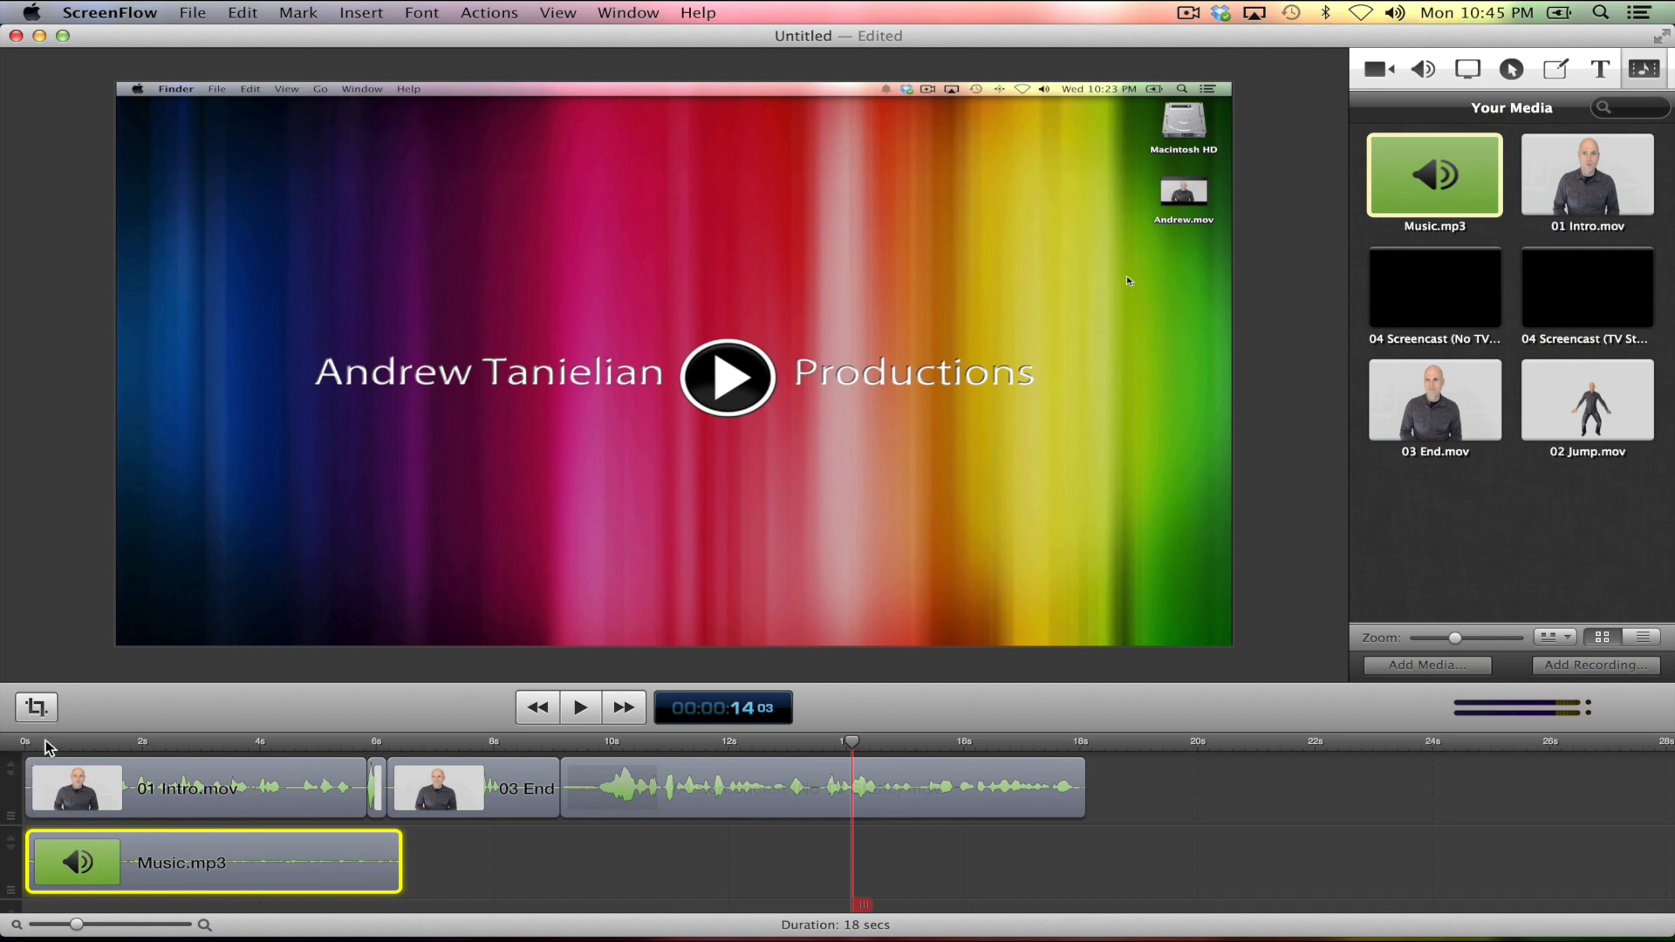
mouse_move(354, 759)
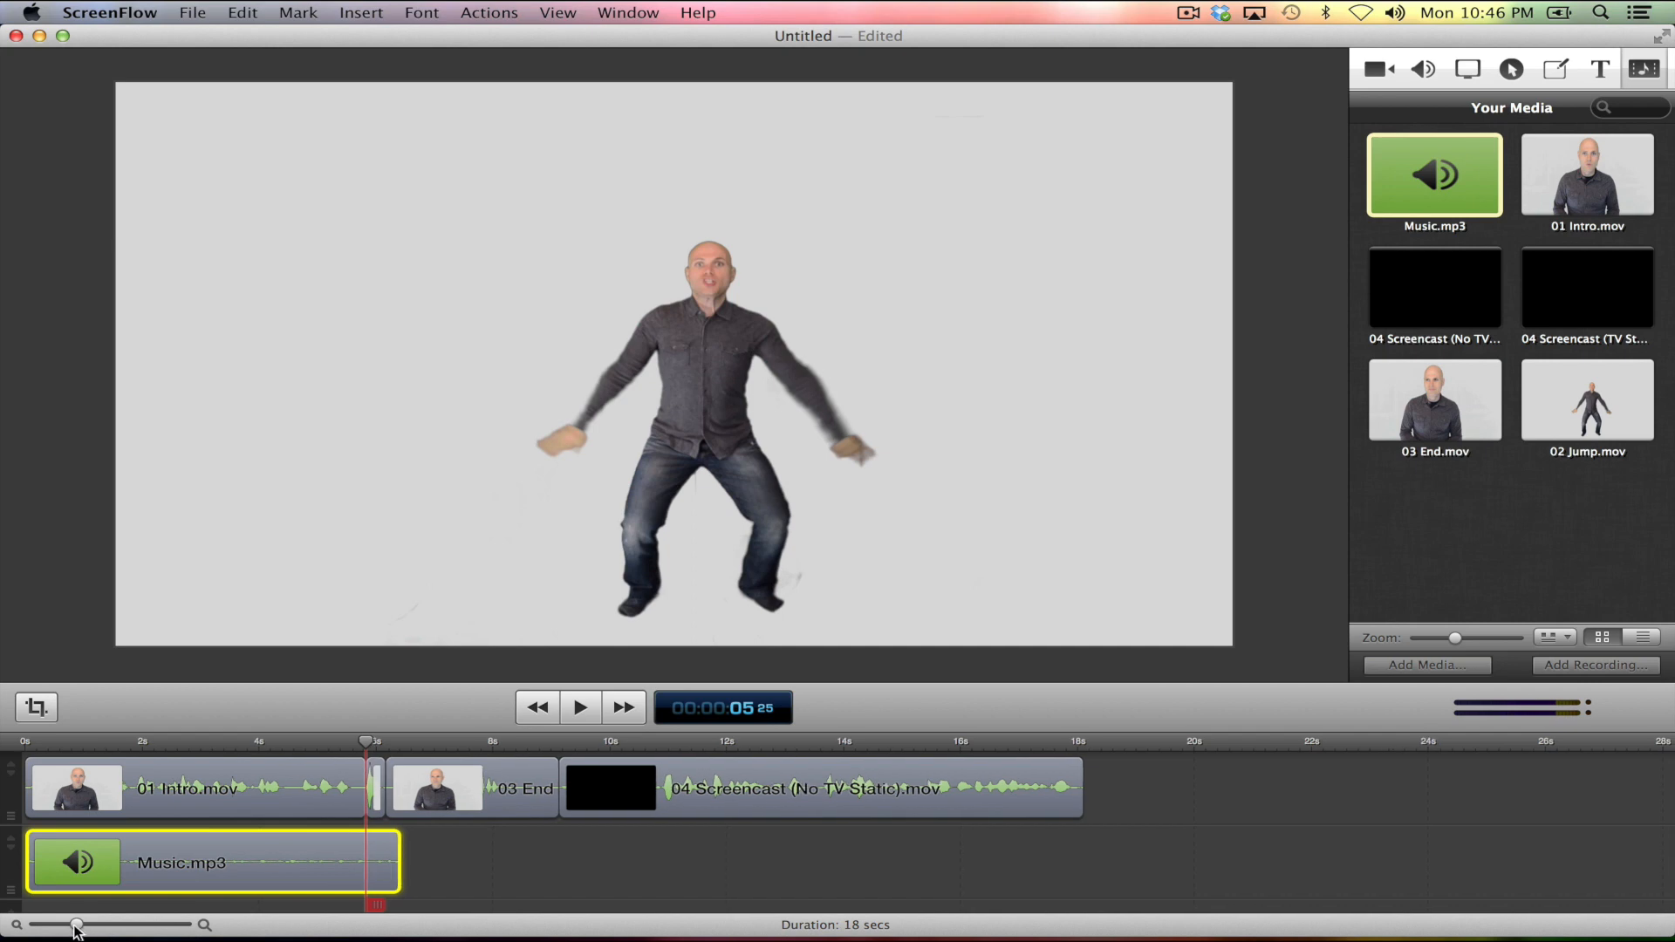
Trim the end of the Intro clip shorter and move the Jump clip back against it, then select the End clip.
drag(75, 925, 131, 925)
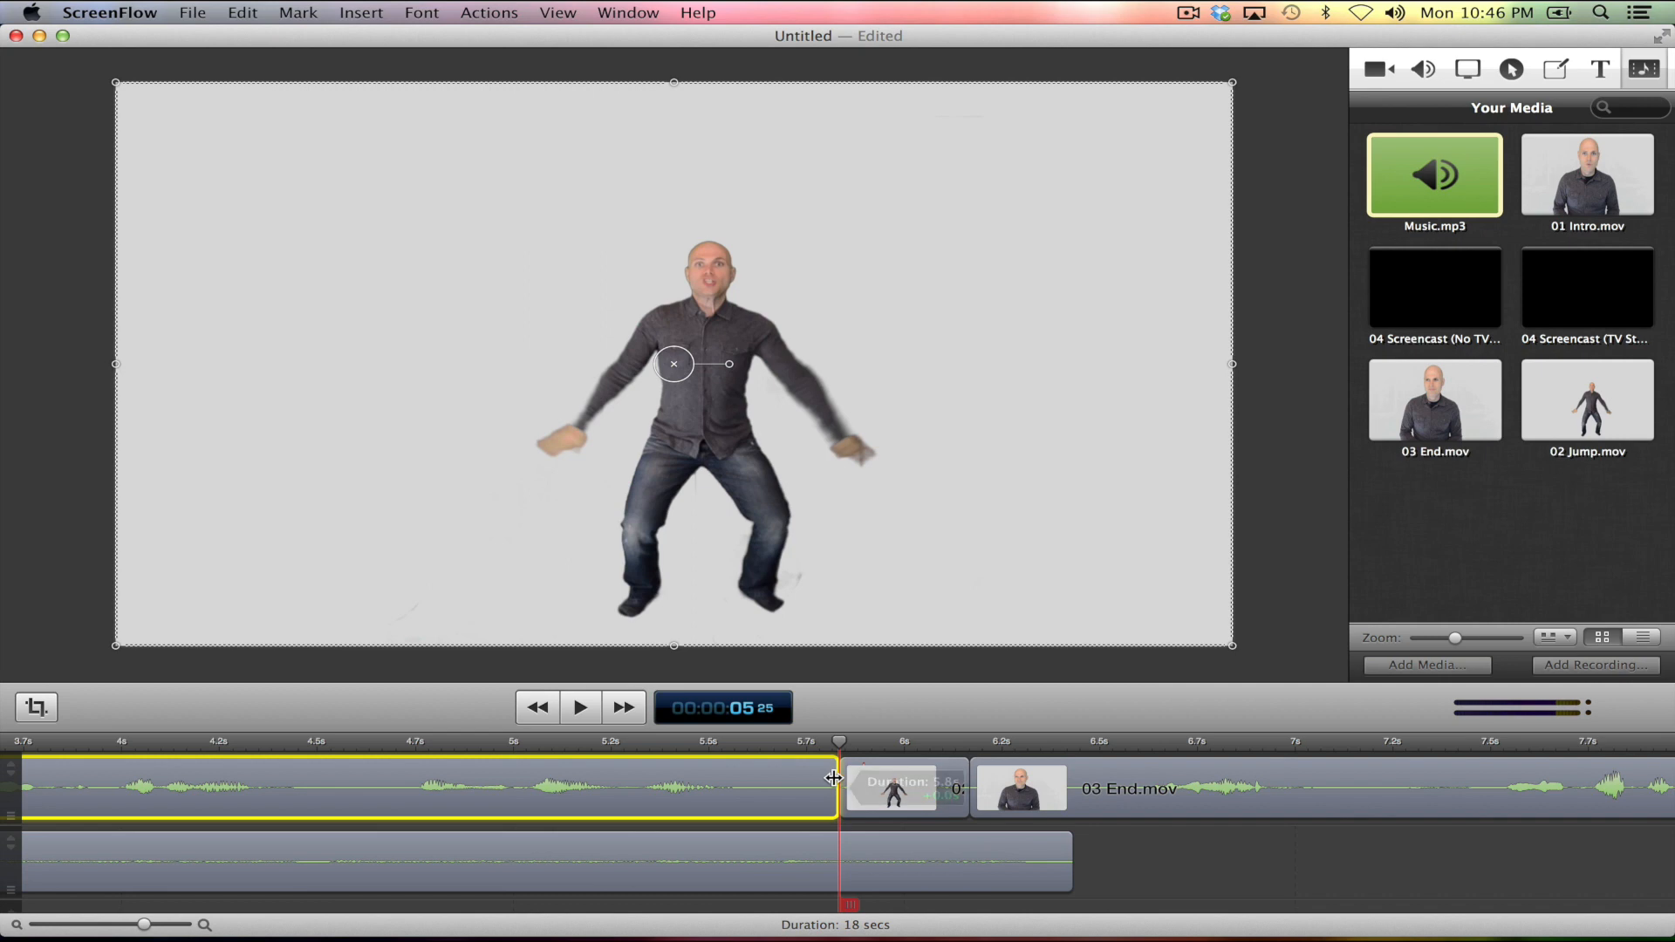
drag(834, 780, 770, 780)
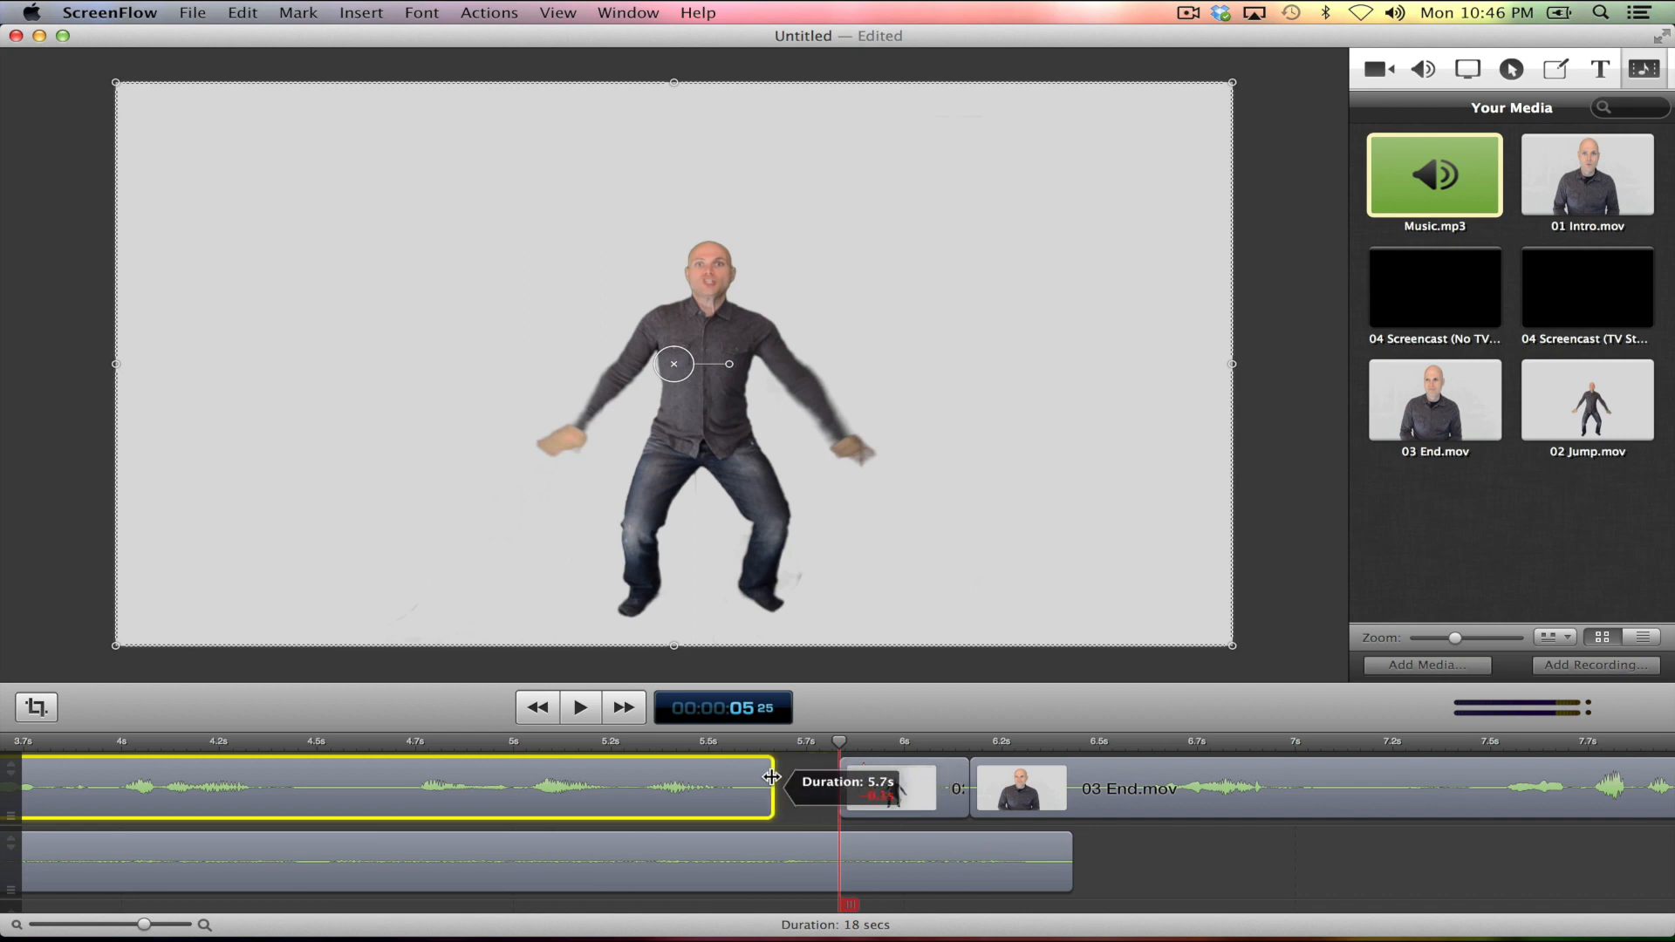
drag(771, 778, 748, 779)
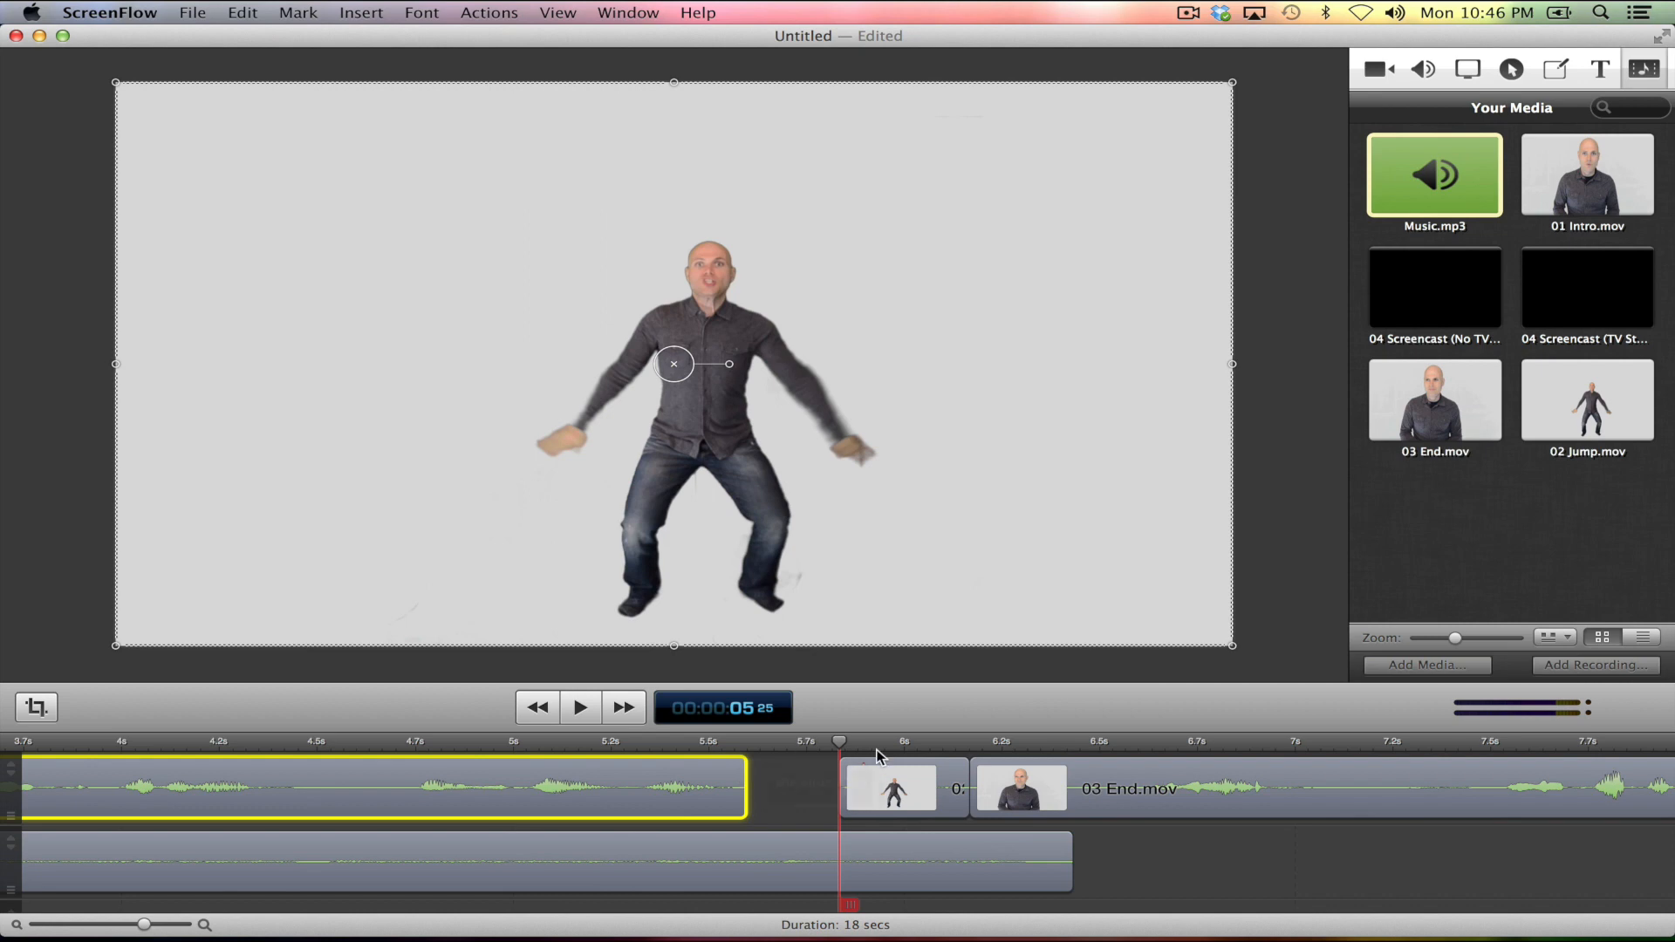
mouse_move(745, 770)
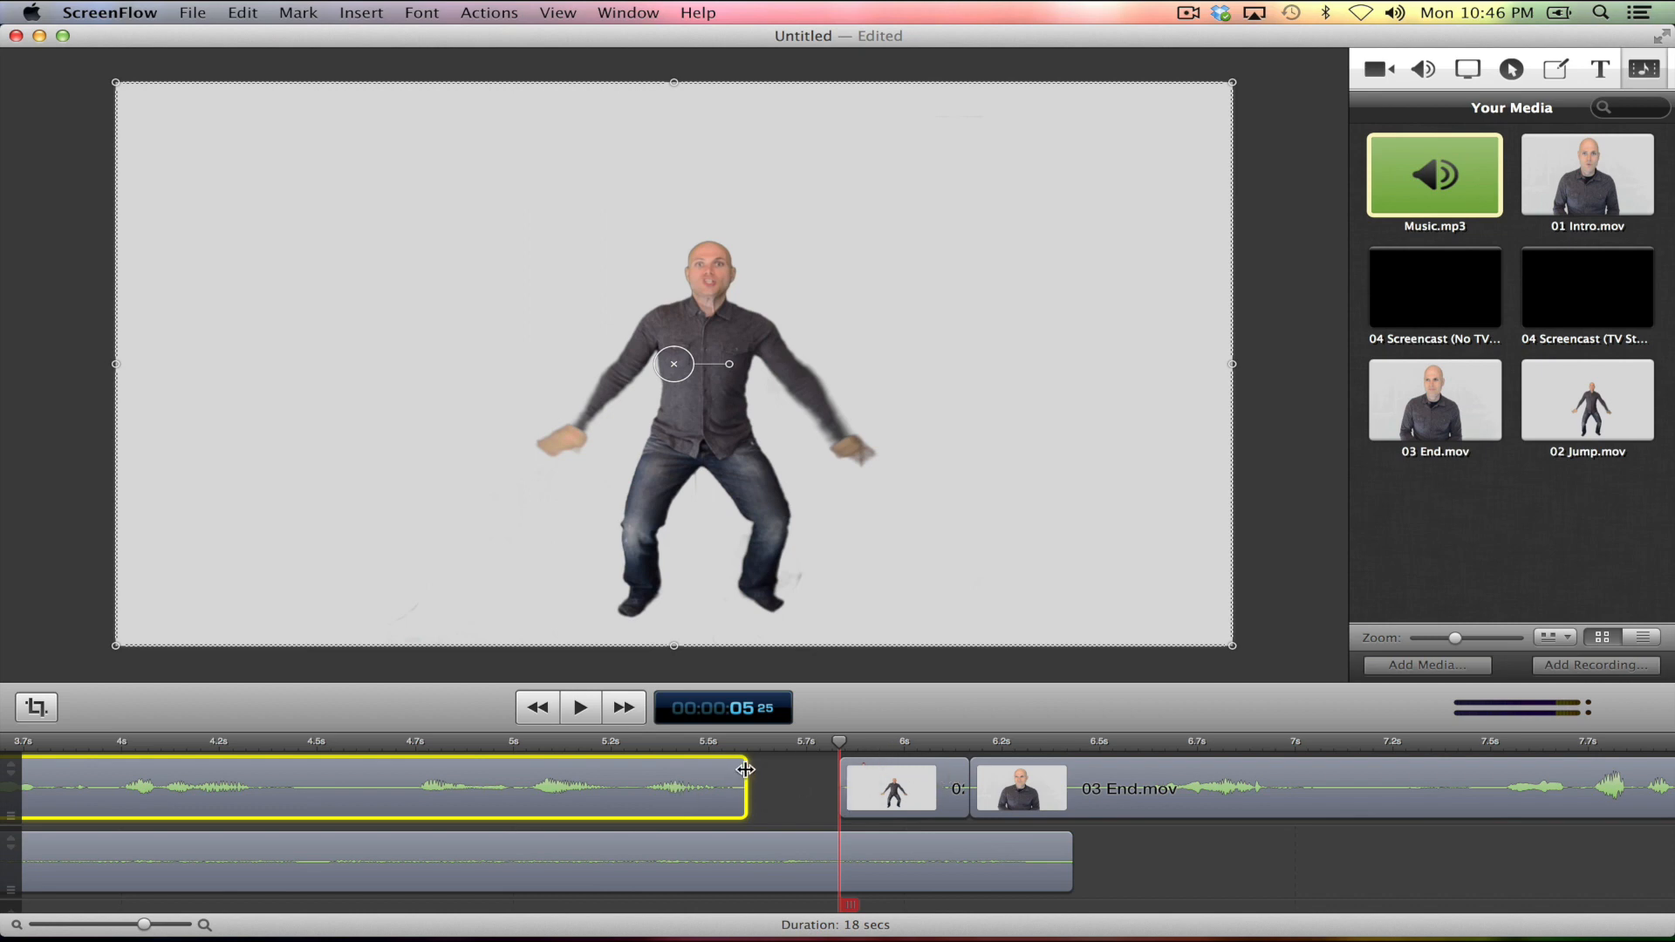
drag(745, 788, 839, 789)
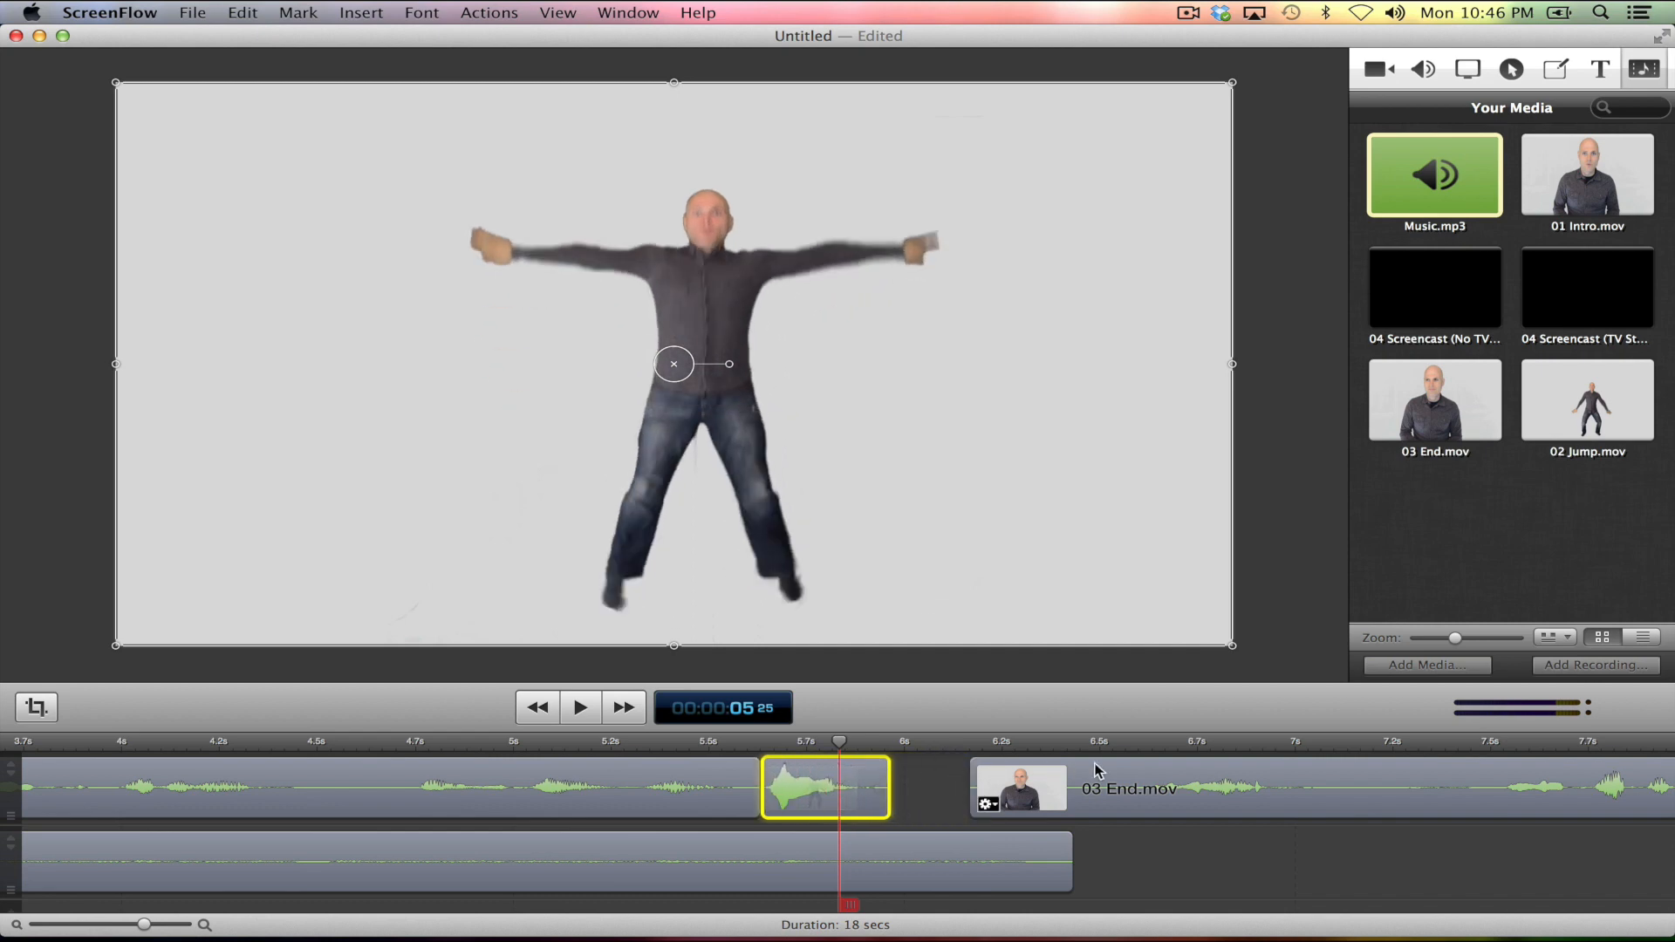
mouse_move(1072, 791)
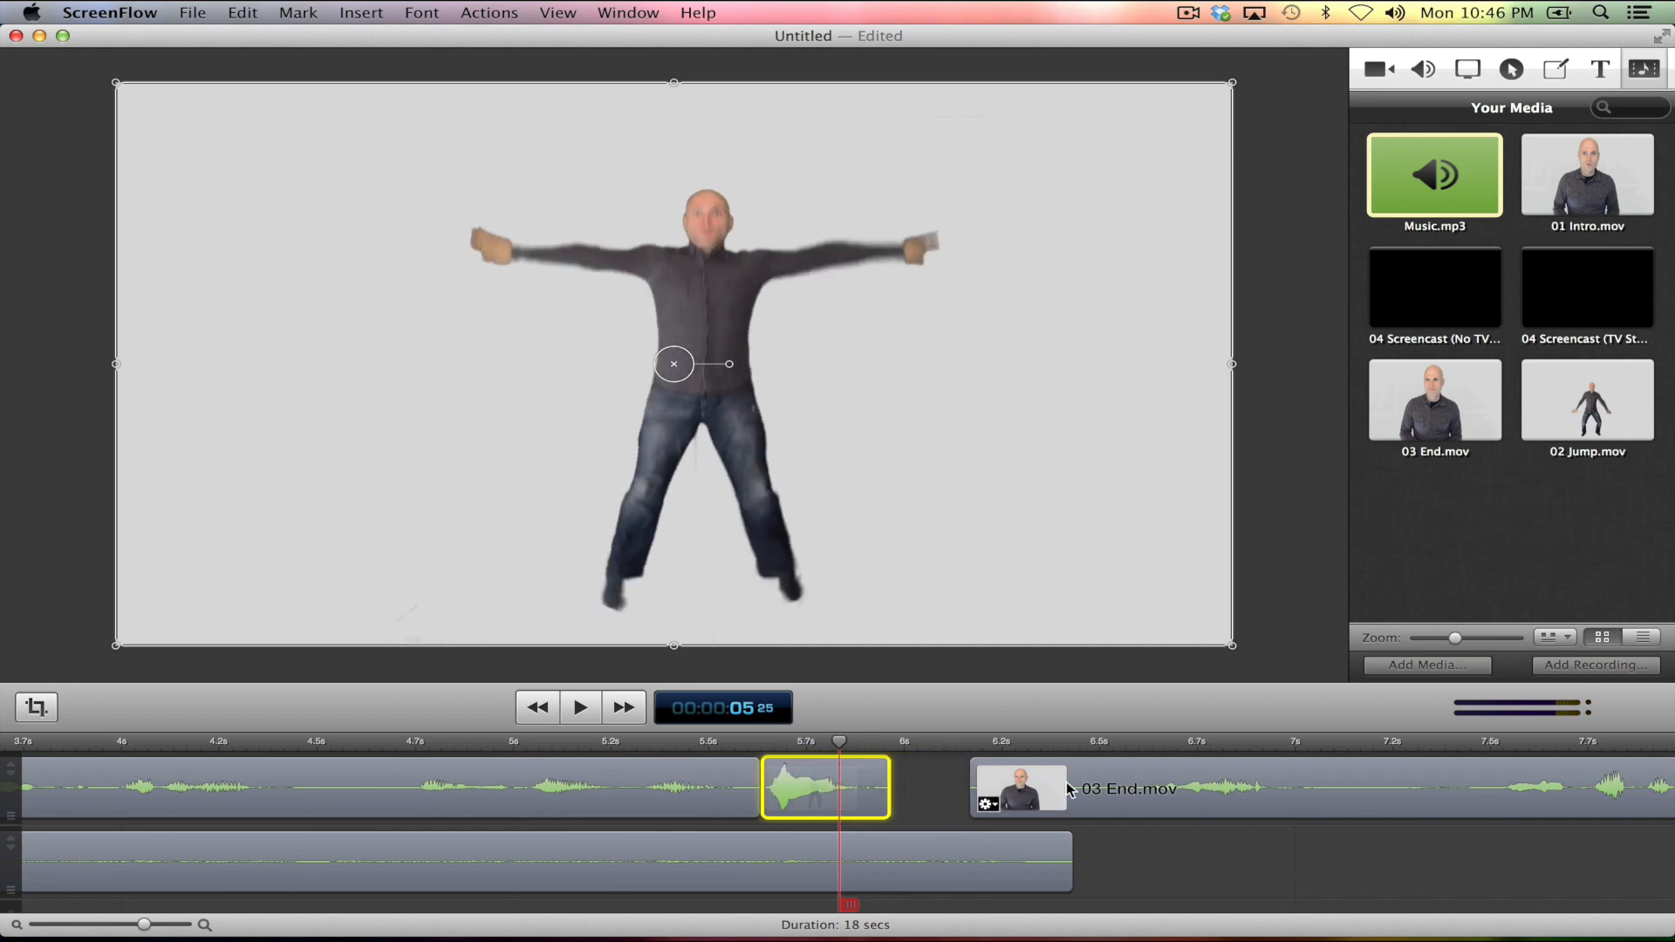
click(1128, 789)
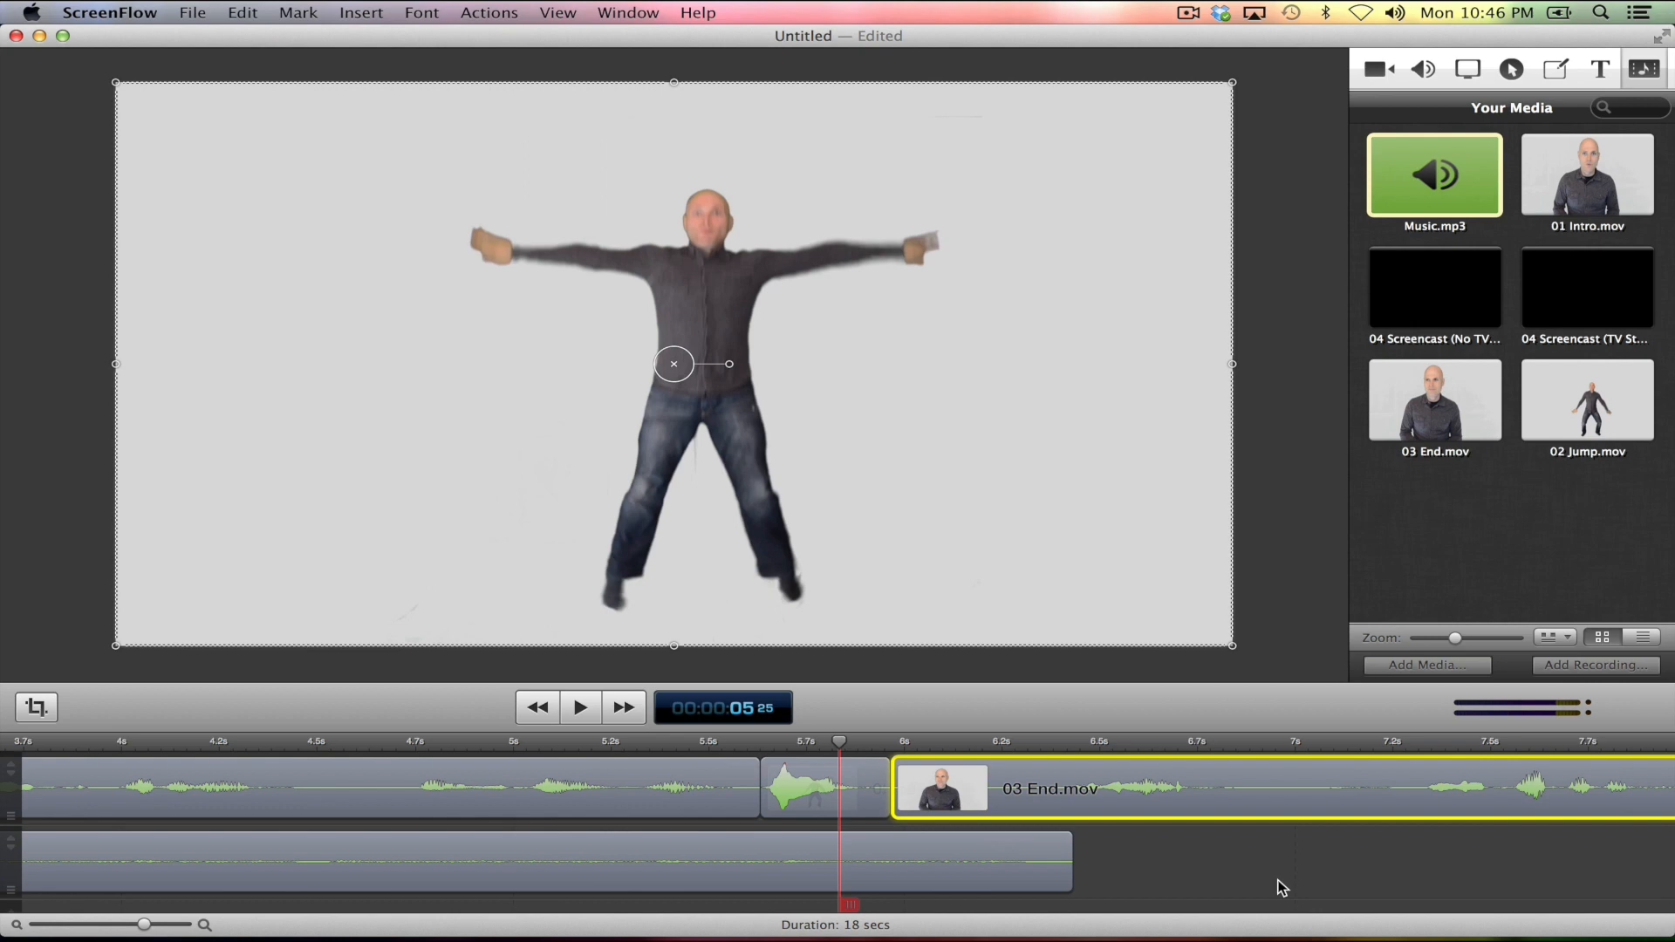
mouse_move(729, 932)
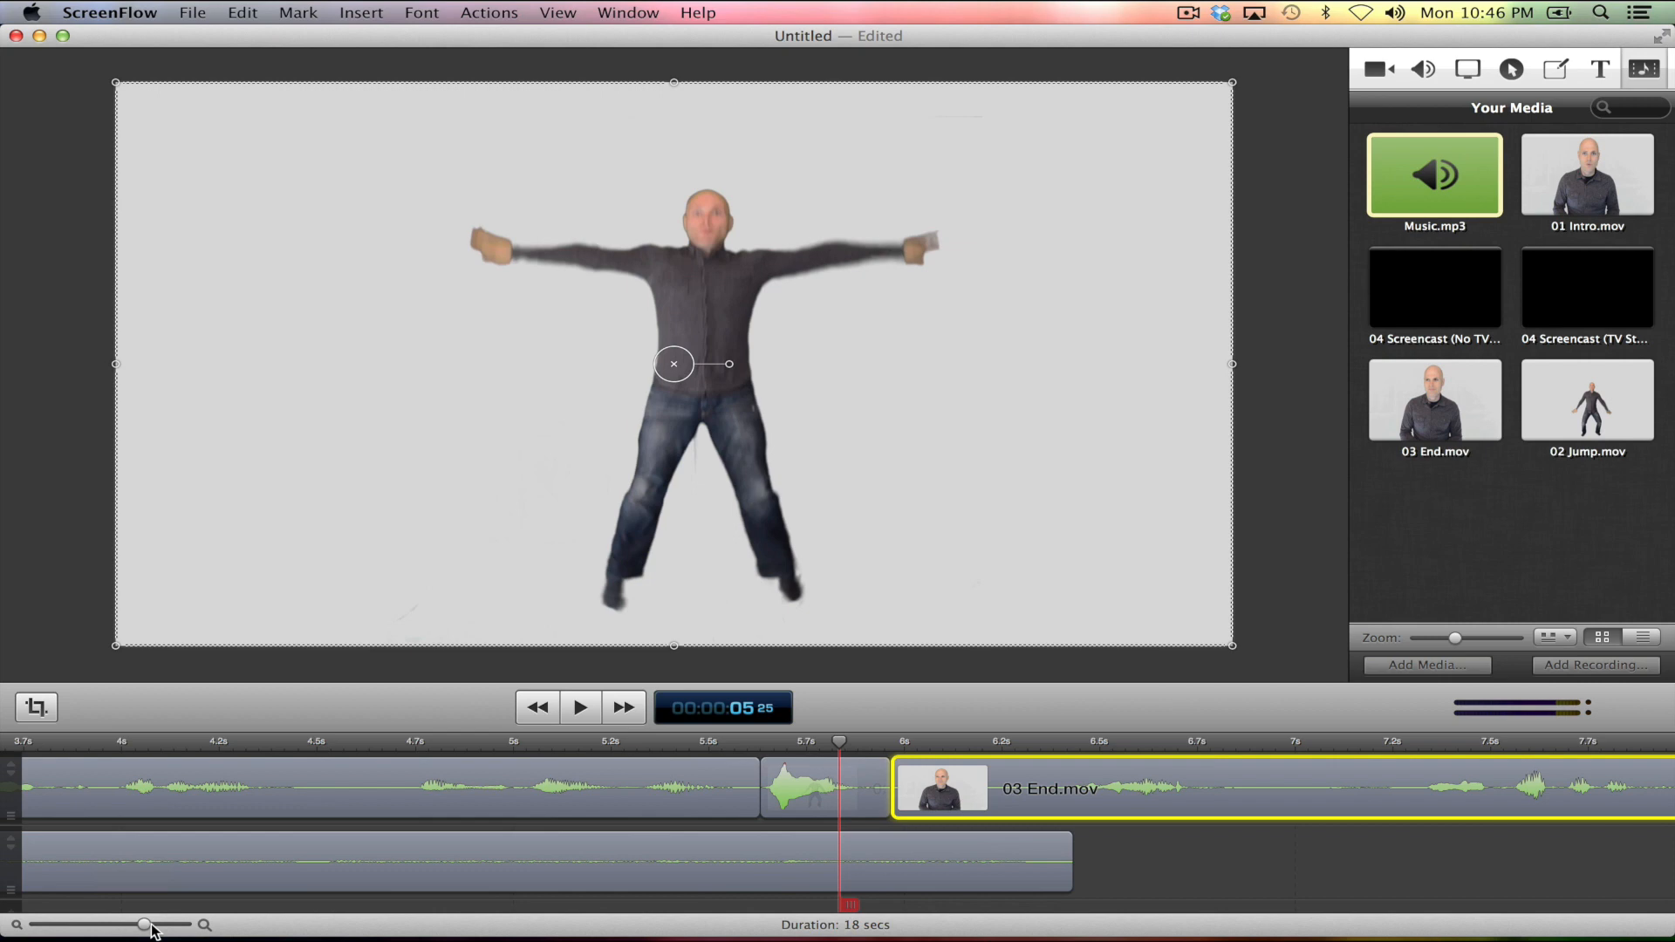
Zoom the timeline out to see more of the clip sequence.
drag(146, 925, 136, 925)
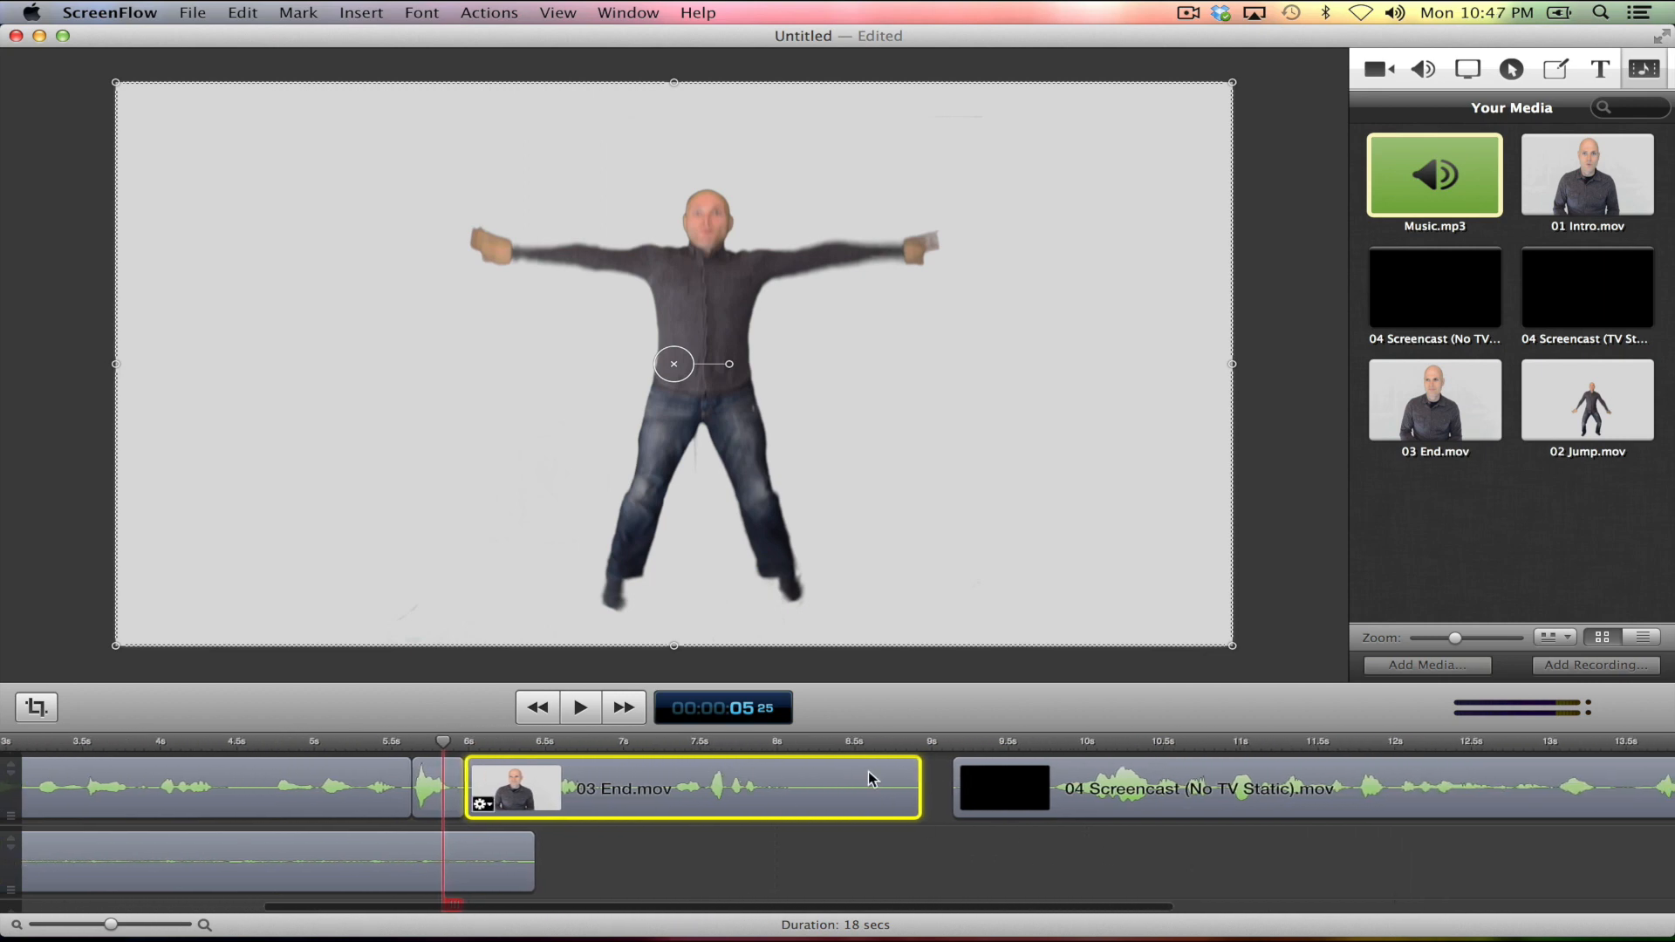
Trim the tail of 03 End.mov and butt 04 Screencast against it for a 16-second sequence.
drag(921, 789, 855, 791)
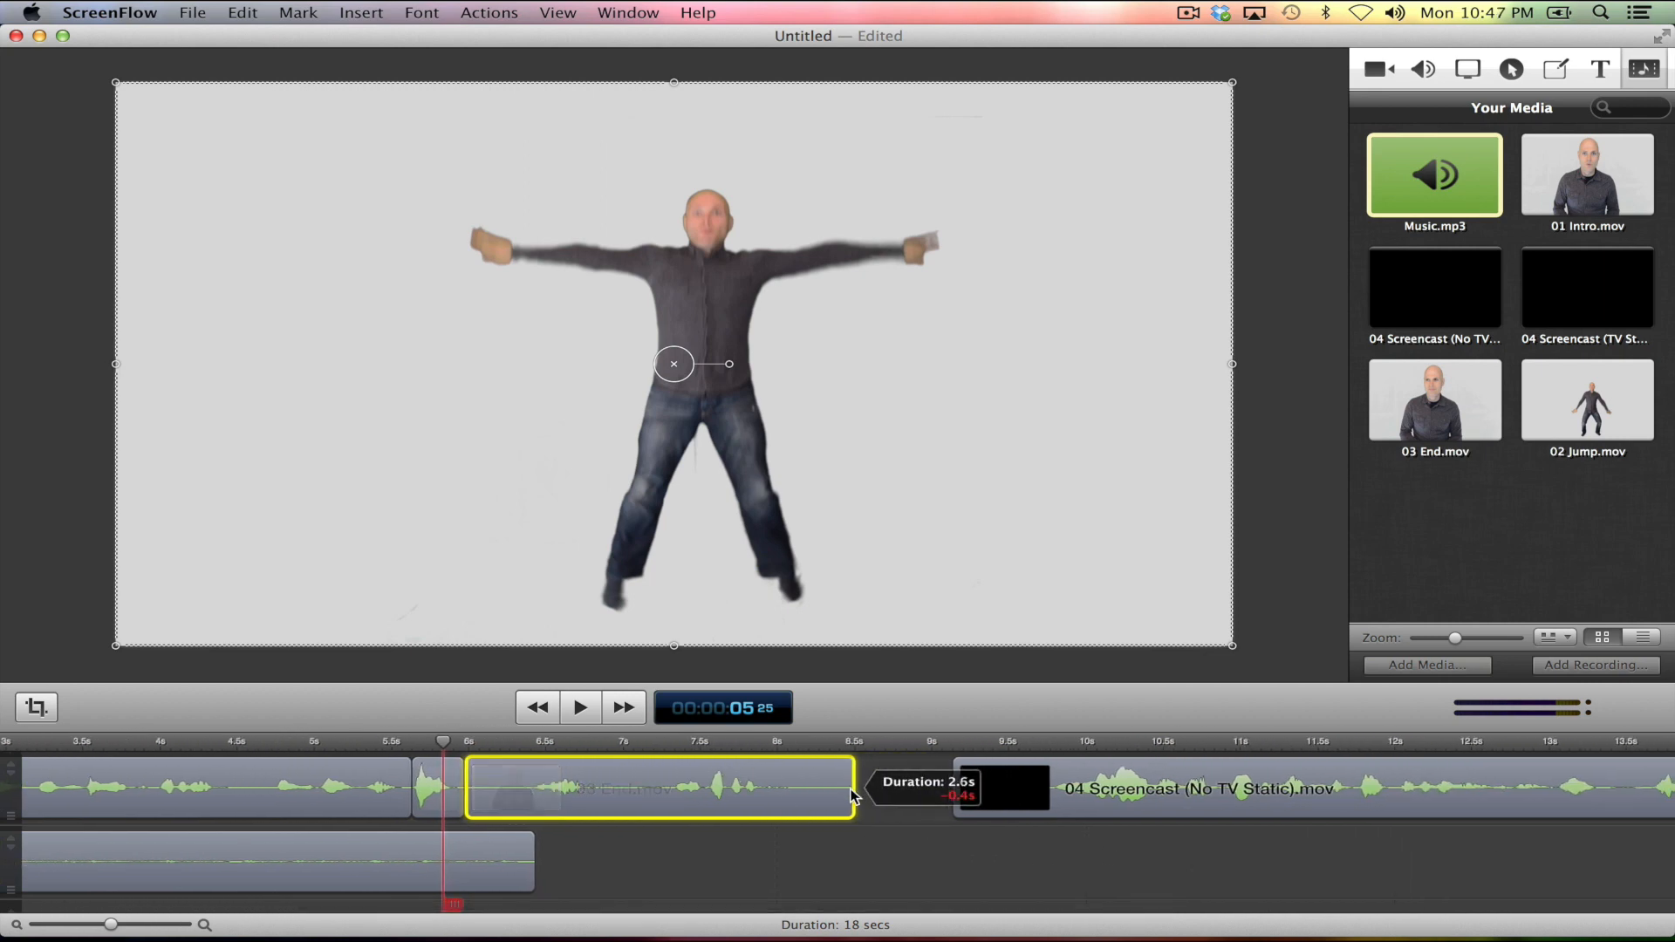
drag(855, 788, 803, 806)
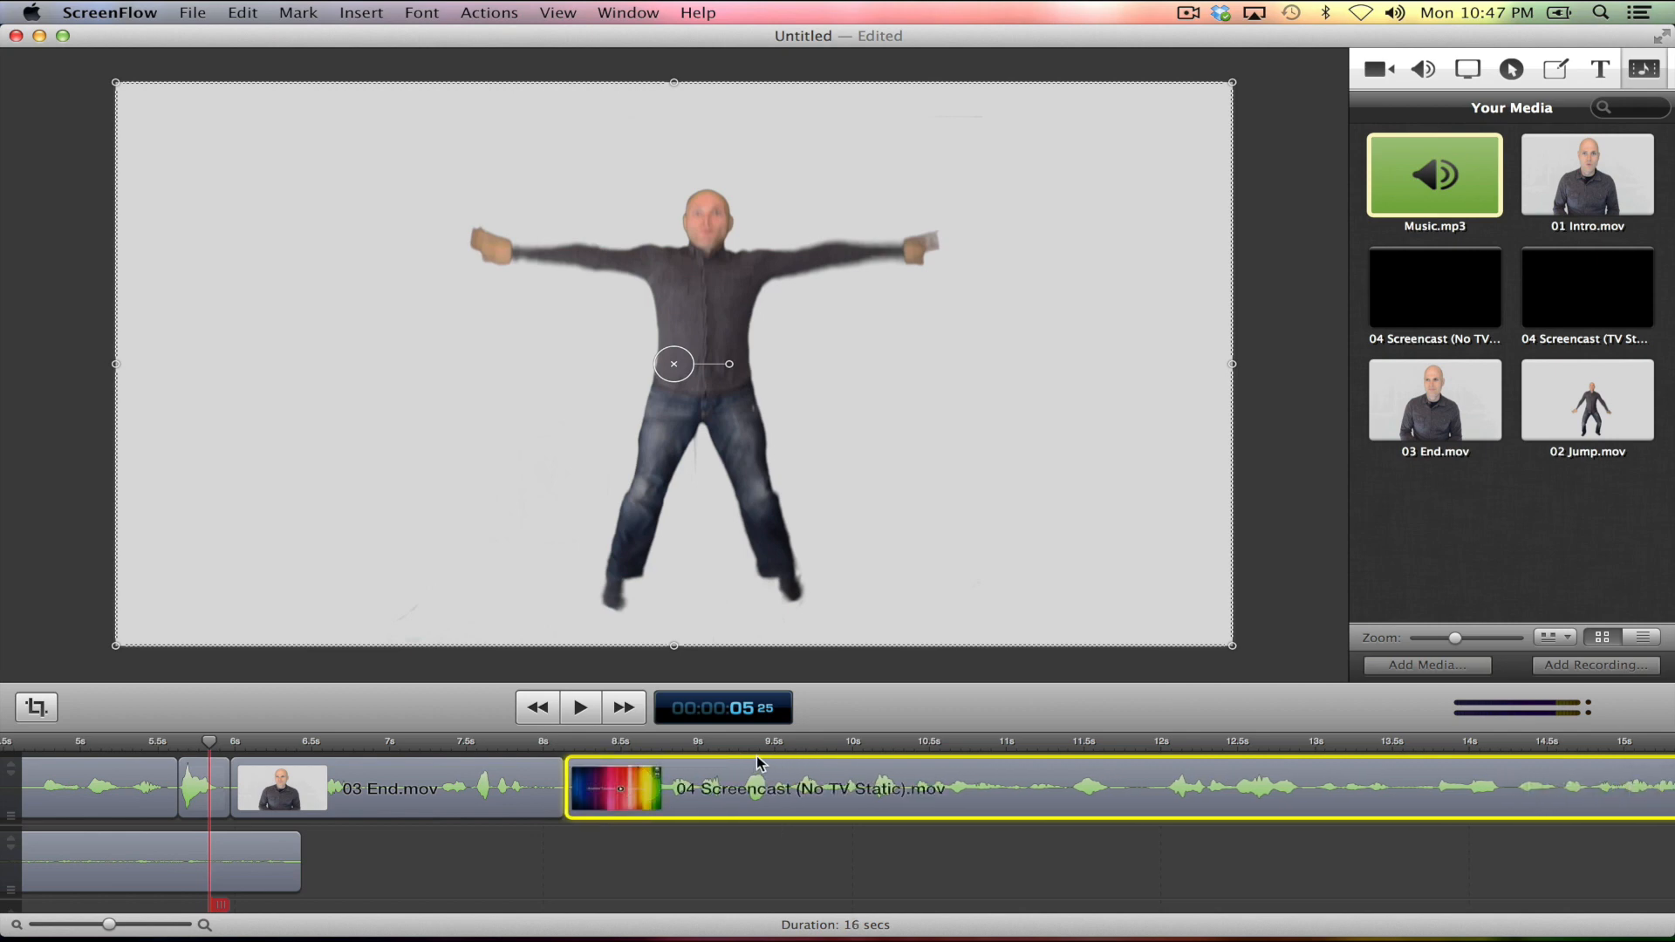
mouse_move(519, 745)
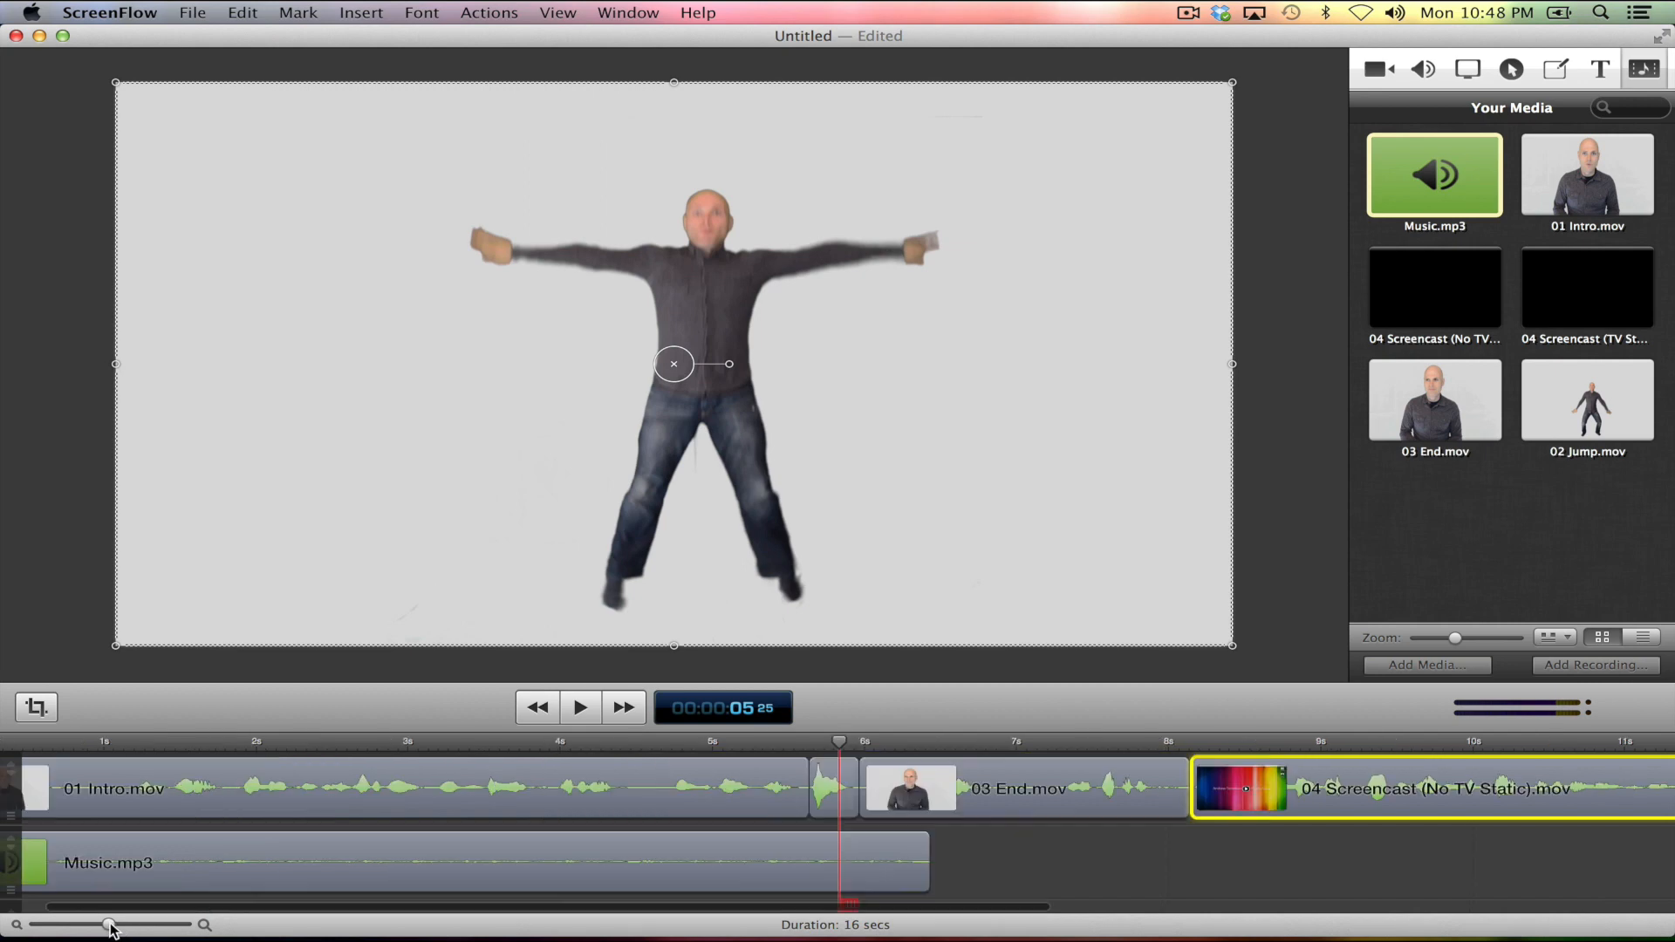
drag(112, 925, 87, 925)
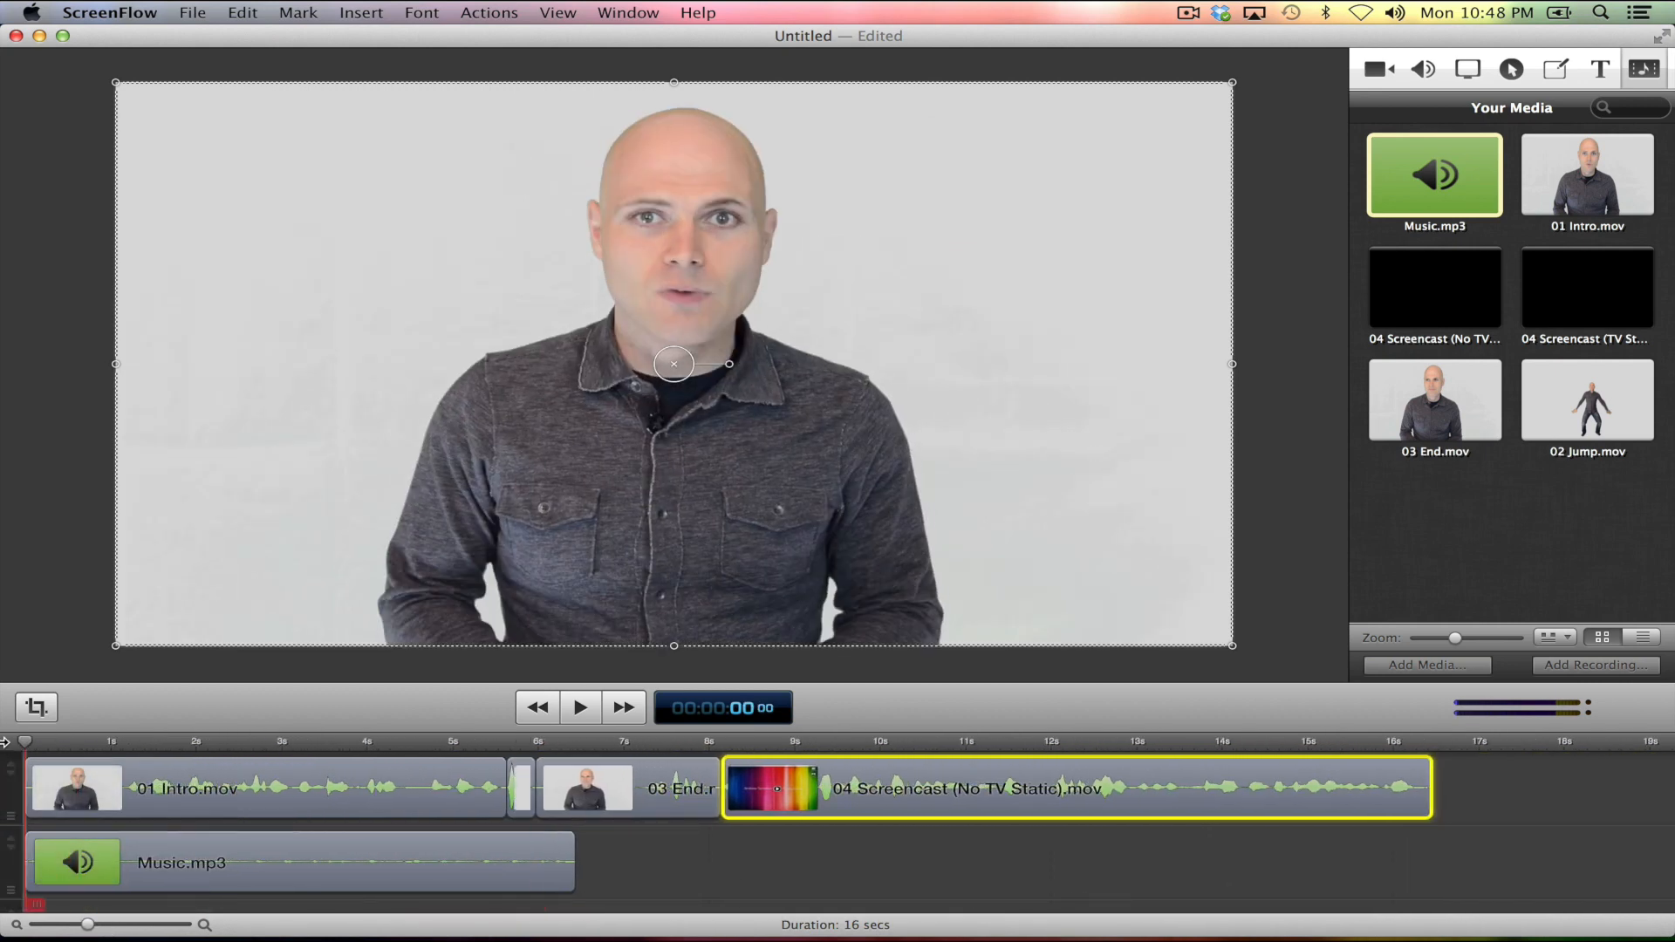
click(579, 707)
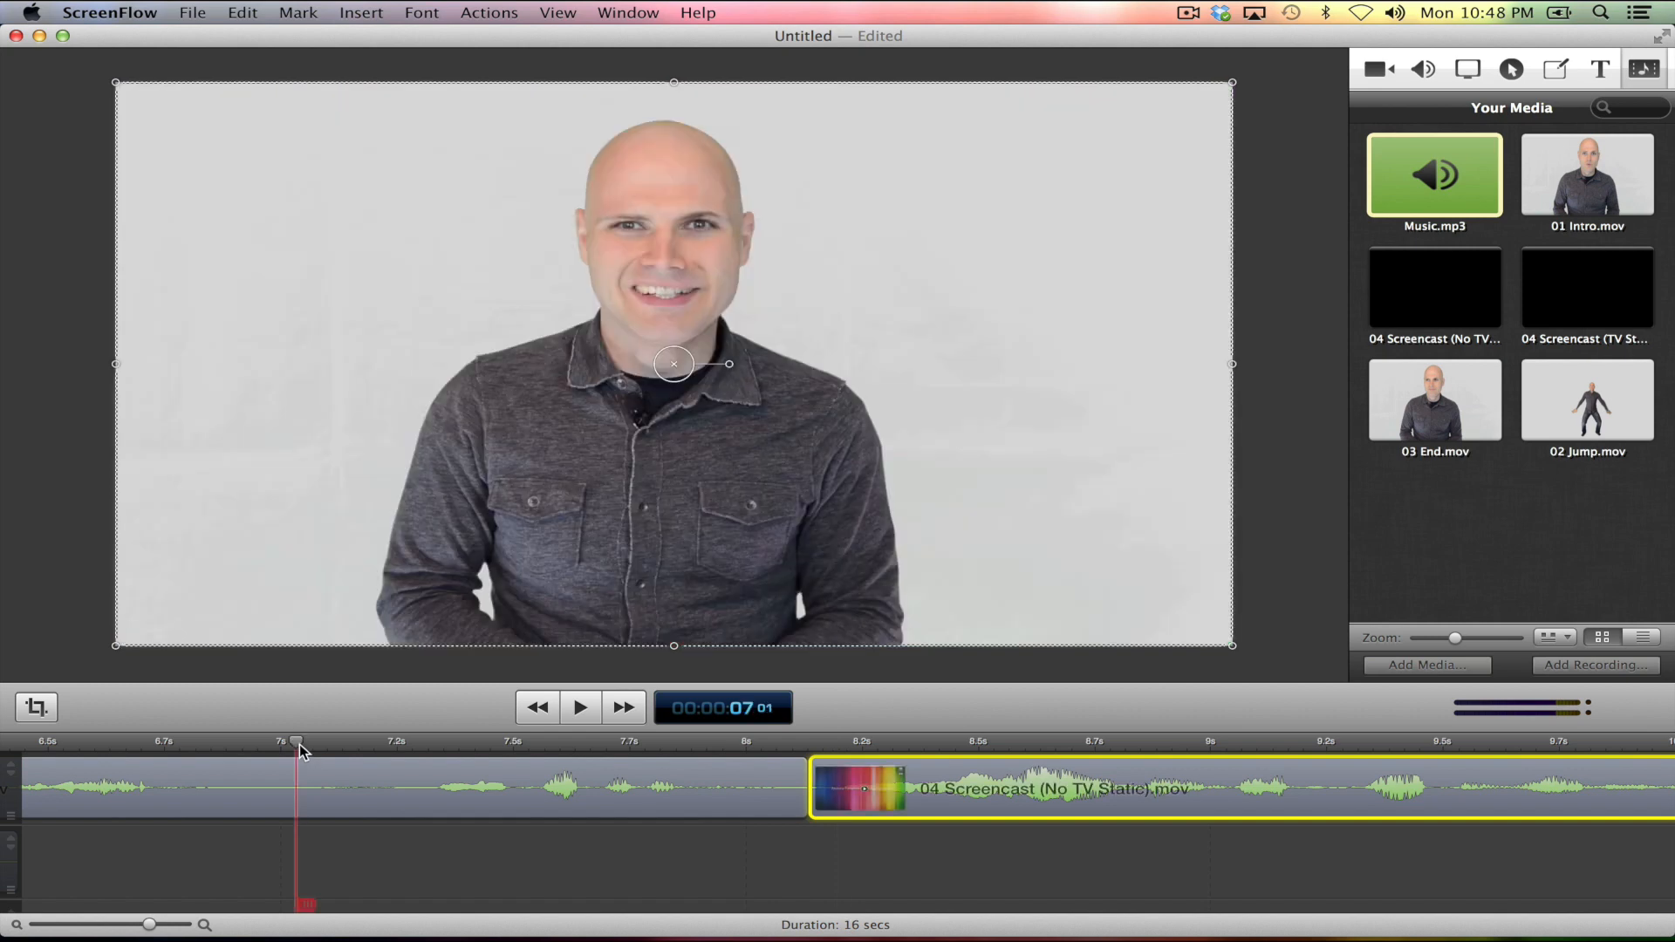
click(579, 707)
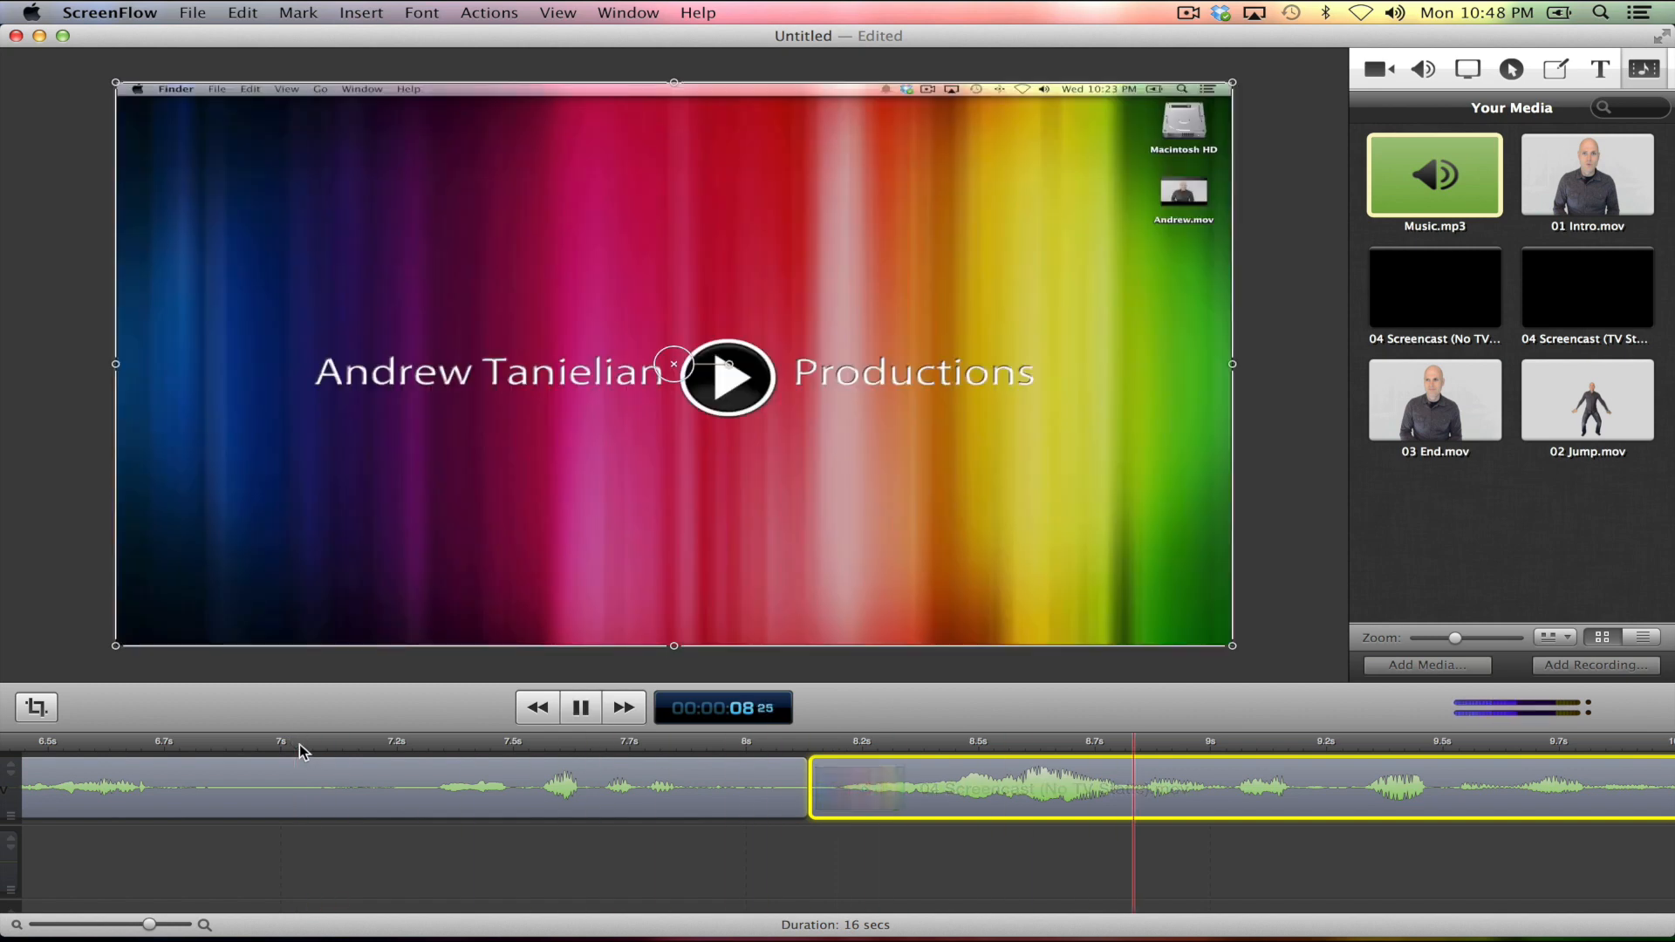
click(580, 707)
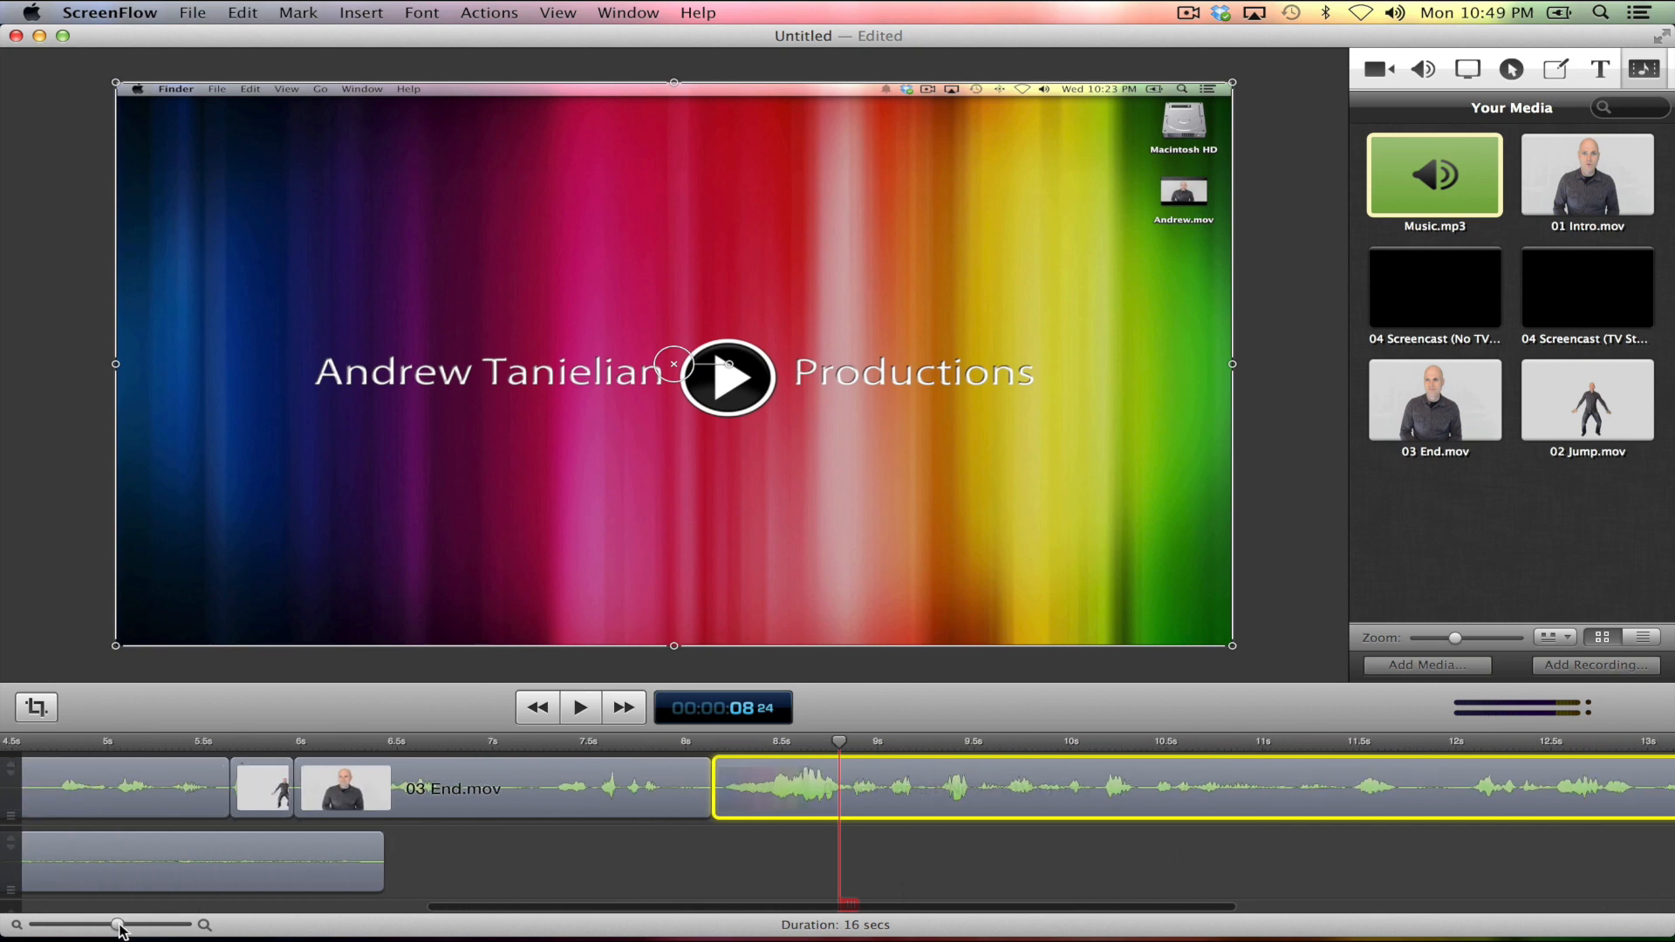
drag(121, 925, 99, 924)
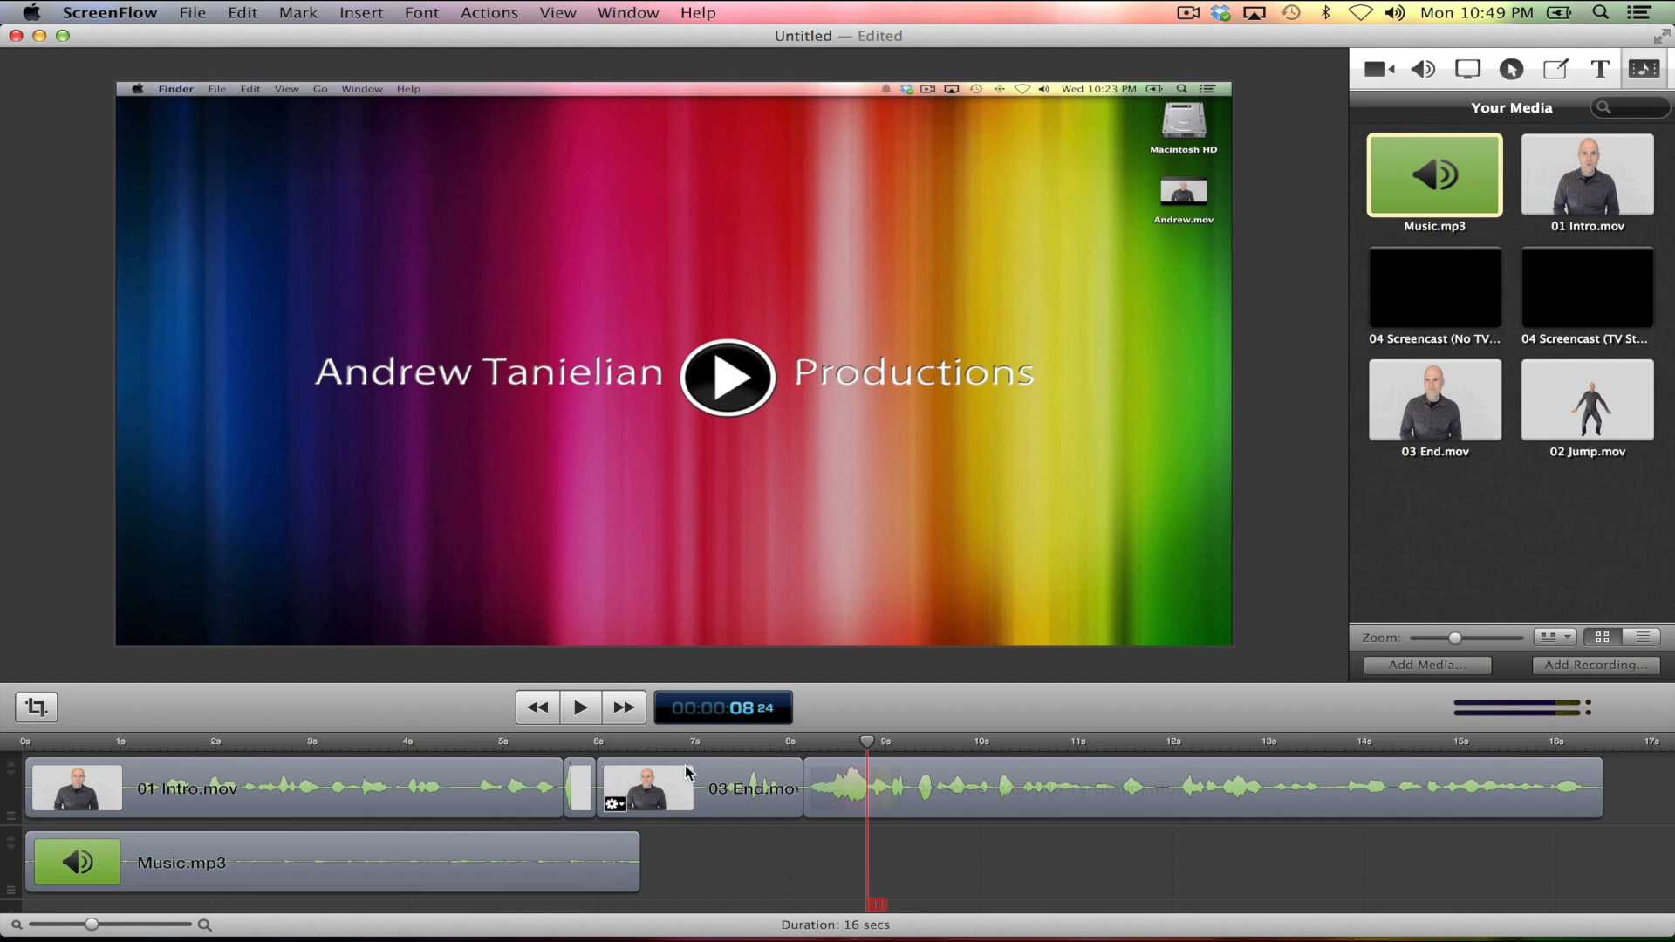
mouse_move(614, 806)
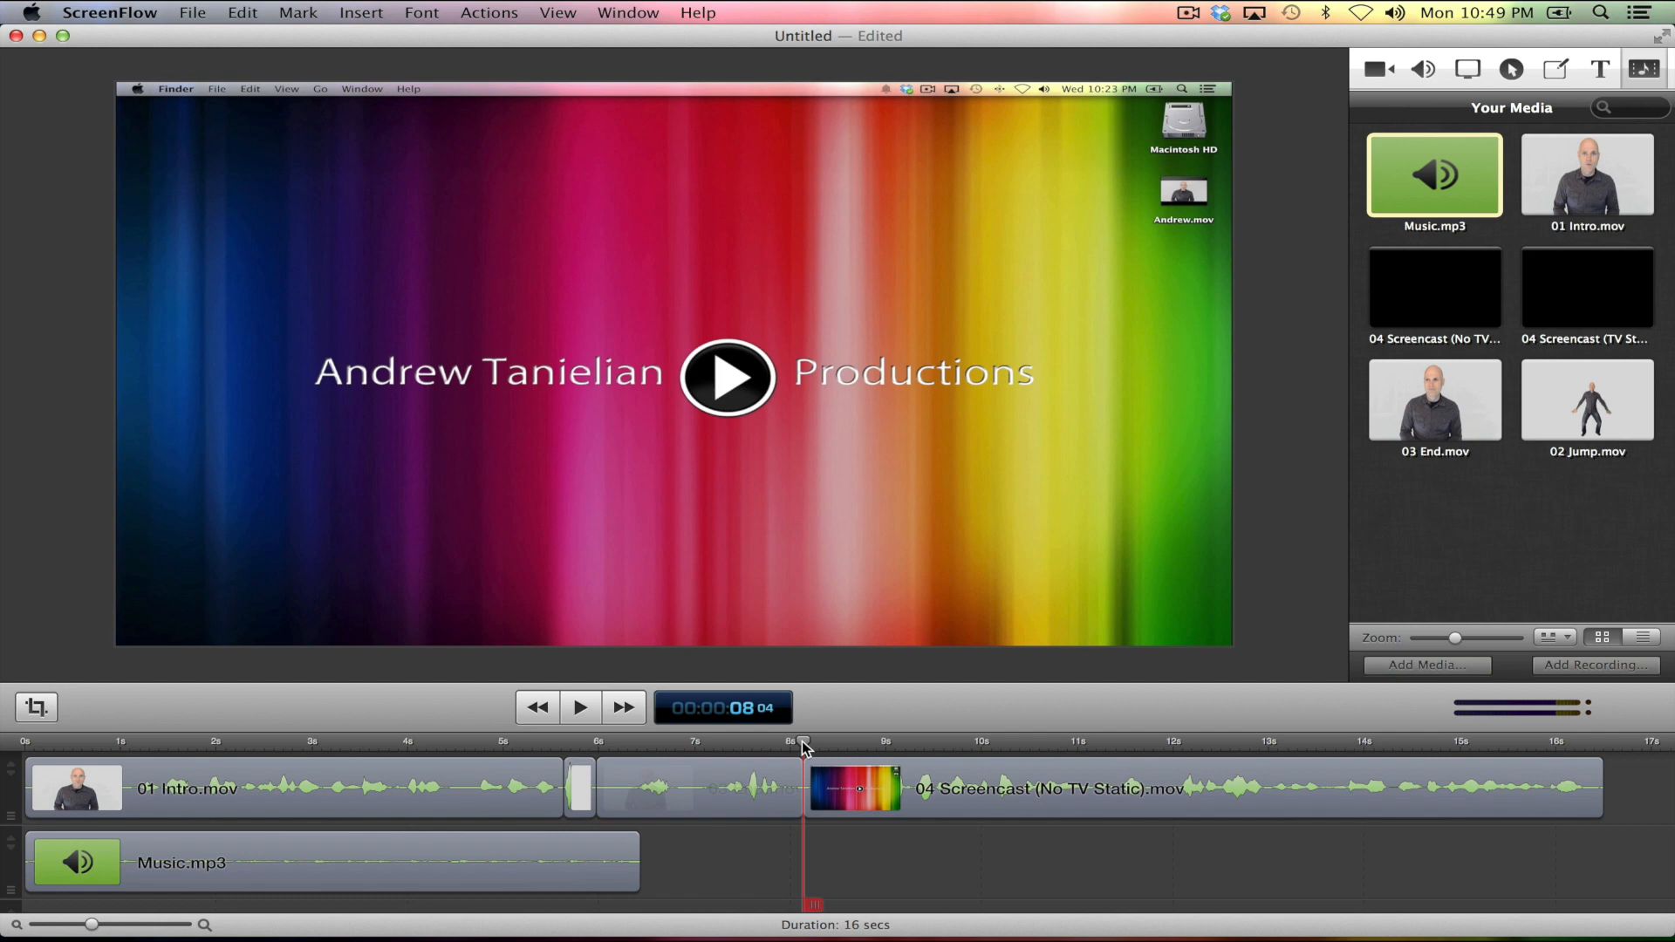
mouse_move(860, 857)
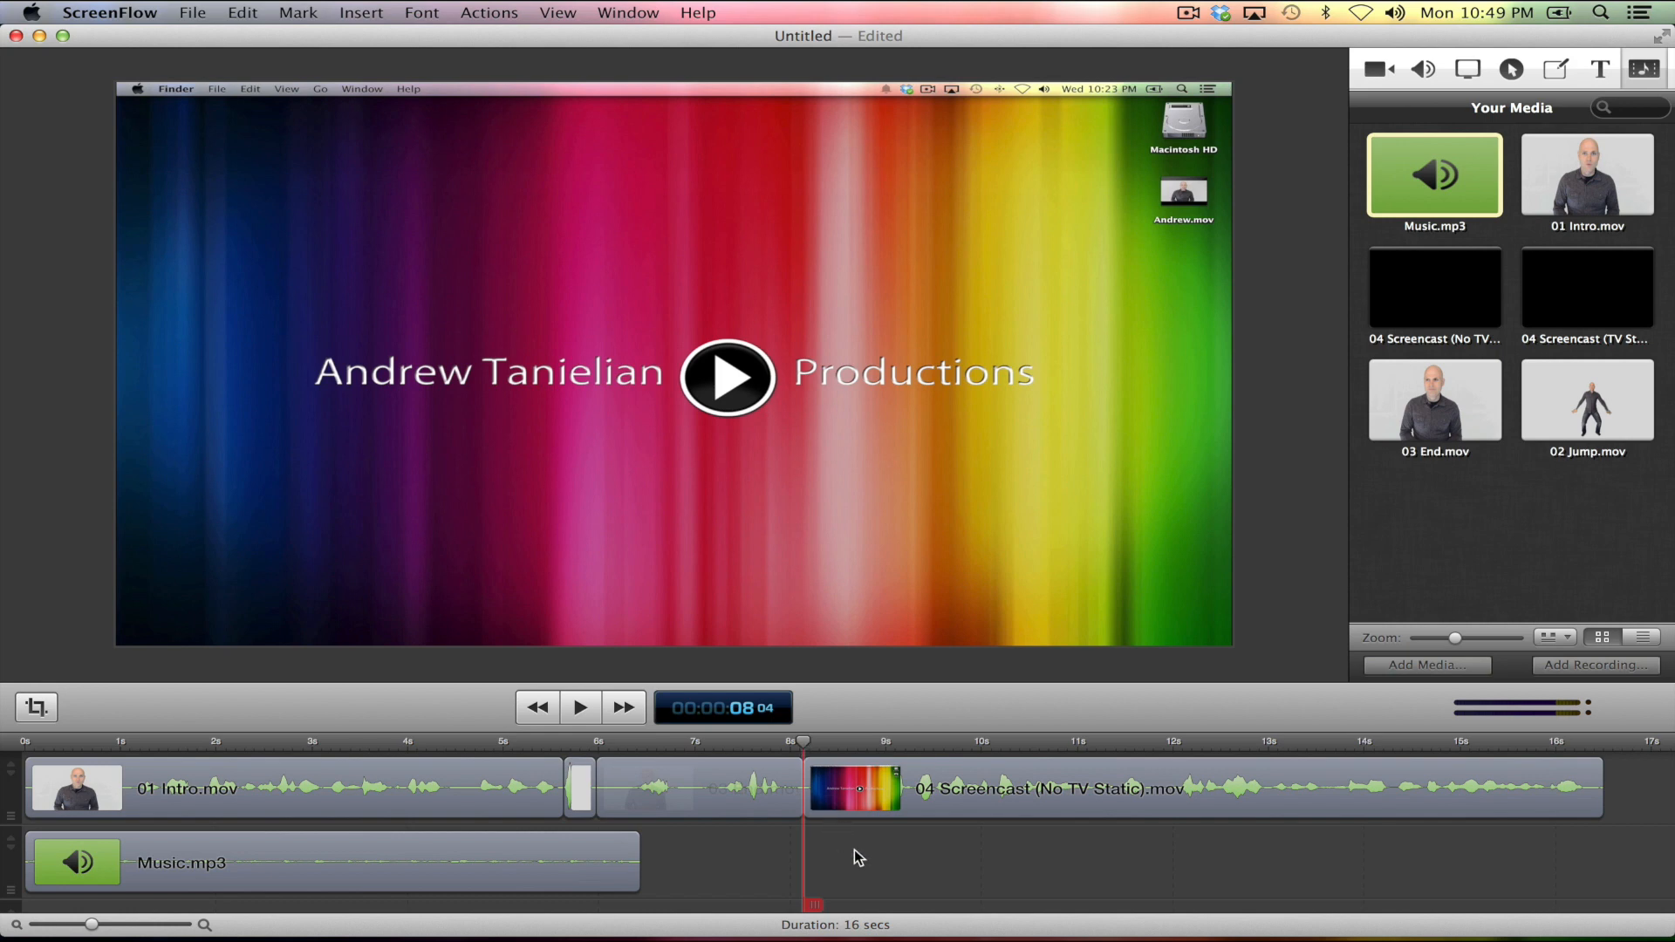